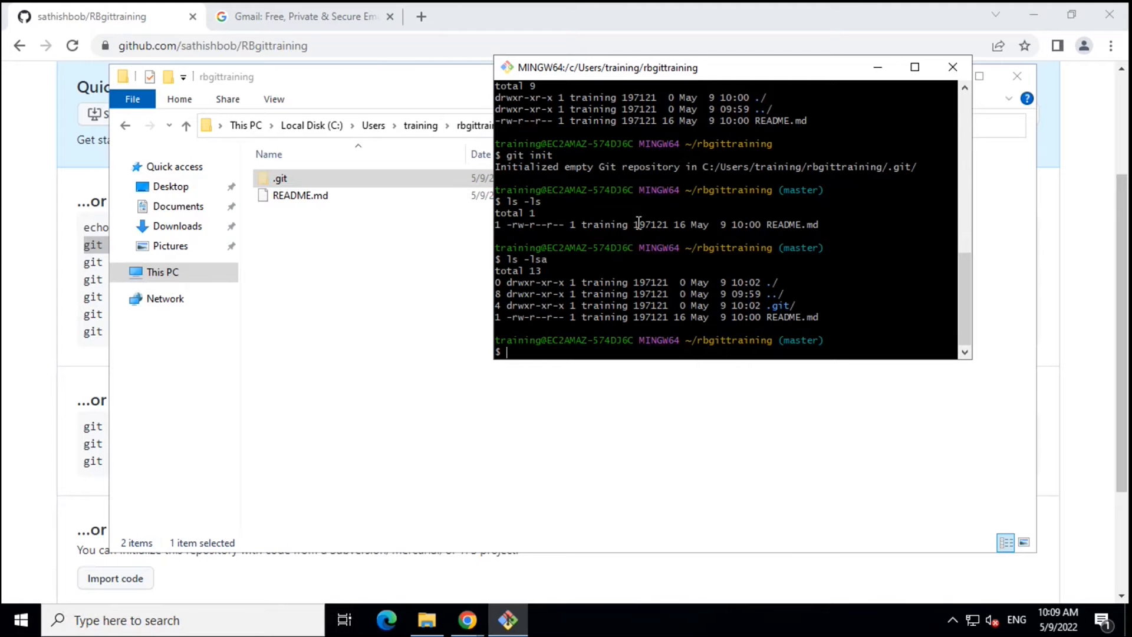
pyautogui.moveTo(27, 247)
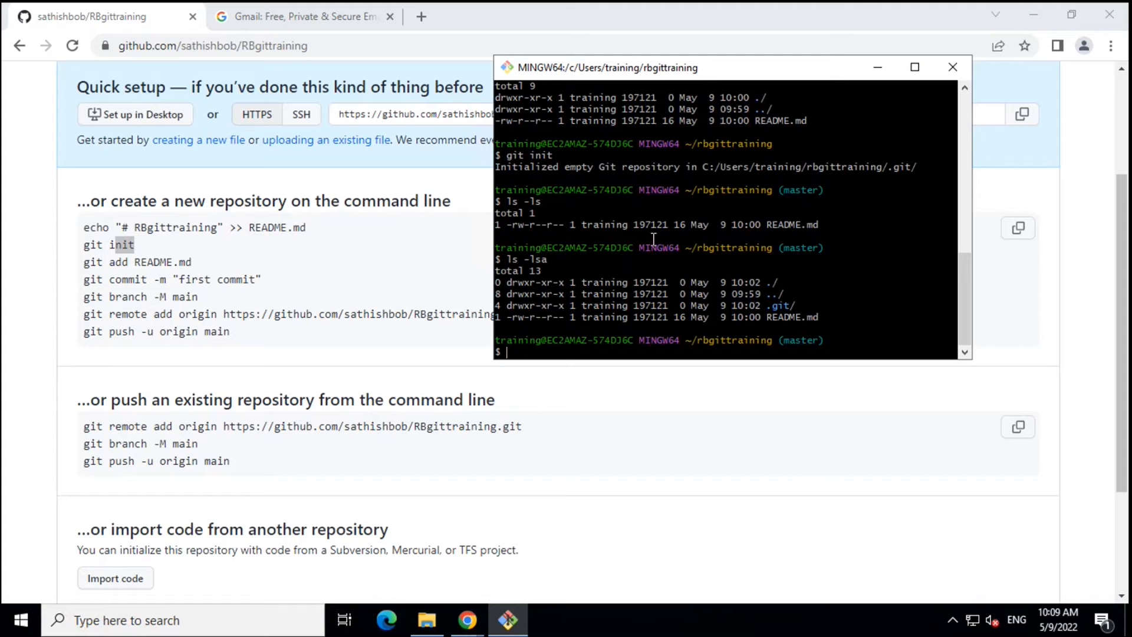
pyautogui.moveTo(686, 275)
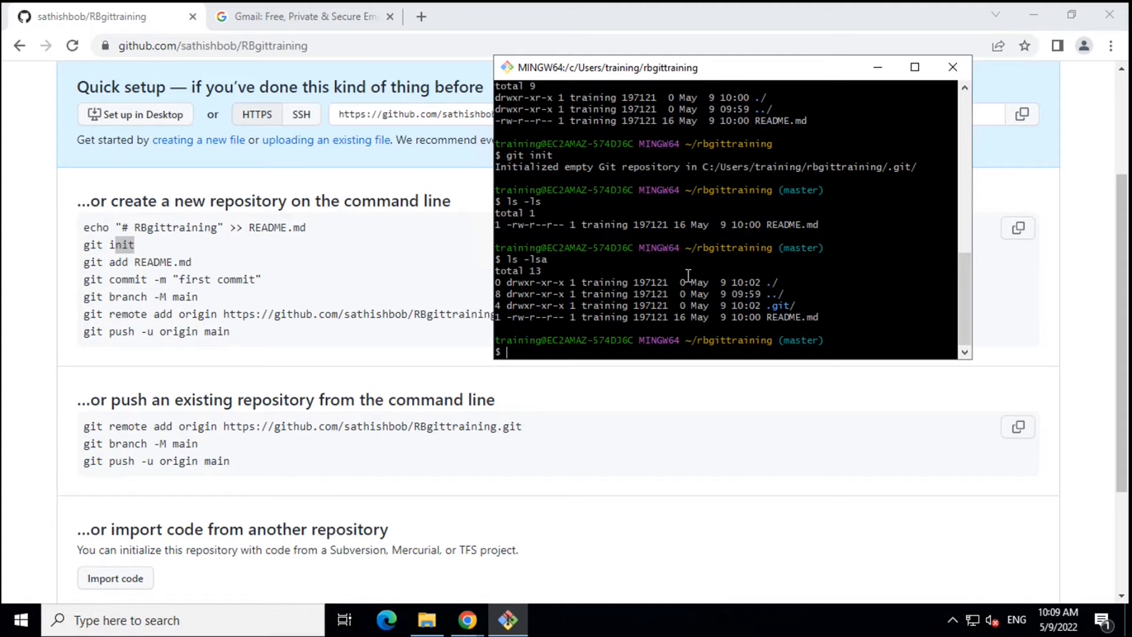
# Stage all repository files with git add . and copy the command text
pyautogui.write('git')
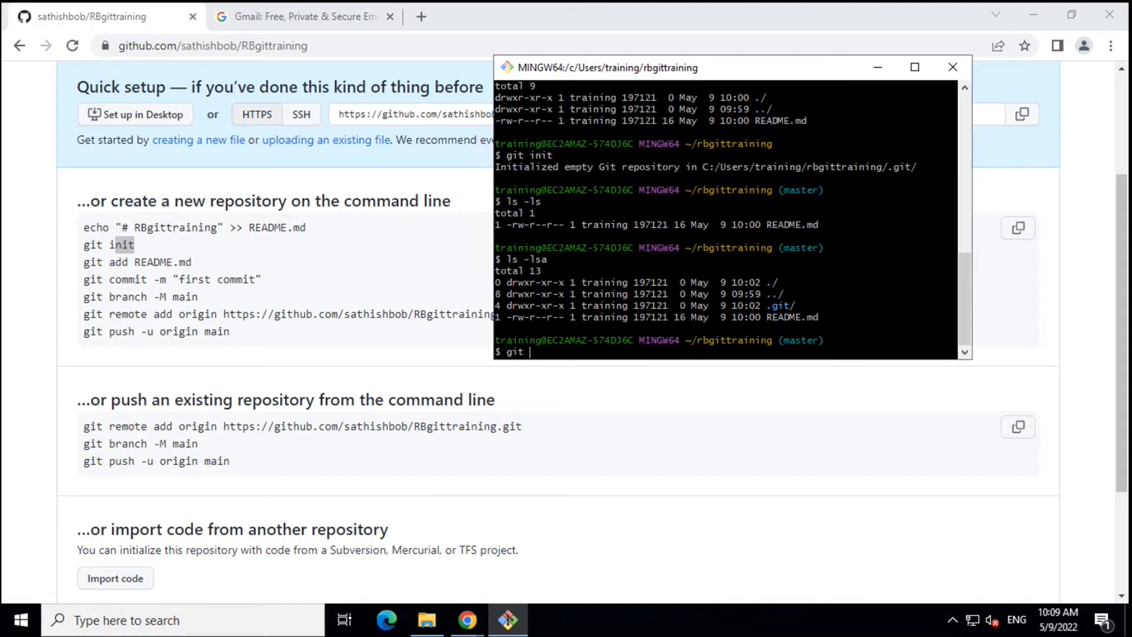
pyautogui.write('add')
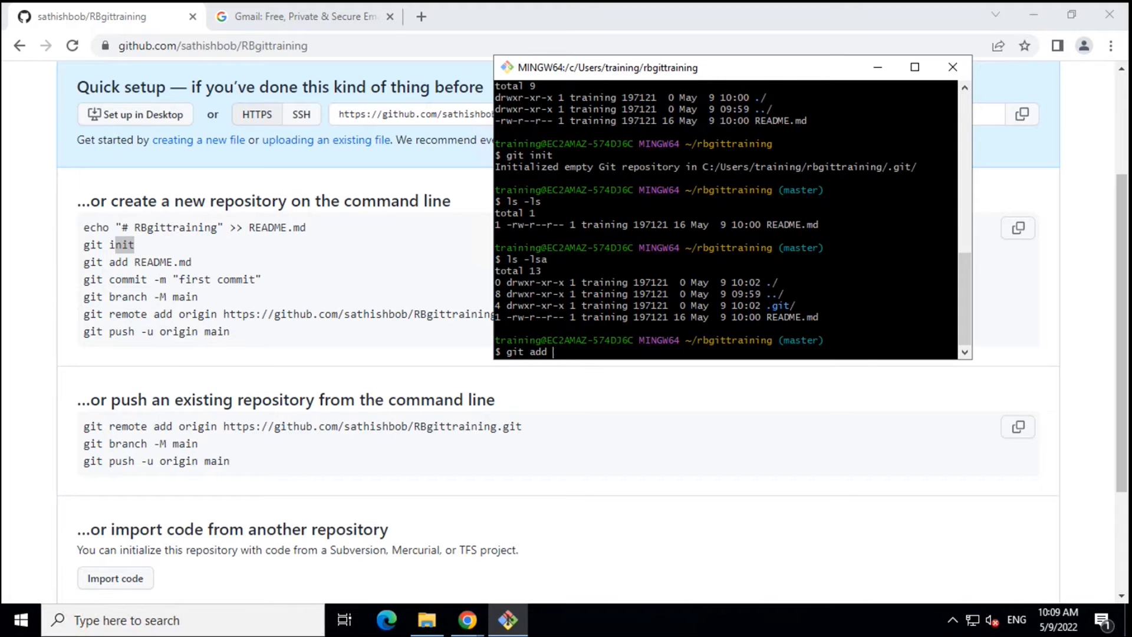
pyautogui.write('README.md')
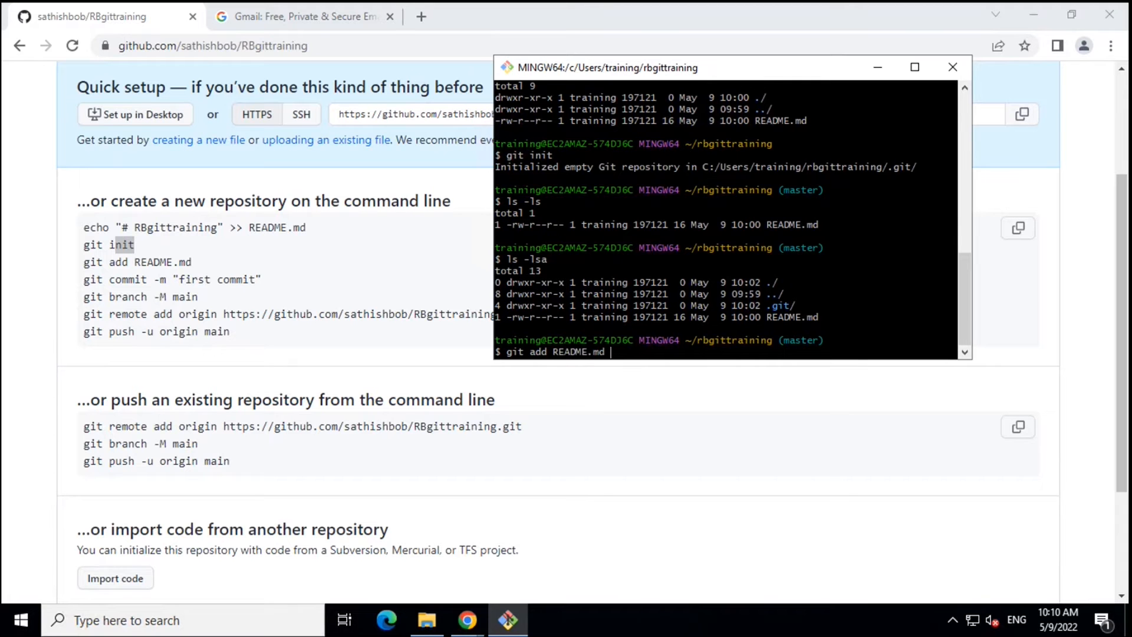
pyautogui.press('BackSpace')
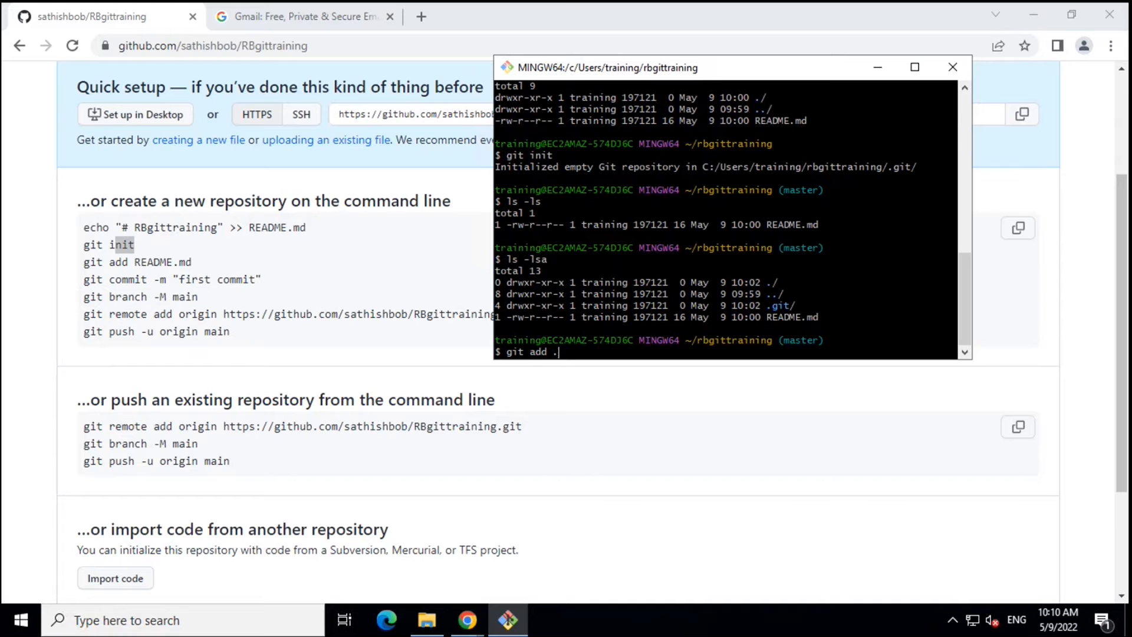
pyautogui.press('Return')
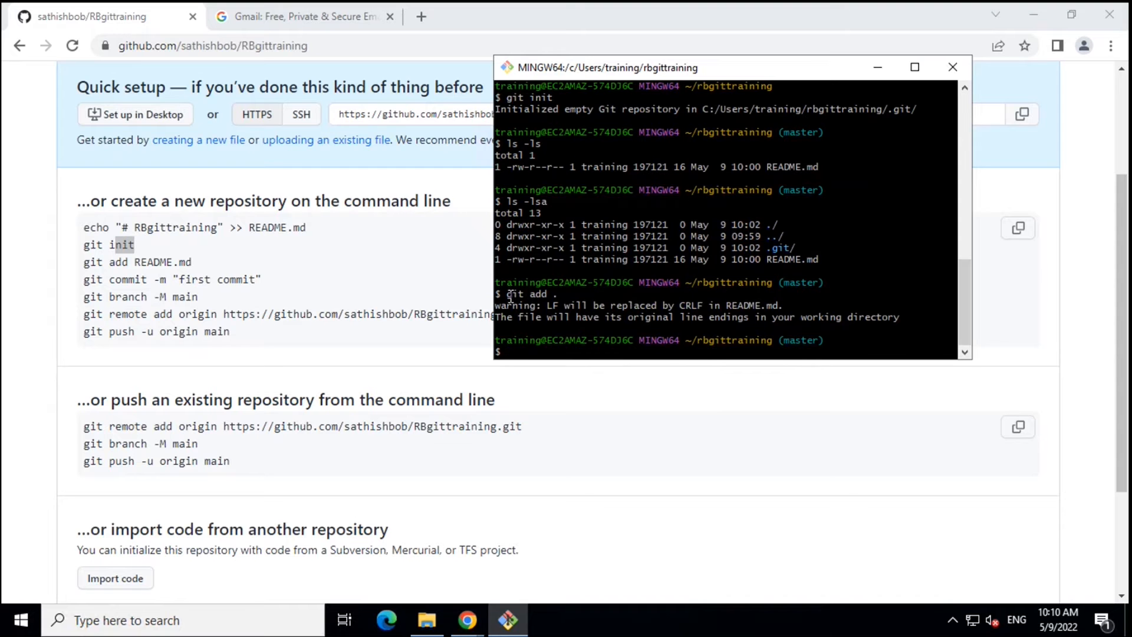
pyautogui.doubleClick(527, 293)
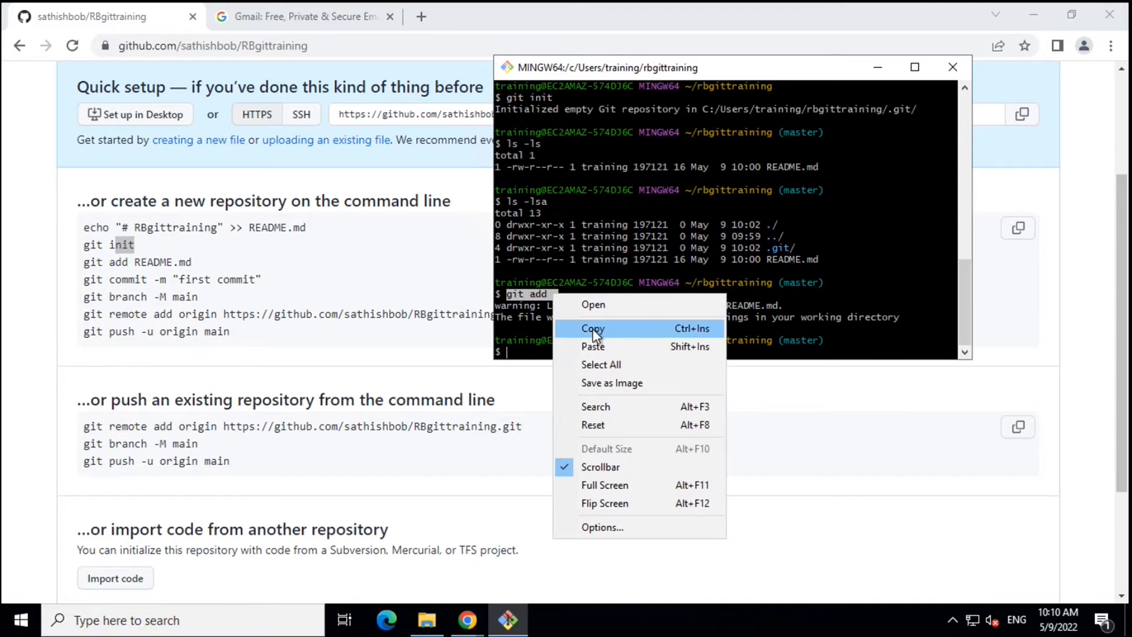
pyautogui.click(592, 329)
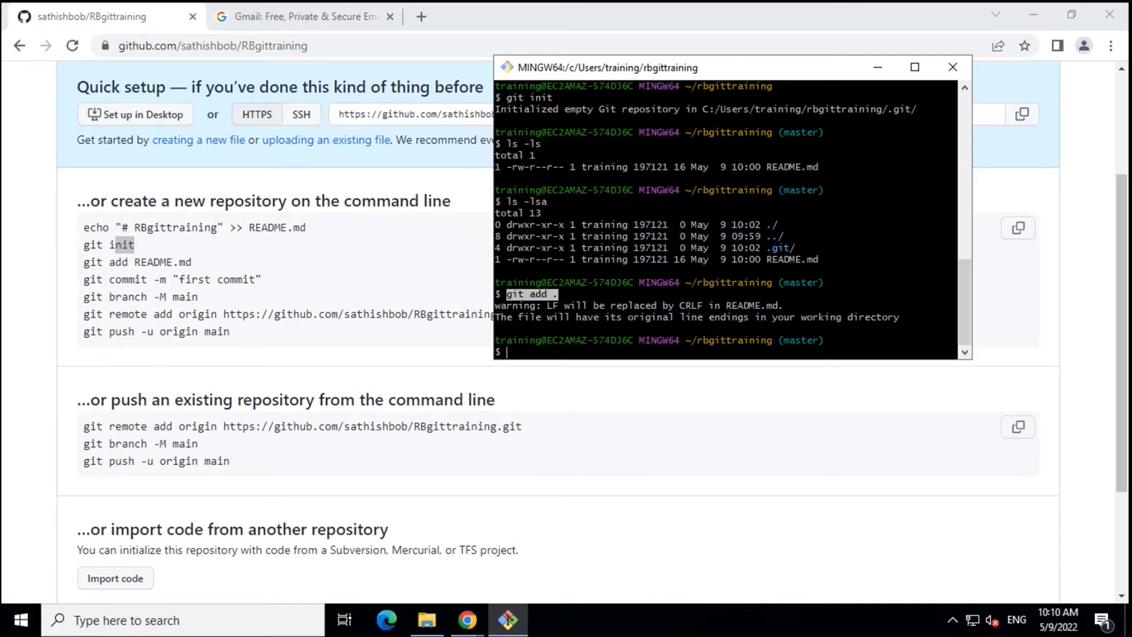
pyautogui.moveTo(667, 345)
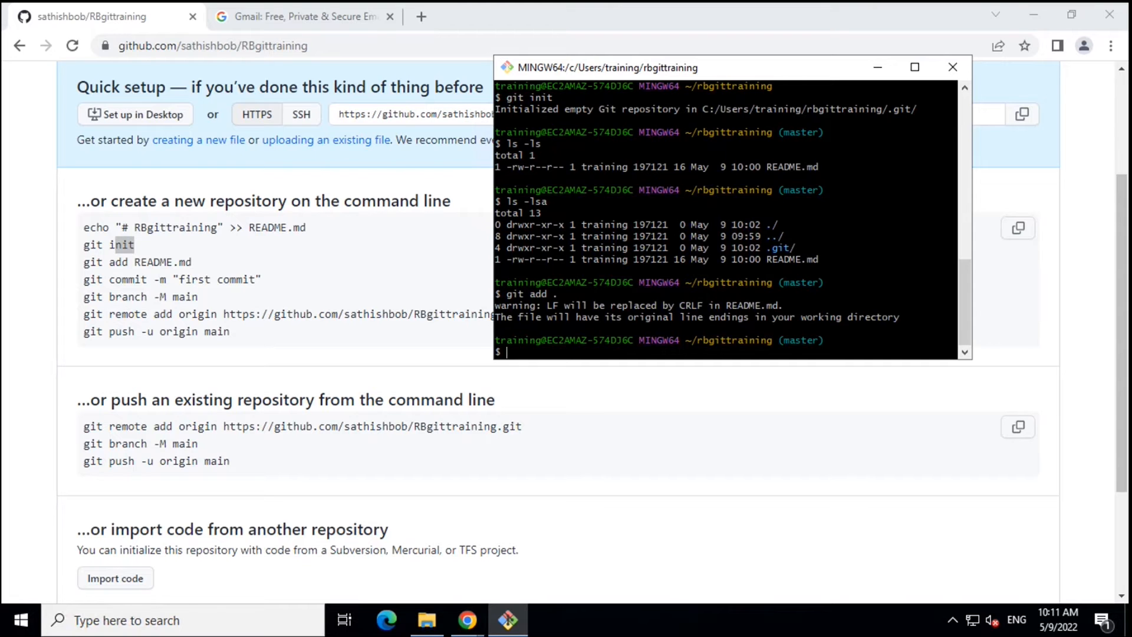
# Commit the staged README.md with git commit -m "First commit" and copy the command
pyautogui.write('git co')
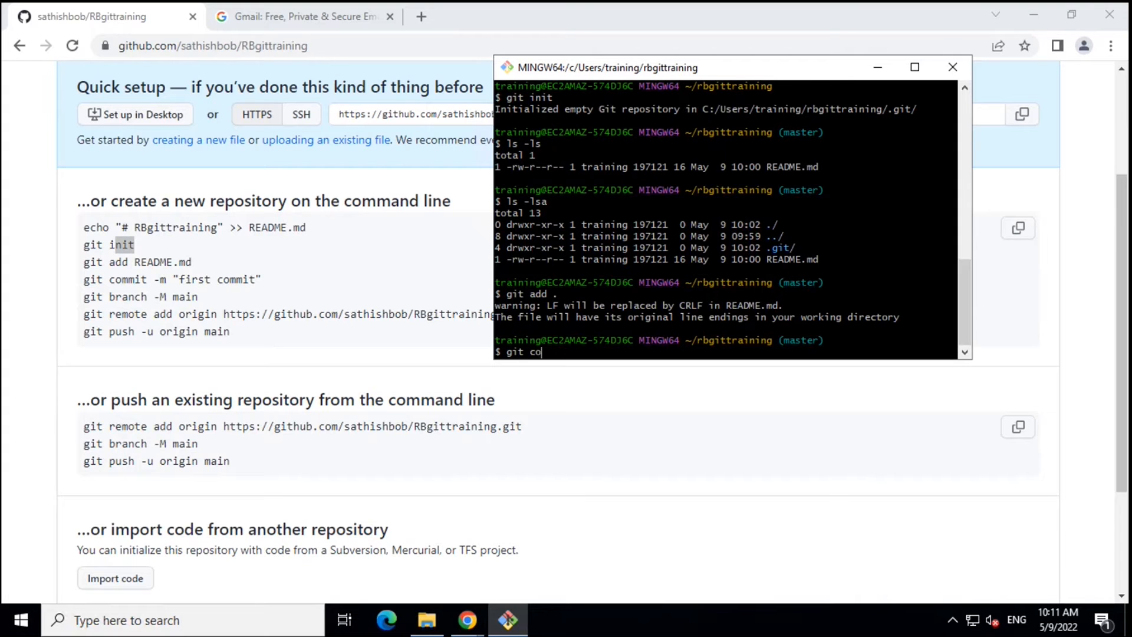
pyautogui.write('mmit')
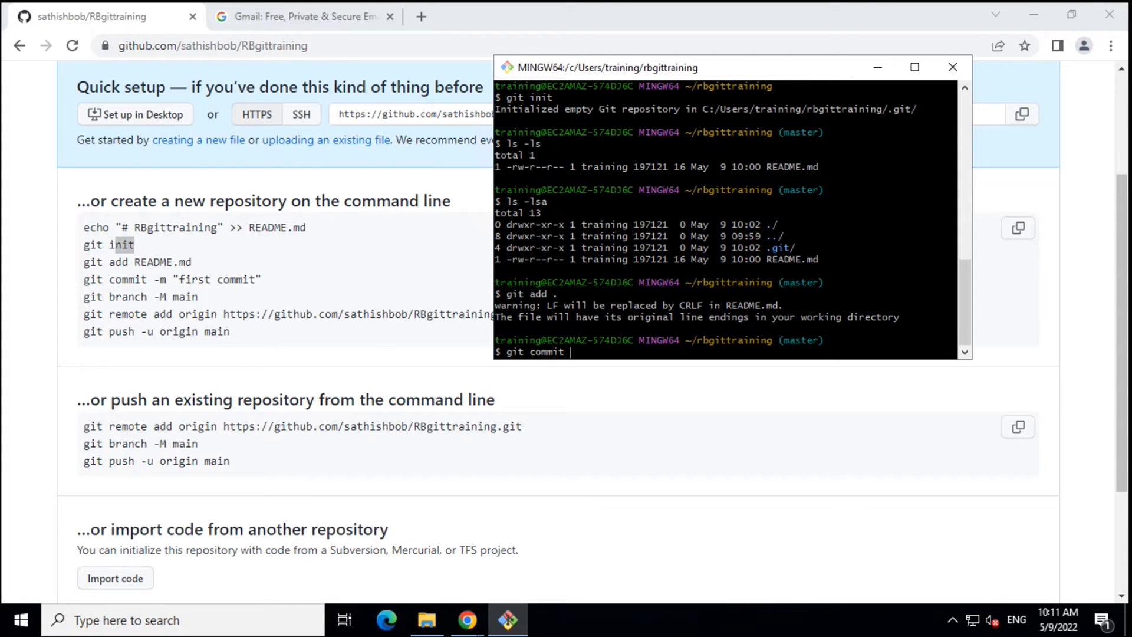
pyautogui.write('-m')
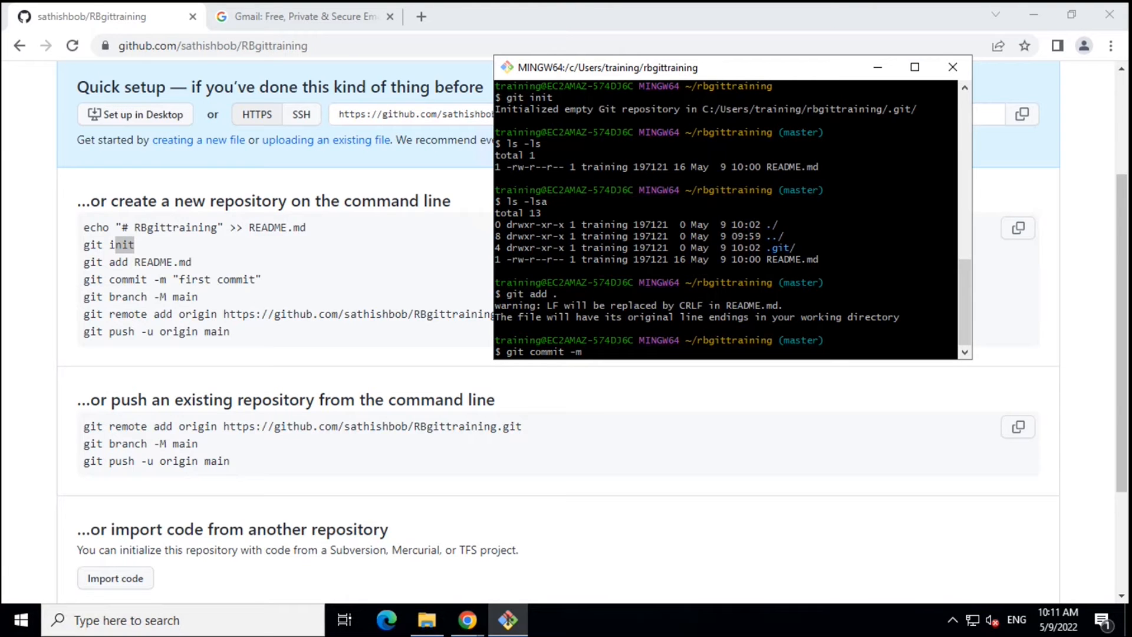
pyautogui.write('"')
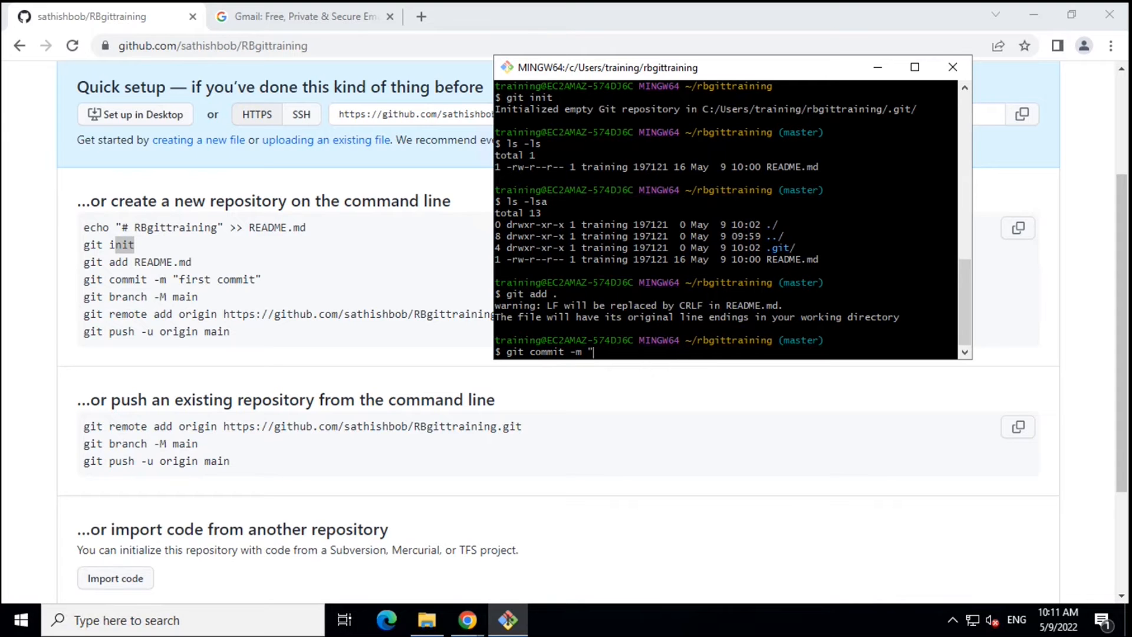
pyautogui.write('Fi')
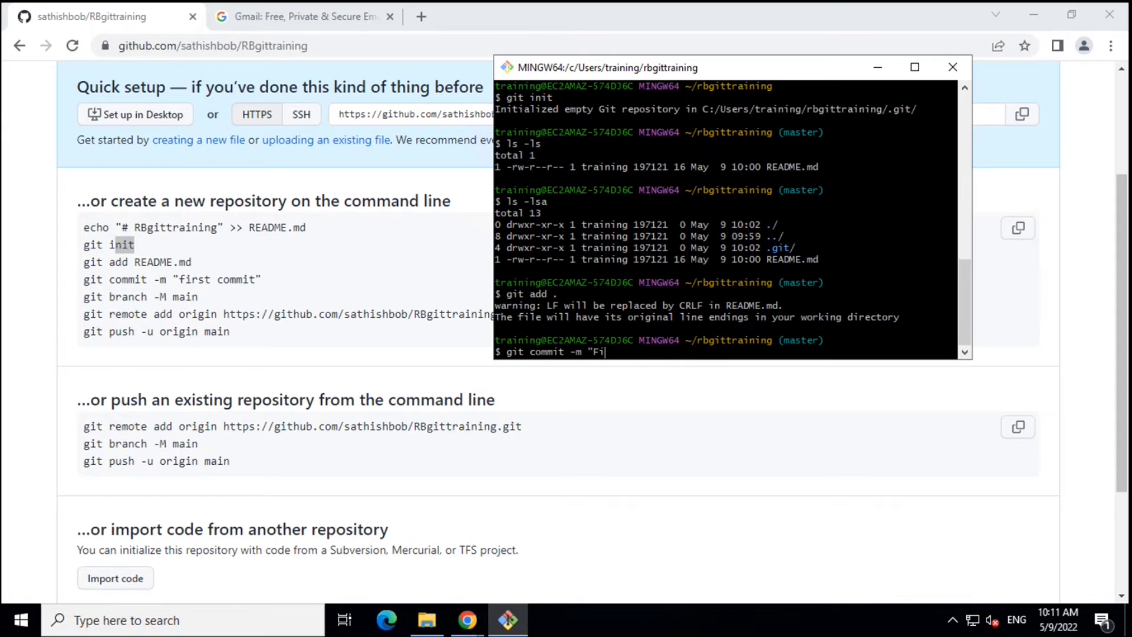
pyautogui.write('rst commit')
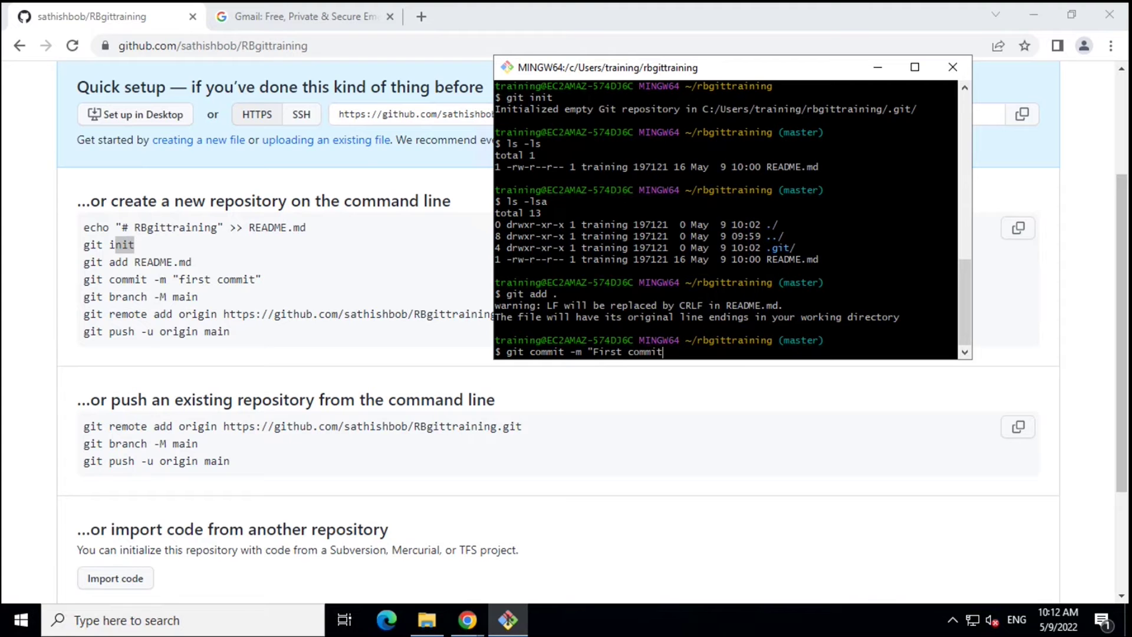
pyautogui.press('Return')
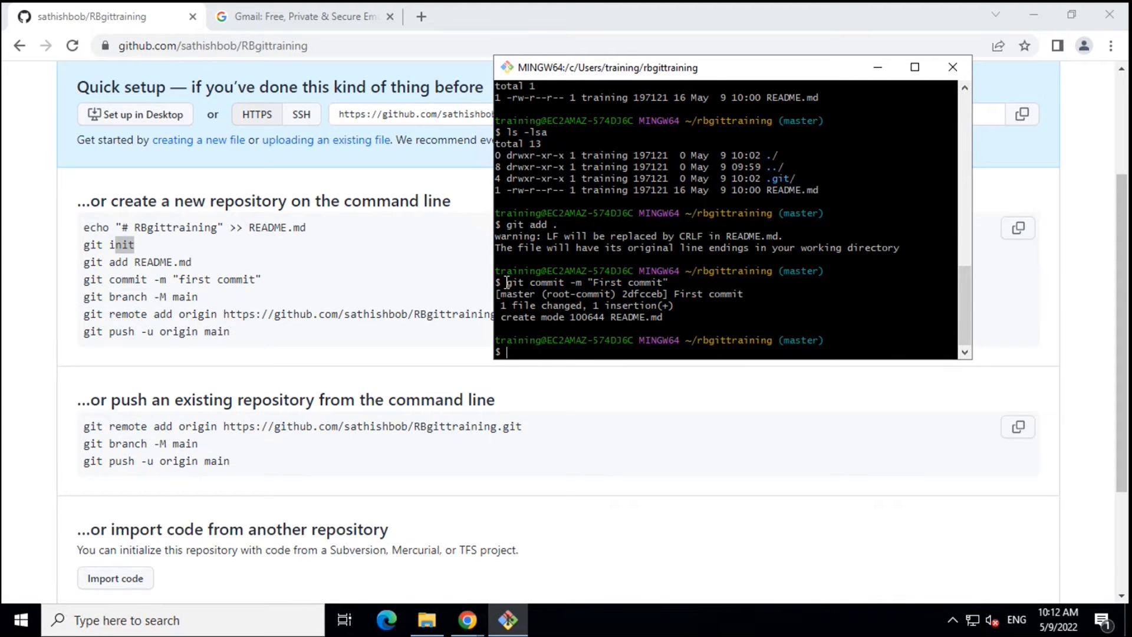
pyautogui.doubleClick(585, 281)
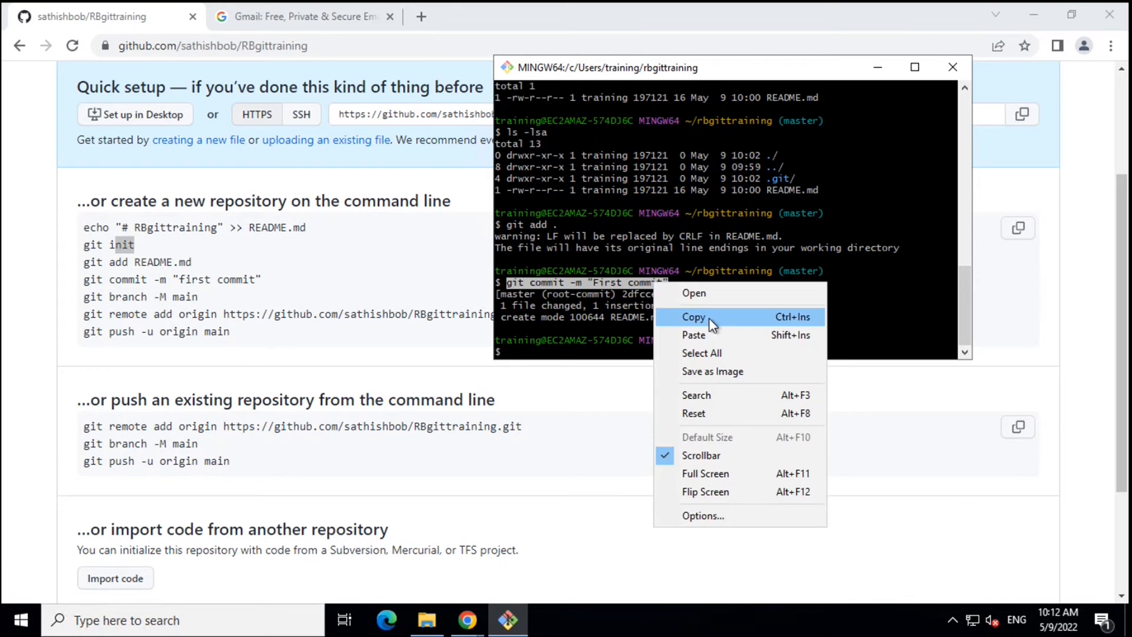
pyautogui.click(692, 317)
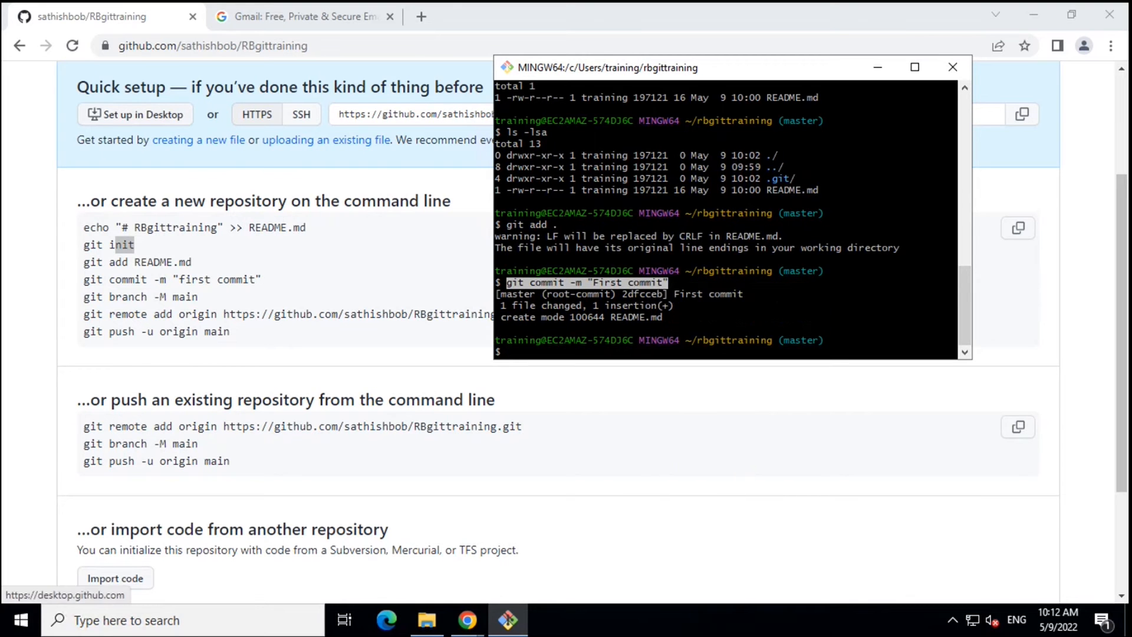
pyautogui.moveTo(1042, 515)
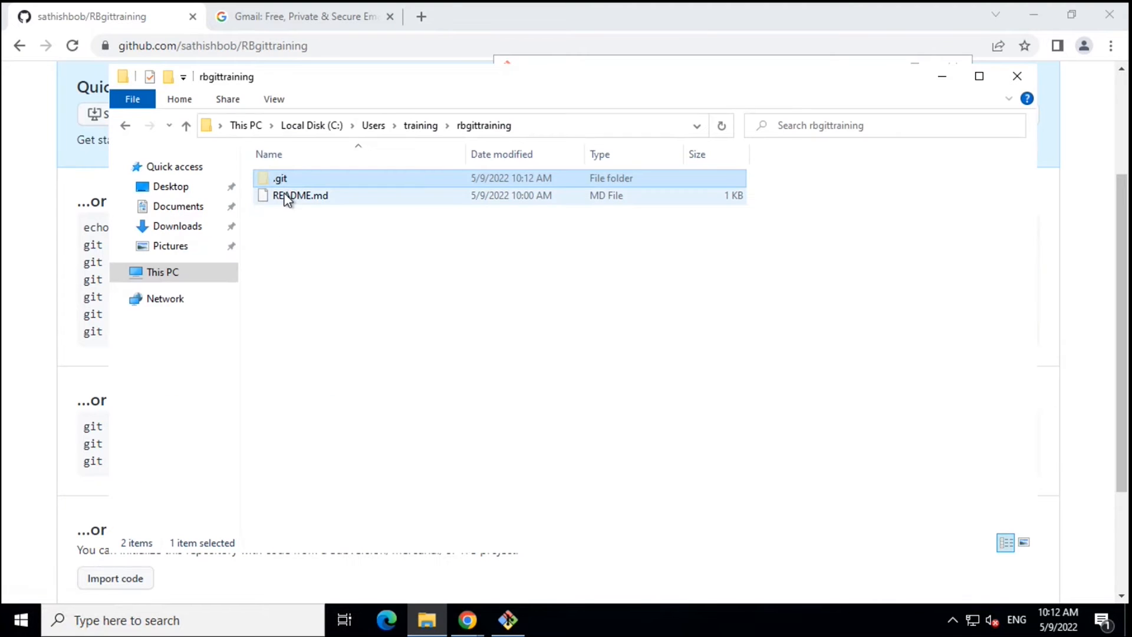
# Browse into .git\objects and look inside the 2d object folder
pyautogui.doubleClick(281, 178)
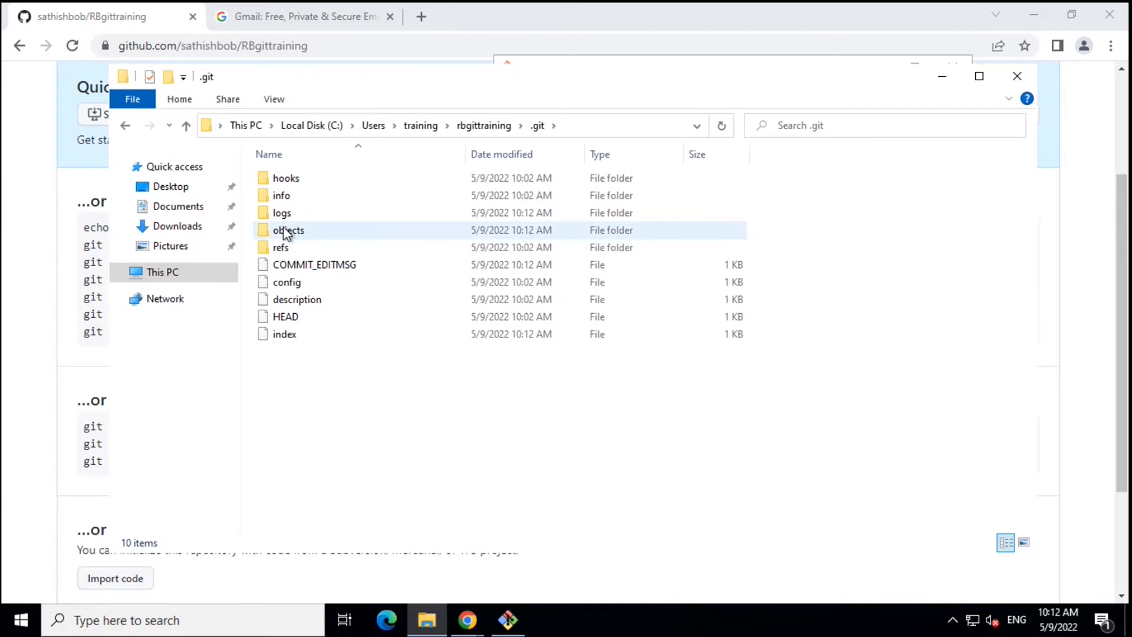
pyautogui.moveTo(298, 242)
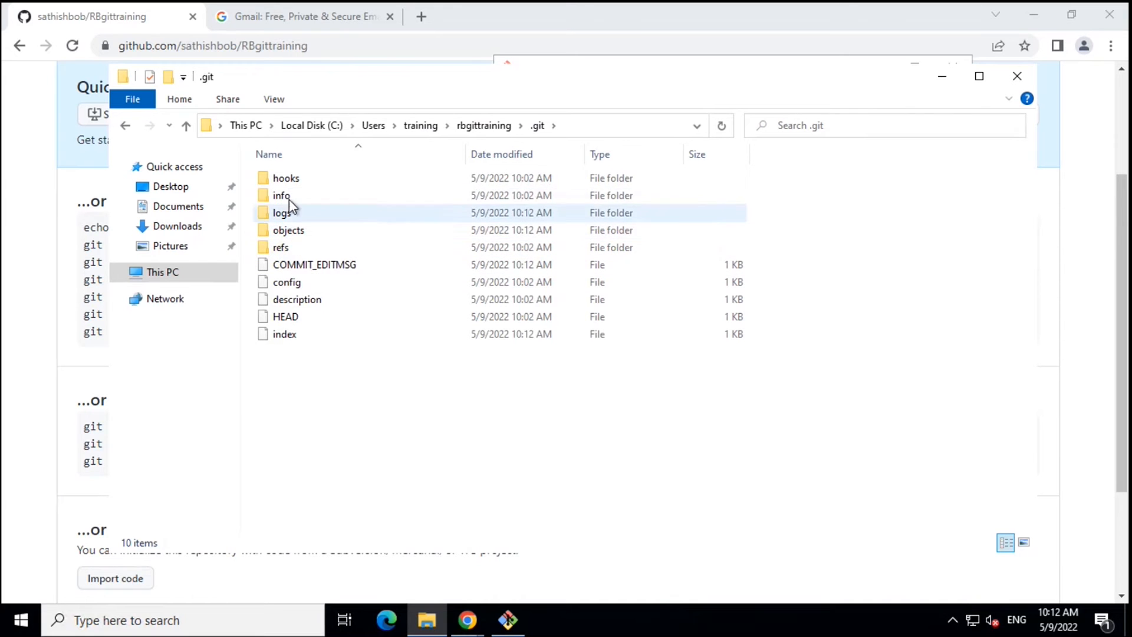
pyautogui.doubleClick(287, 230)
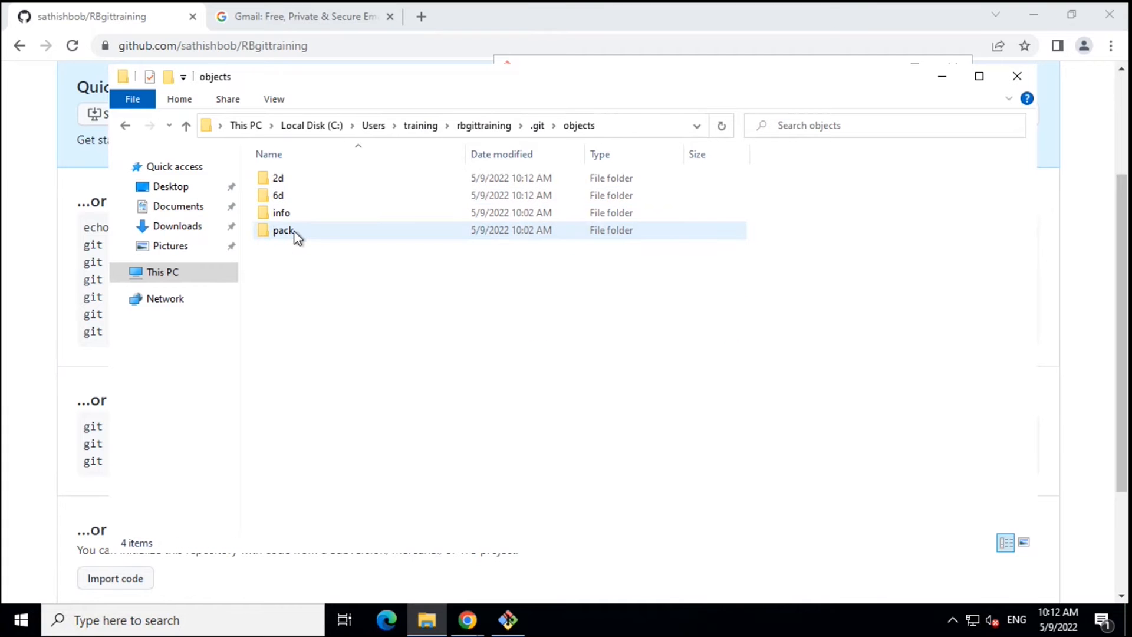
pyautogui.doubleClick(278, 178)
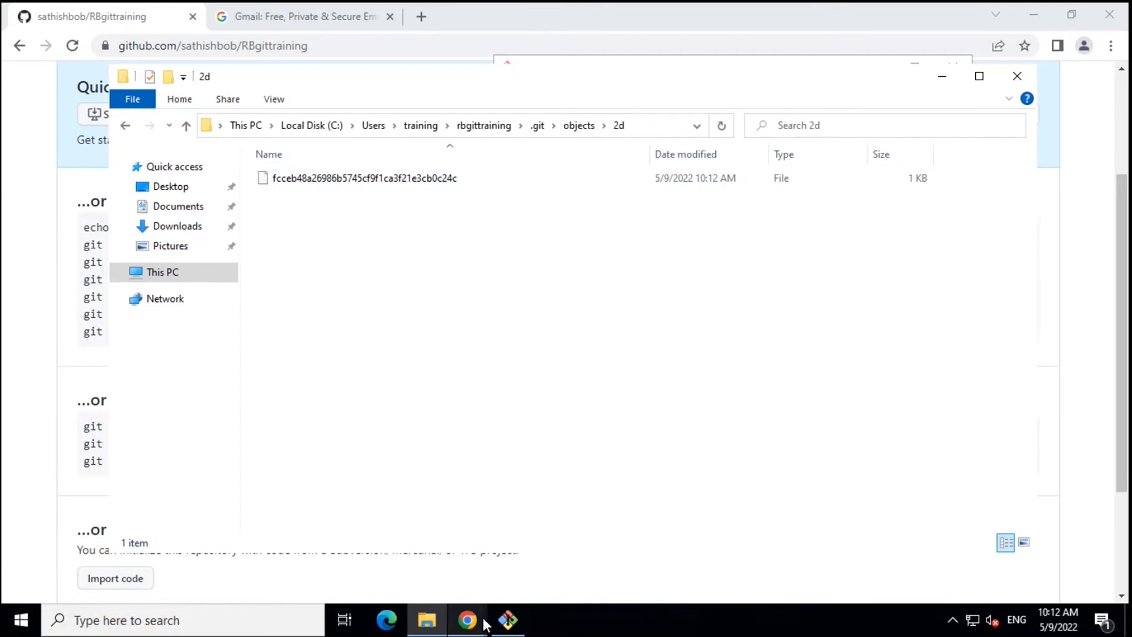
pyautogui.click(507, 620)
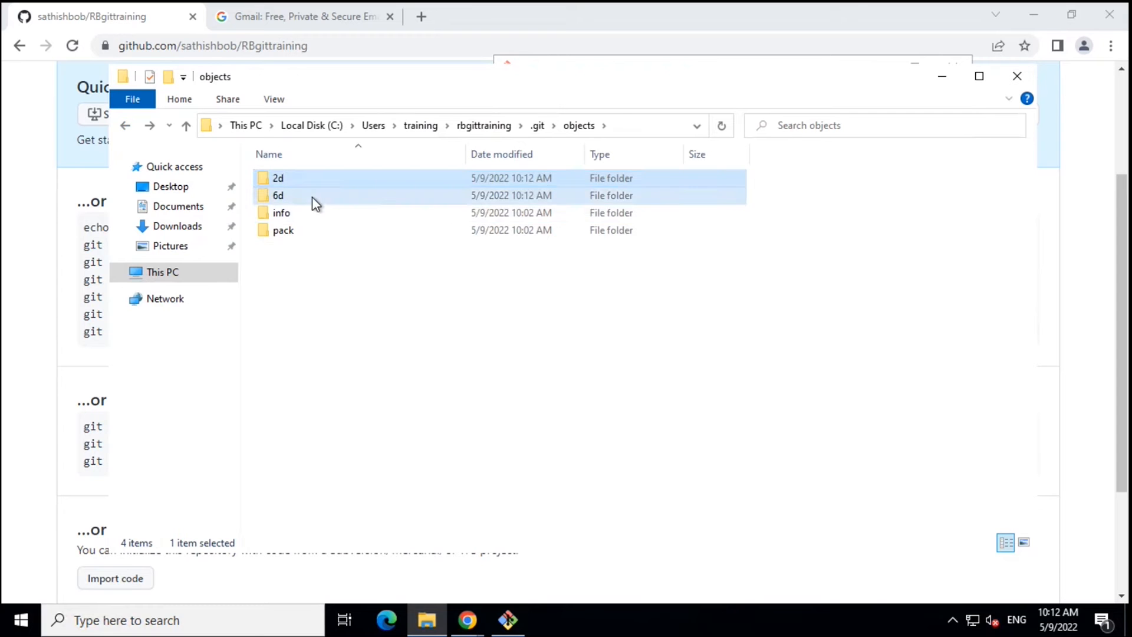
pyautogui.moveTo(278, 195)
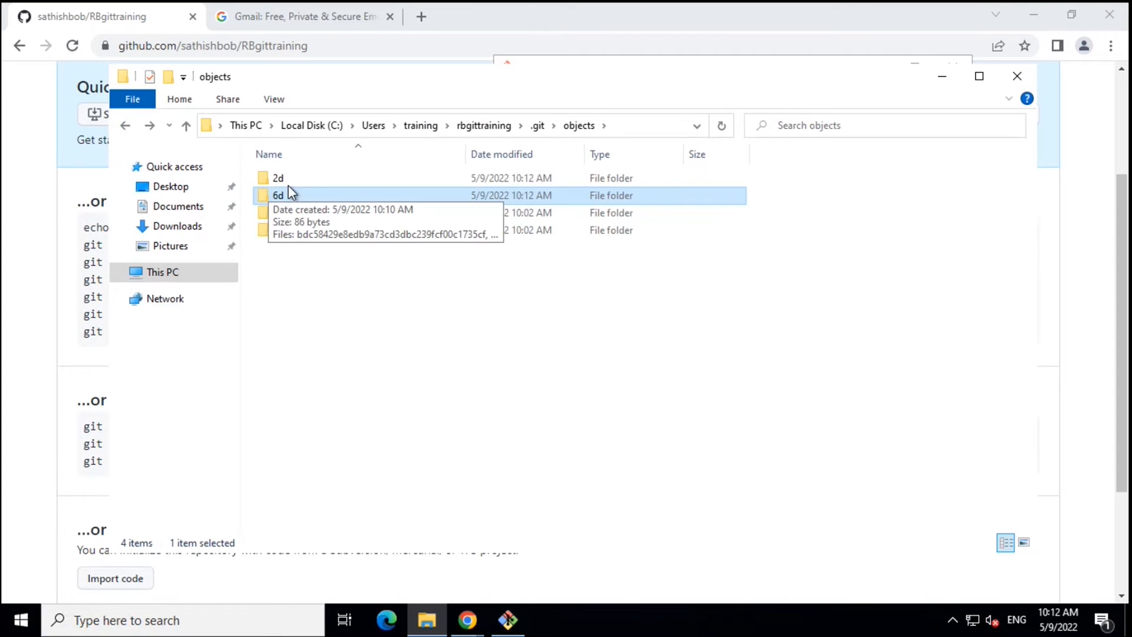
# Revisit 2d, then enter the 6d folder and launch its object file
pyautogui.doubleClick(278, 178)
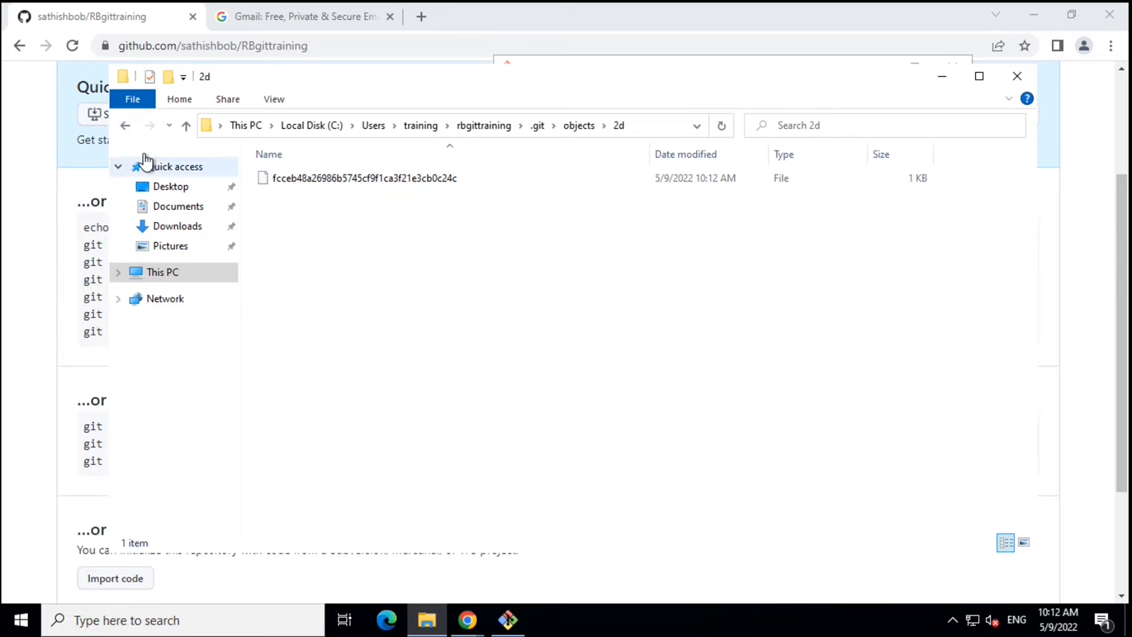
pyautogui.click(125, 125)
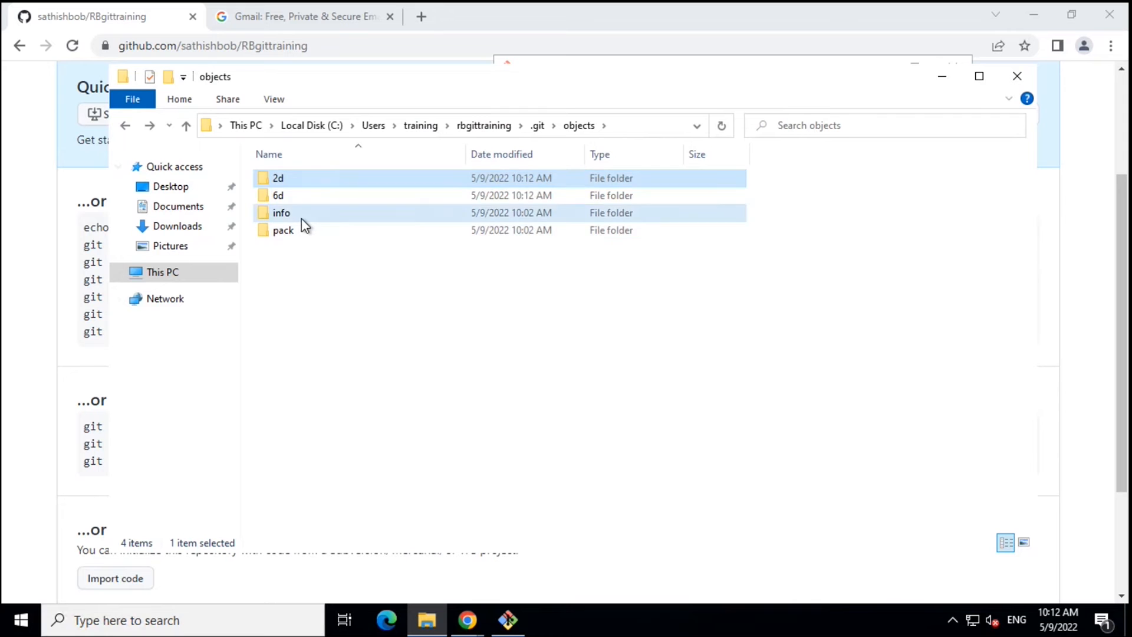
pyautogui.doubleClick(281, 212)
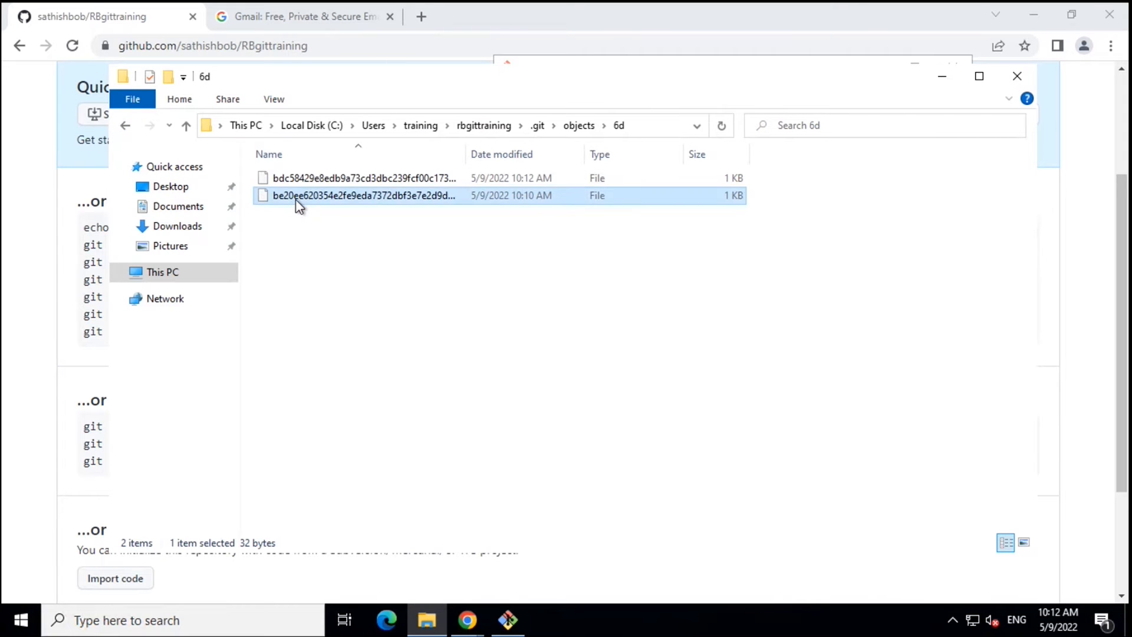
pyautogui.doubleClick(363, 194)
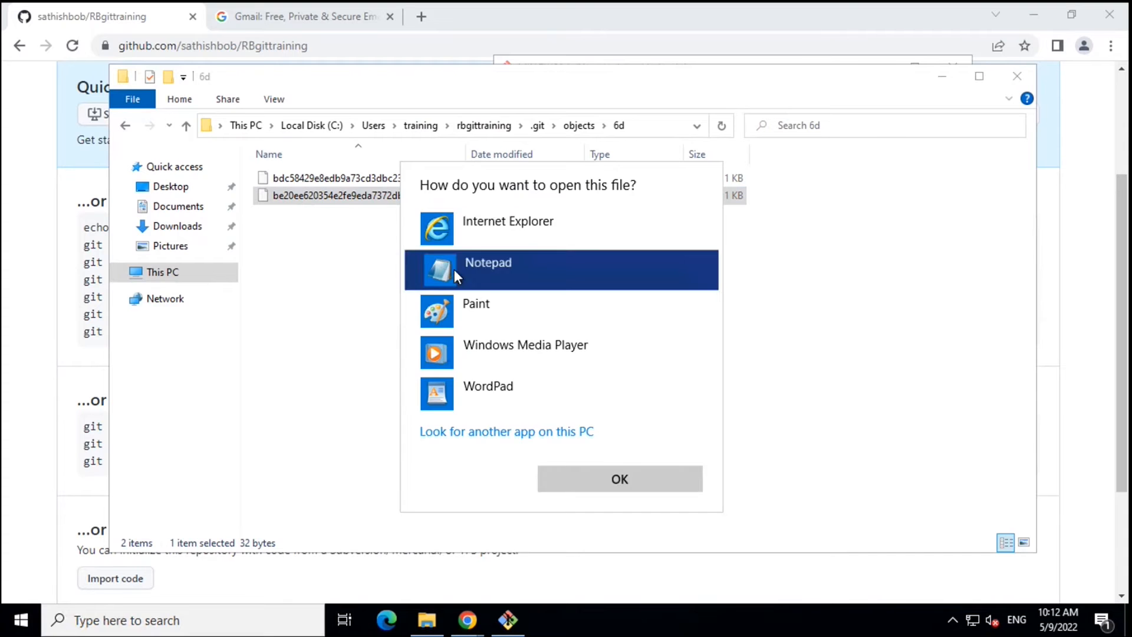
# View the 6d object file in Notepad as unreadable compressed bytes, then close it
pyautogui.click(619, 479)
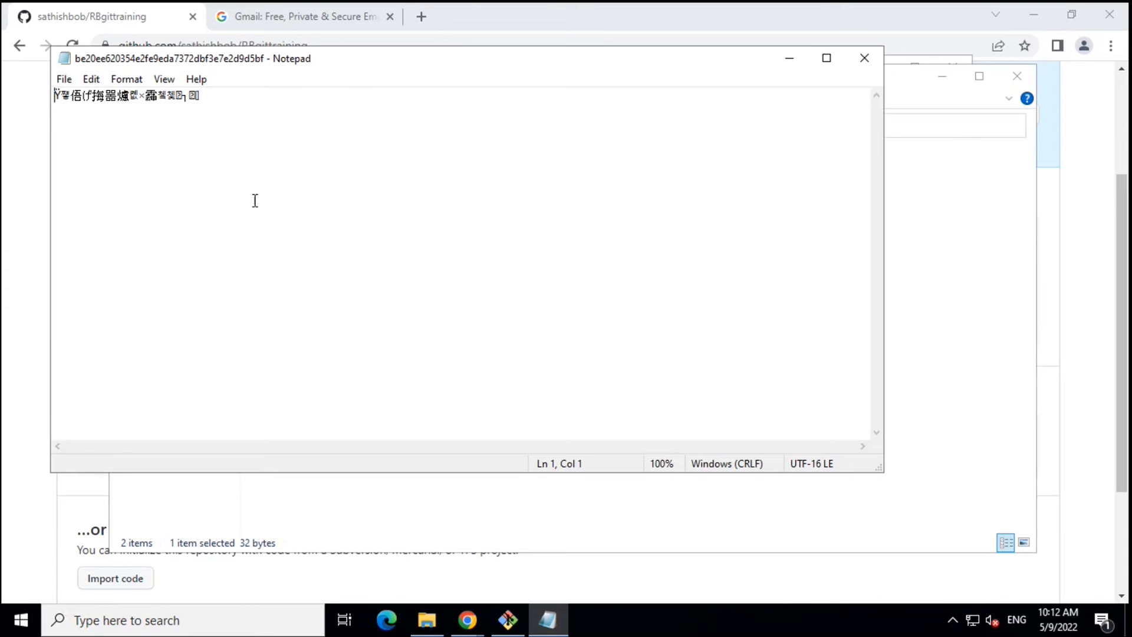
pyautogui.moveTo(369, 202)
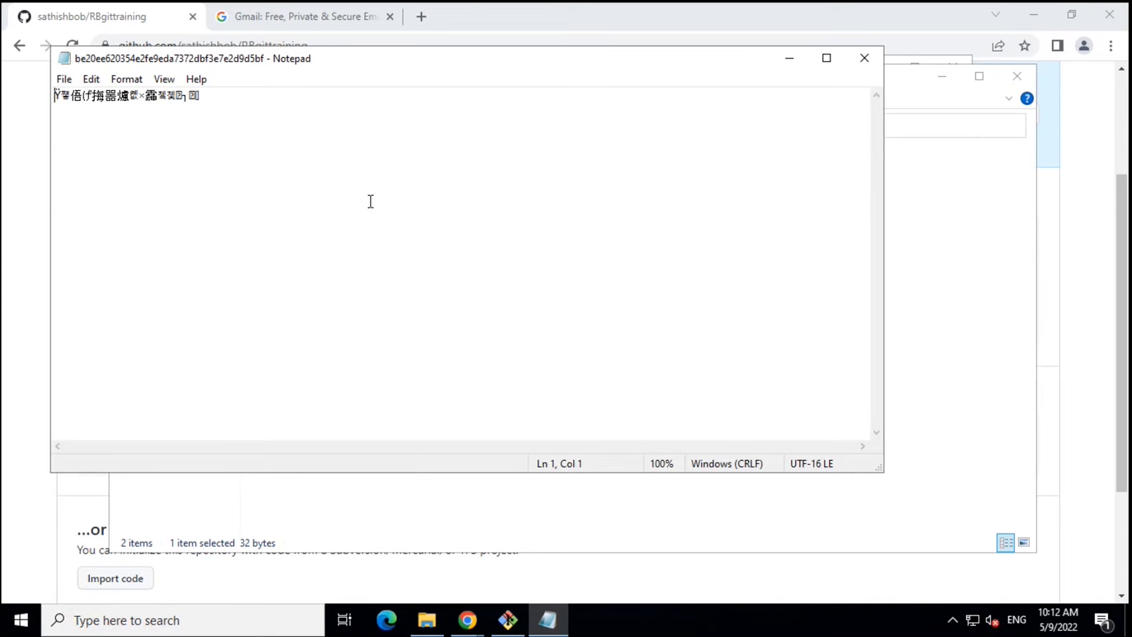
pyautogui.click(864, 58)
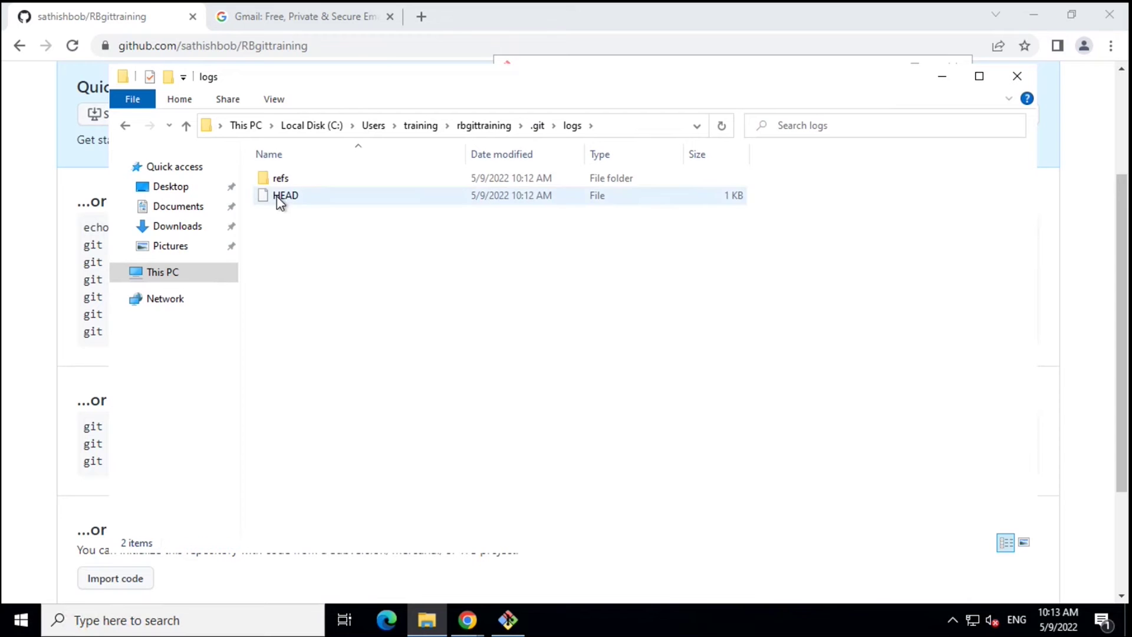
# View the logs HEAD file and highlight the commit hash, author name and email
pyautogui.click(285, 194)
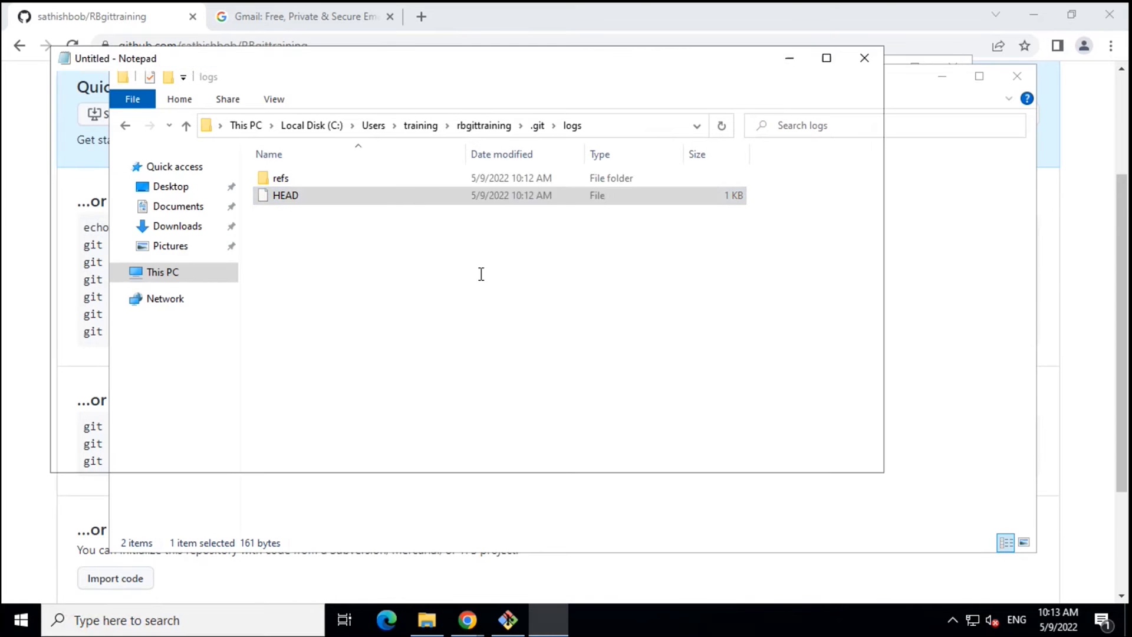
pyautogui.doubleClick(285, 194)
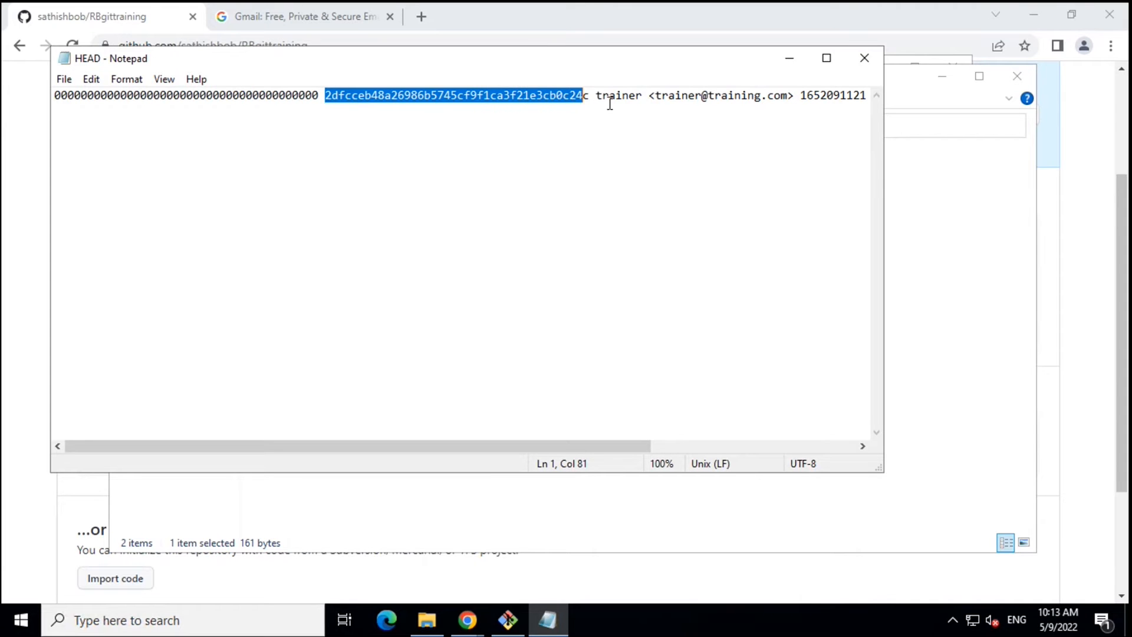
pyautogui.doubleClick(619, 95)
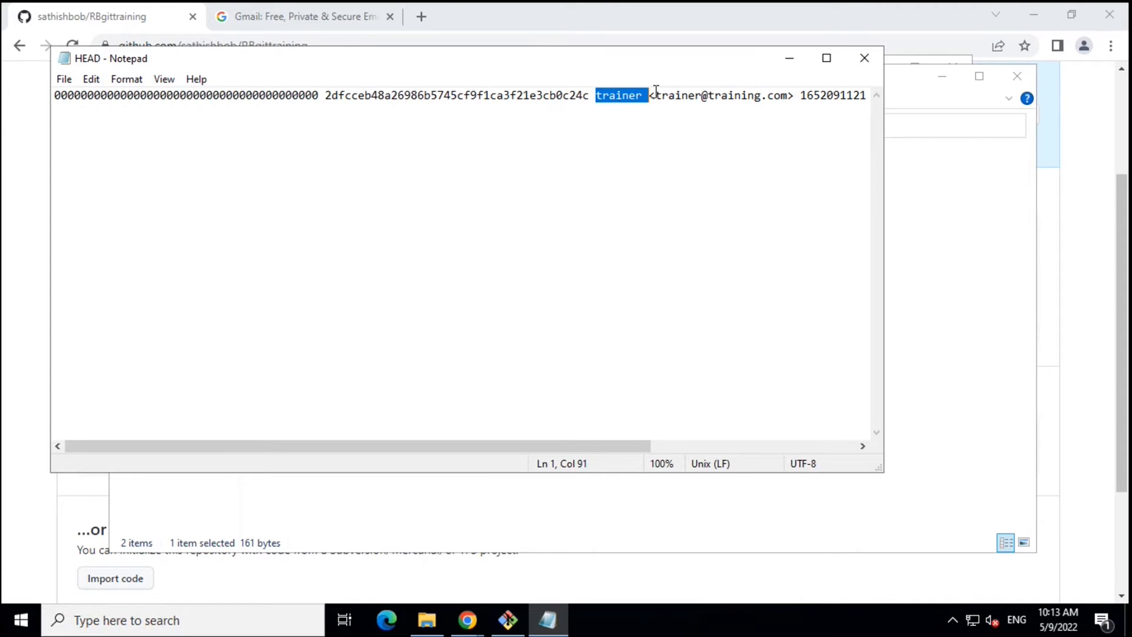
pyautogui.doubleClick(722, 95)
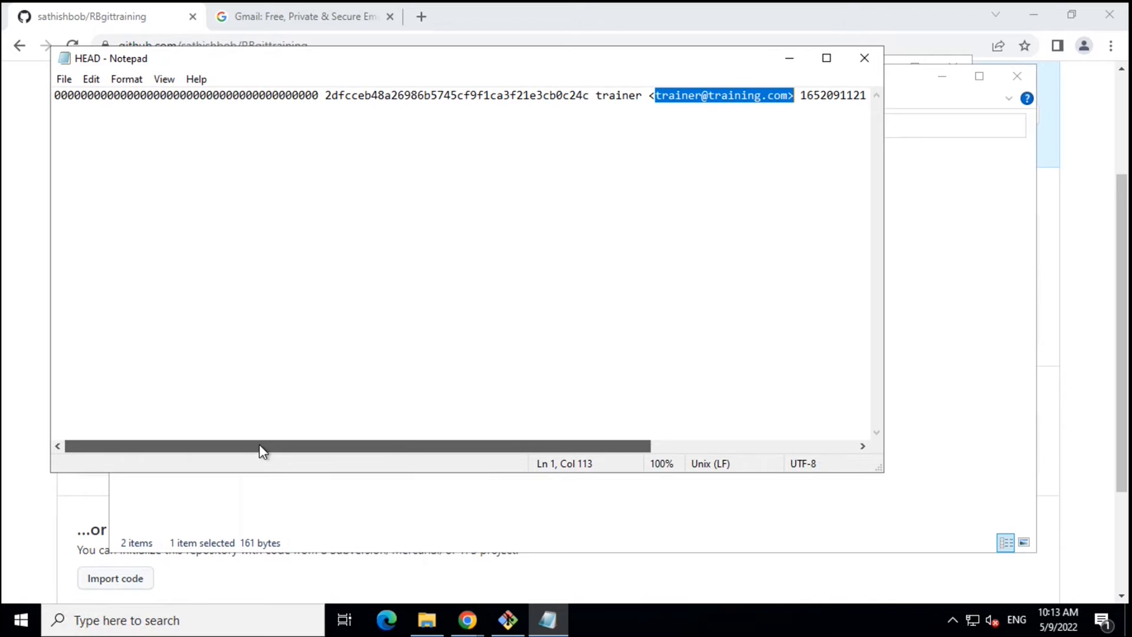
# Browse logs\refs\heads, then reopen the logs HEAD file in Notepad and close it
pyautogui.click(863, 58)
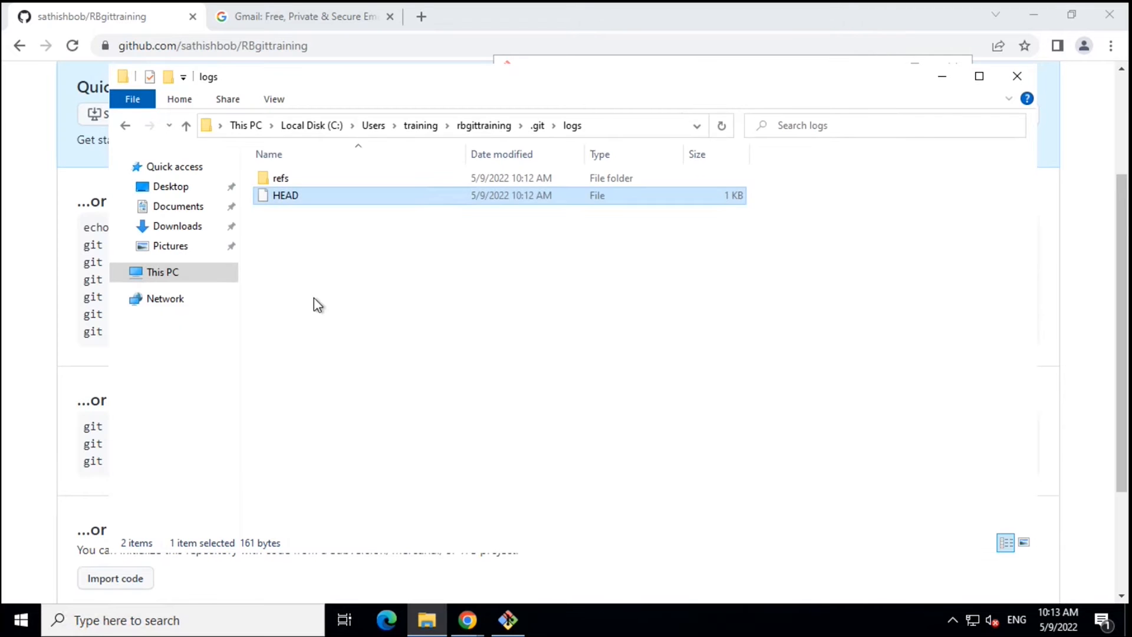
pyautogui.doubleClick(280, 178)
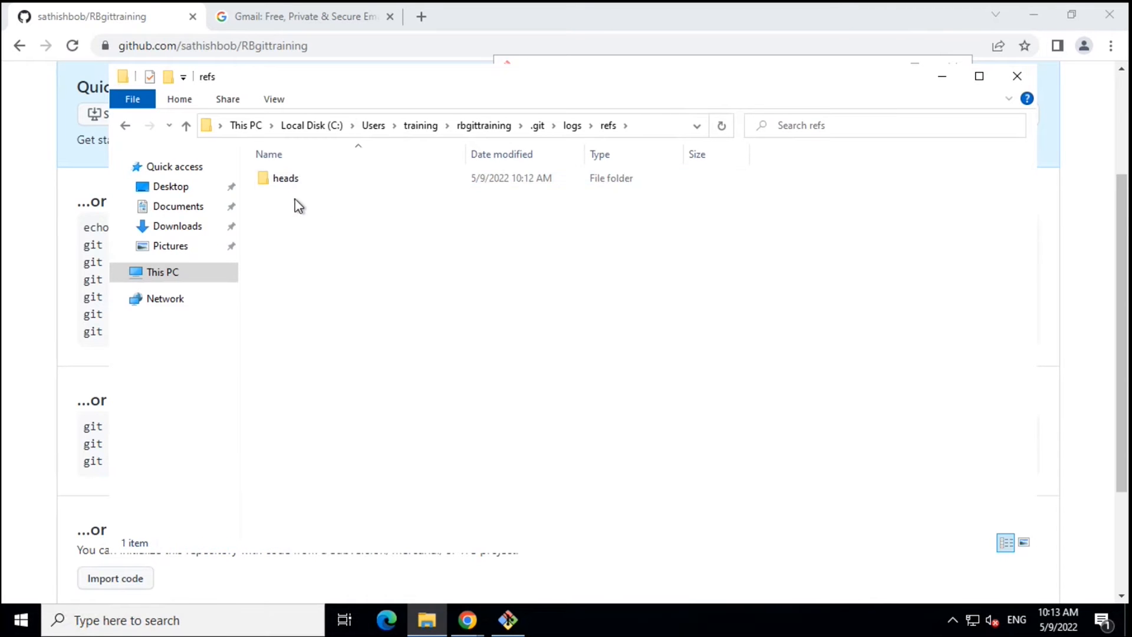
pyautogui.doubleClick(285, 178)
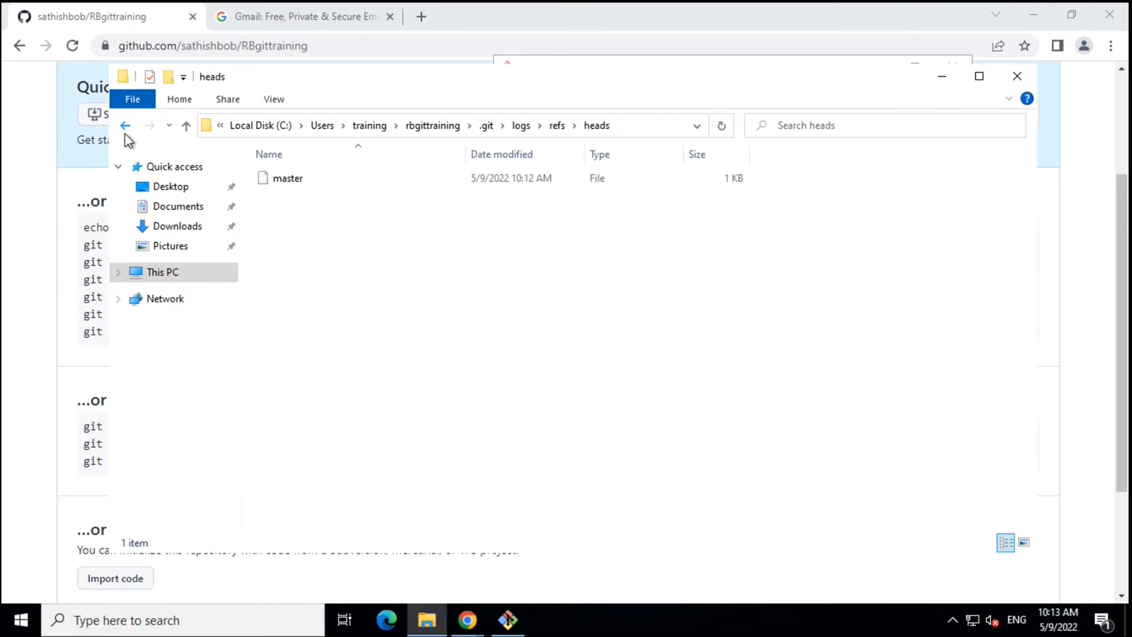
pyautogui.click(125, 125)
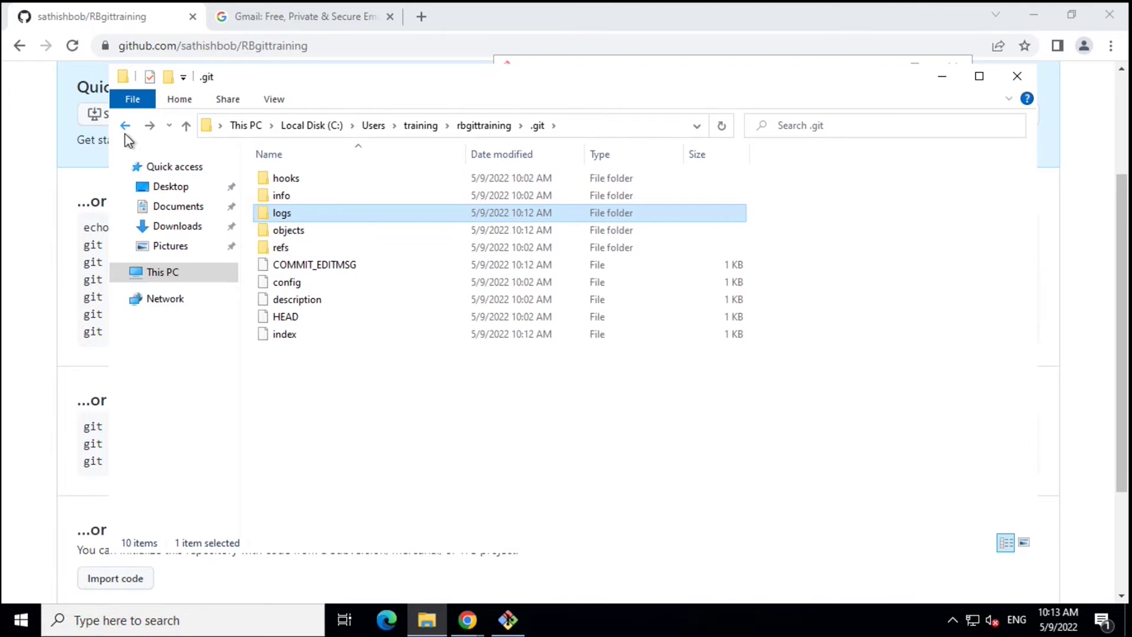
pyautogui.moveTo(295, 244)
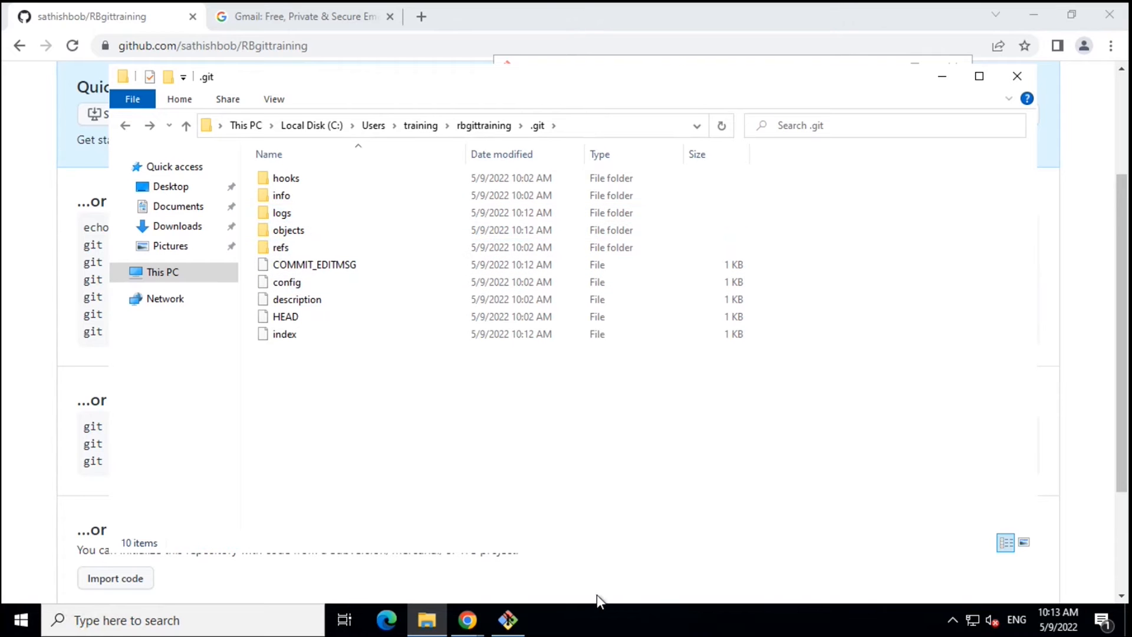
pyautogui.click(507, 618)
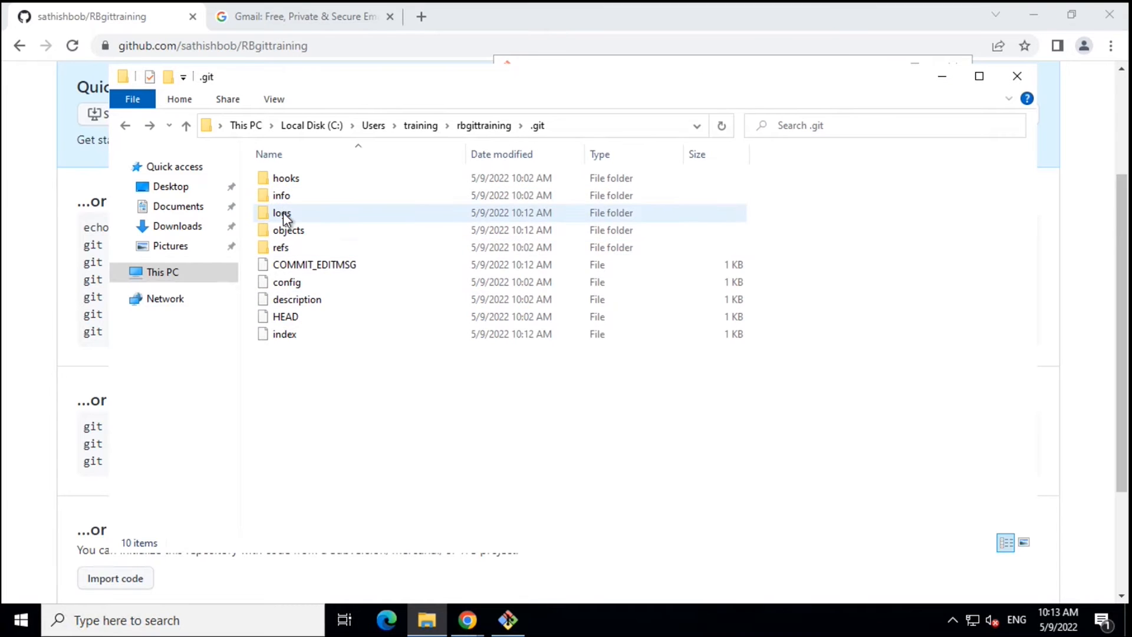
pyautogui.doubleClick(281, 213)
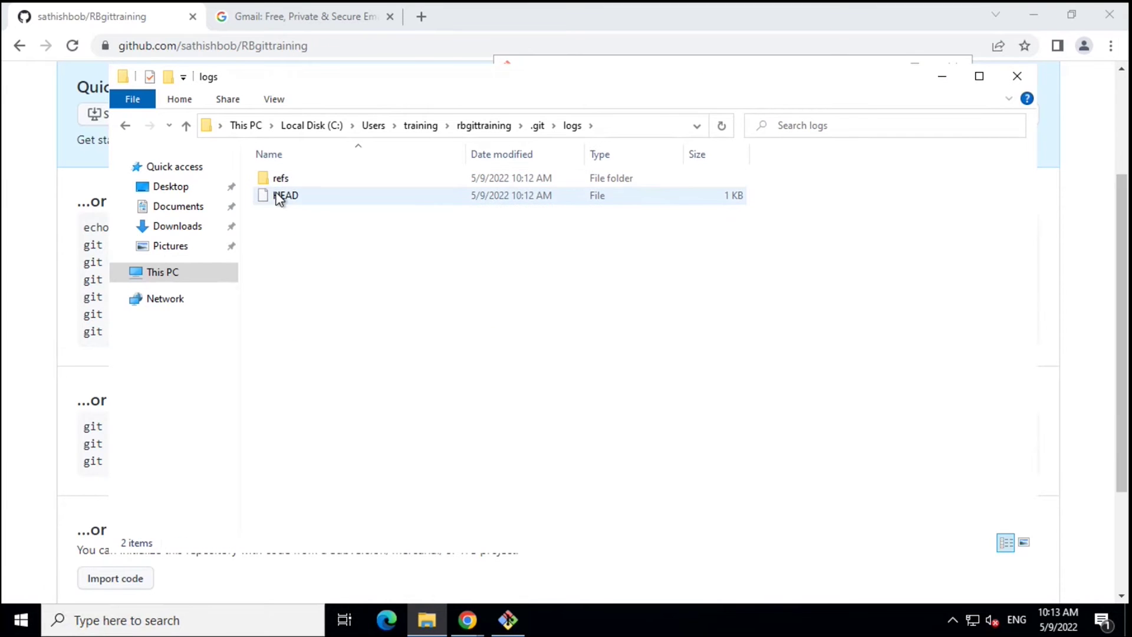
pyautogui.doubleClick(284, 194)
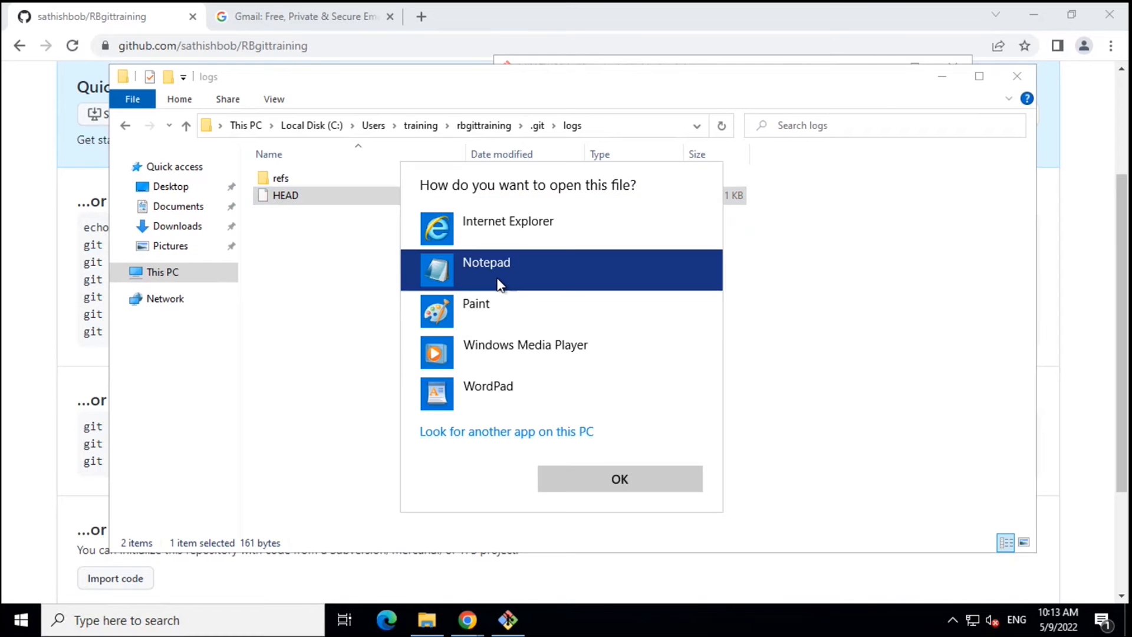
pyautogui.click(618, 478)
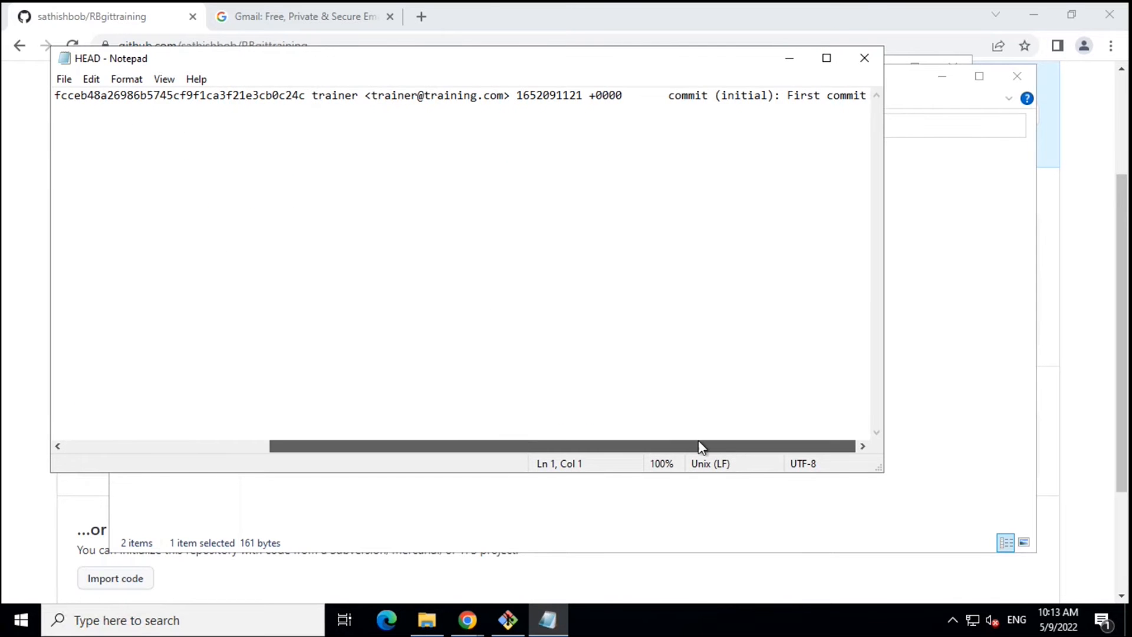
pyautogui.click(863, 57)
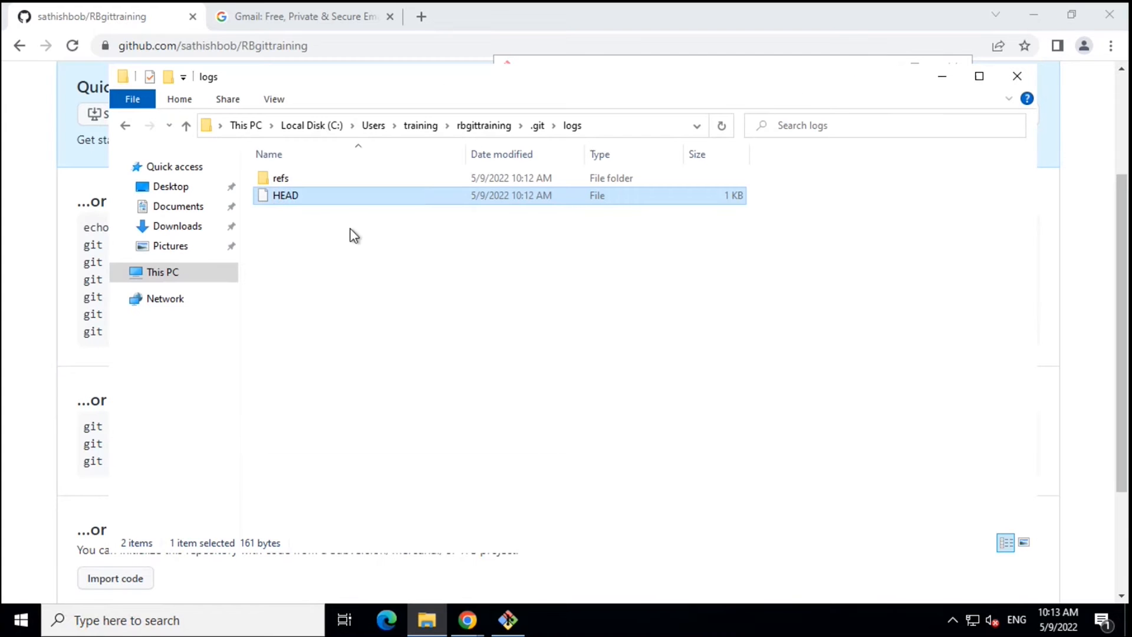
# View the refs\heads\master log showing the same first-commit entry, then close it
pyautogui.doubleClick(281, 178)
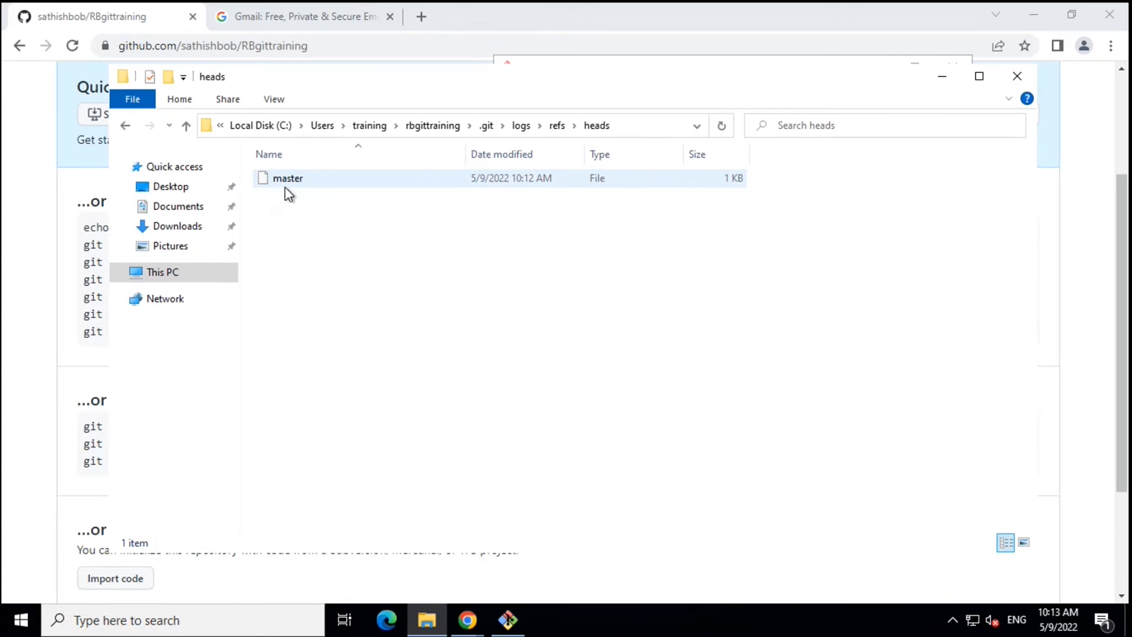
pyautogui.click(288, 178)
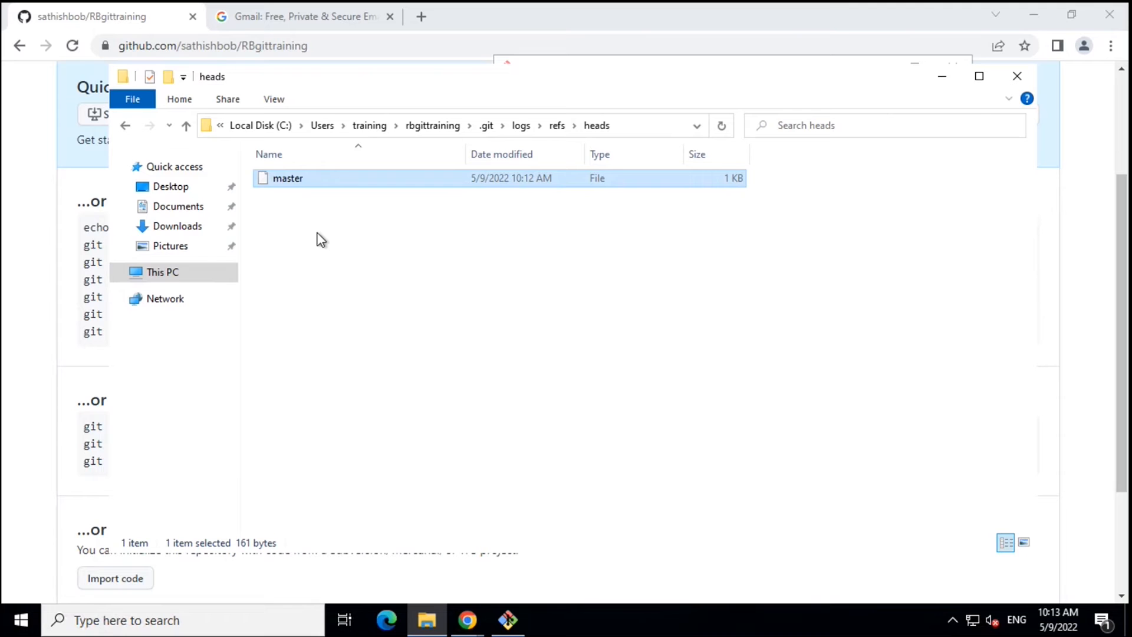
pyautogui.doubleClick(287, 178)
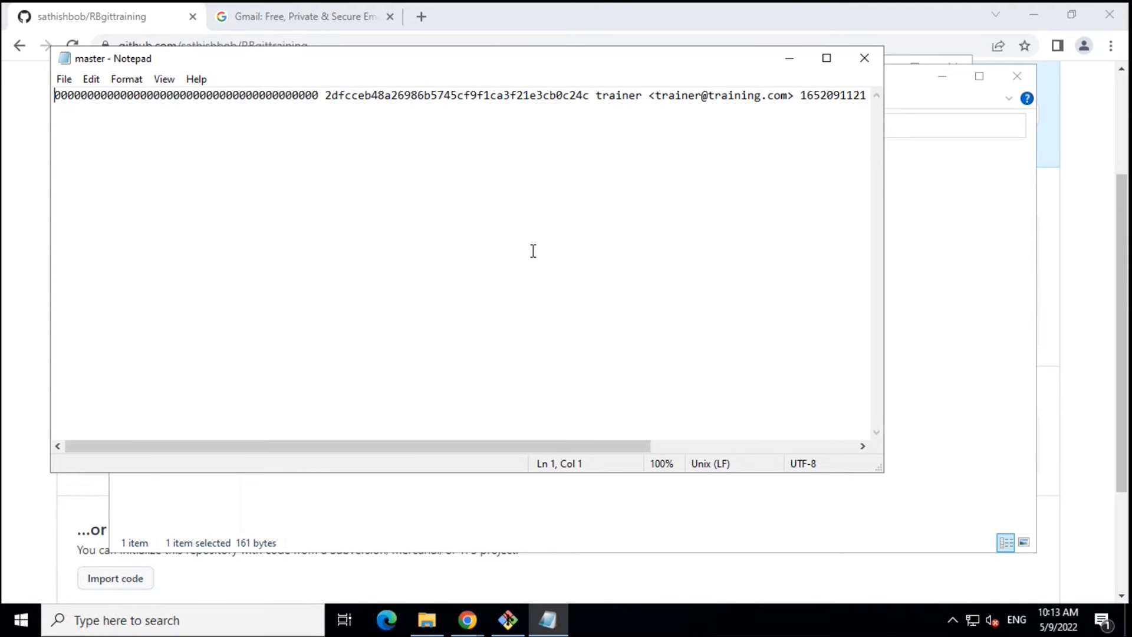
pyautogui.click(864, 58)
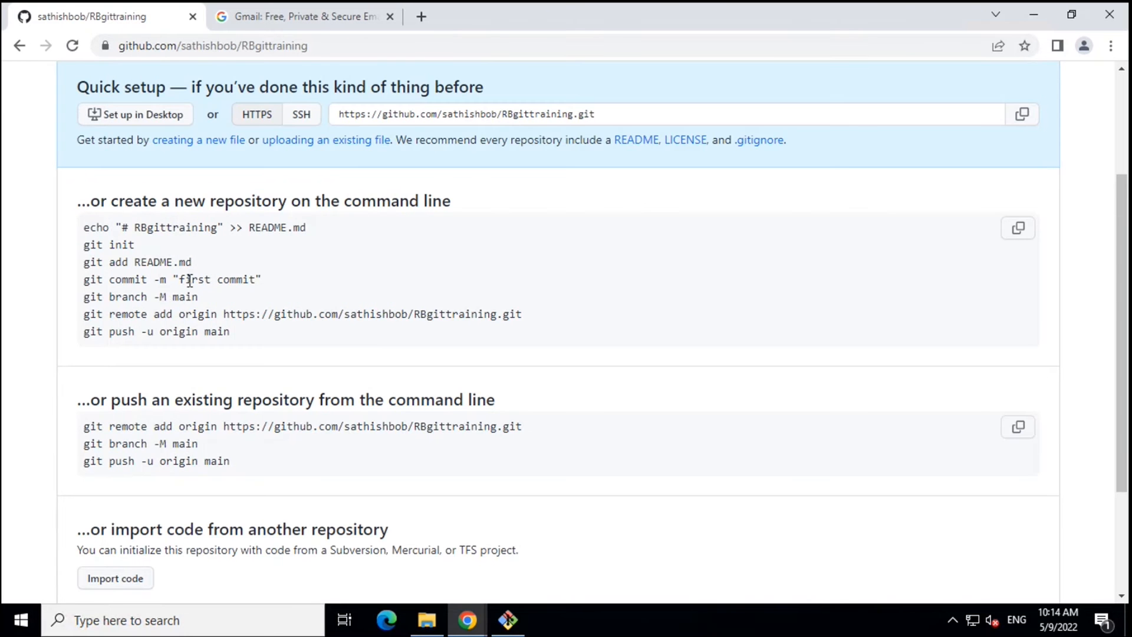
# Highlight the git branch -M main line in GitHub's quick-setup commands
pyautogui.doubleClick(141, 296)
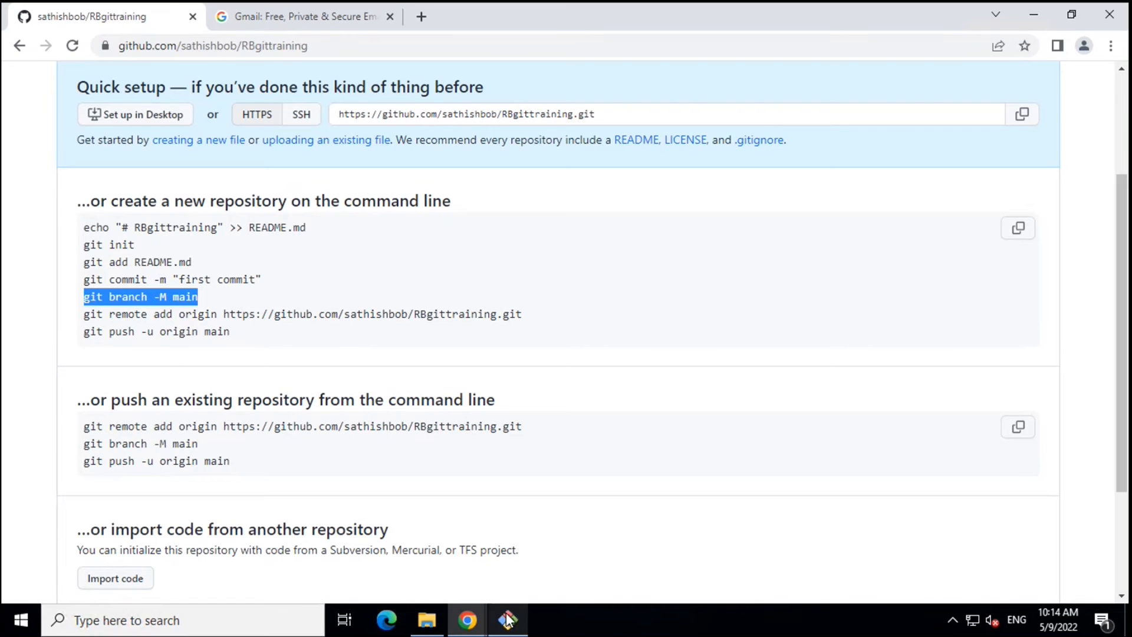
# Rename master to main with git branch -M main and highlight the command
pyautogui.click(507, 619)
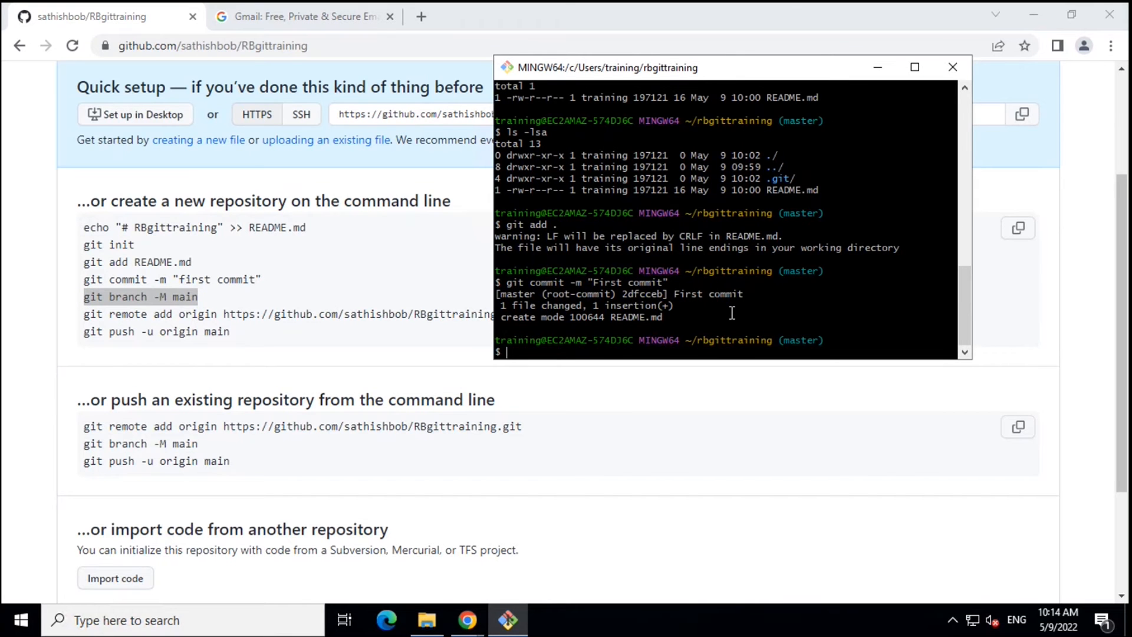
pyautogui.write('git')
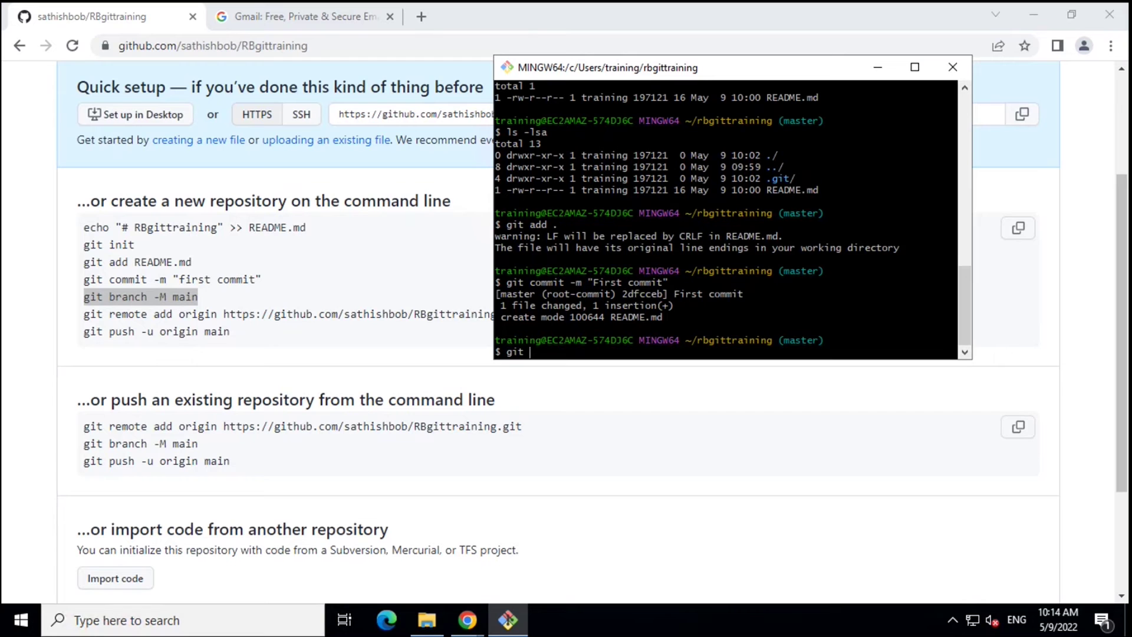
pyautogui.doubleClick(517, 293)
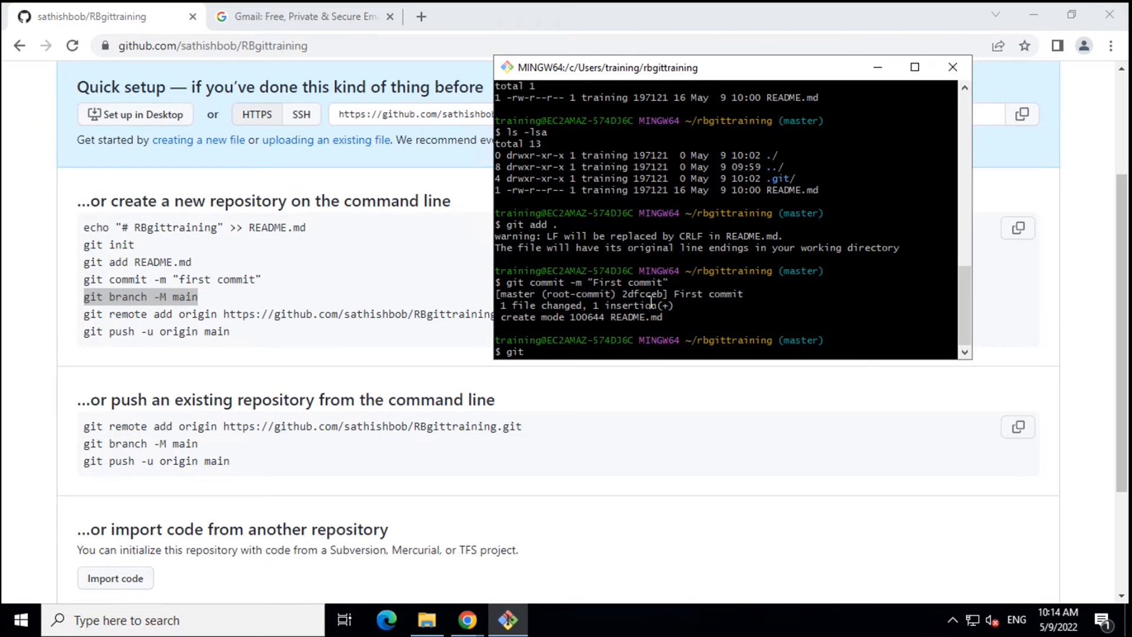
pyautogui.write('branch')
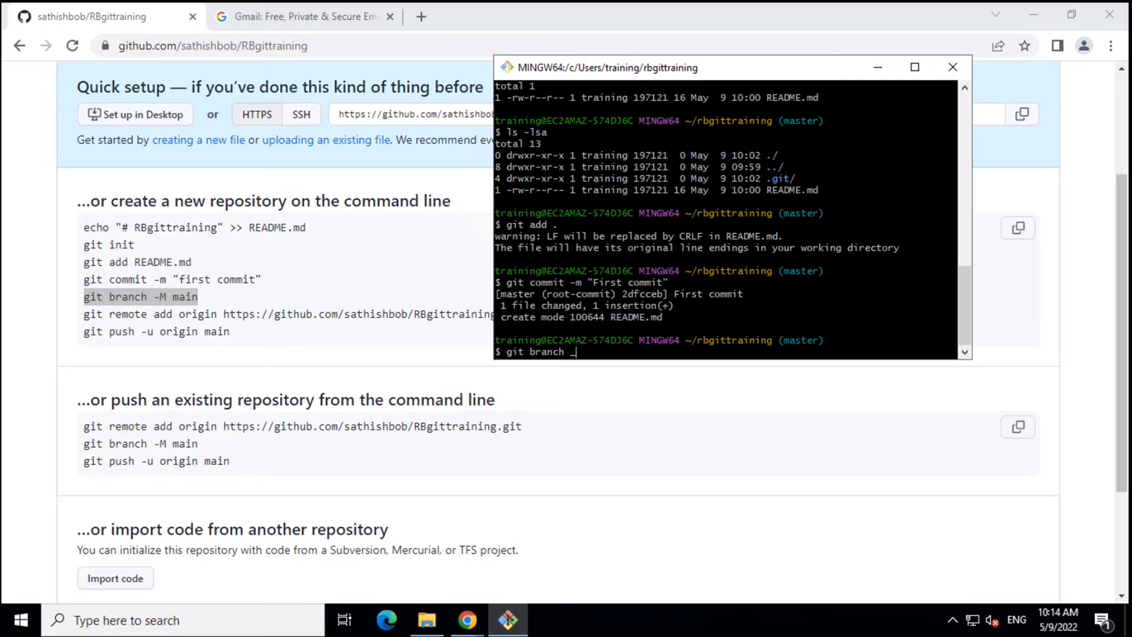
pyautogui.write('-')
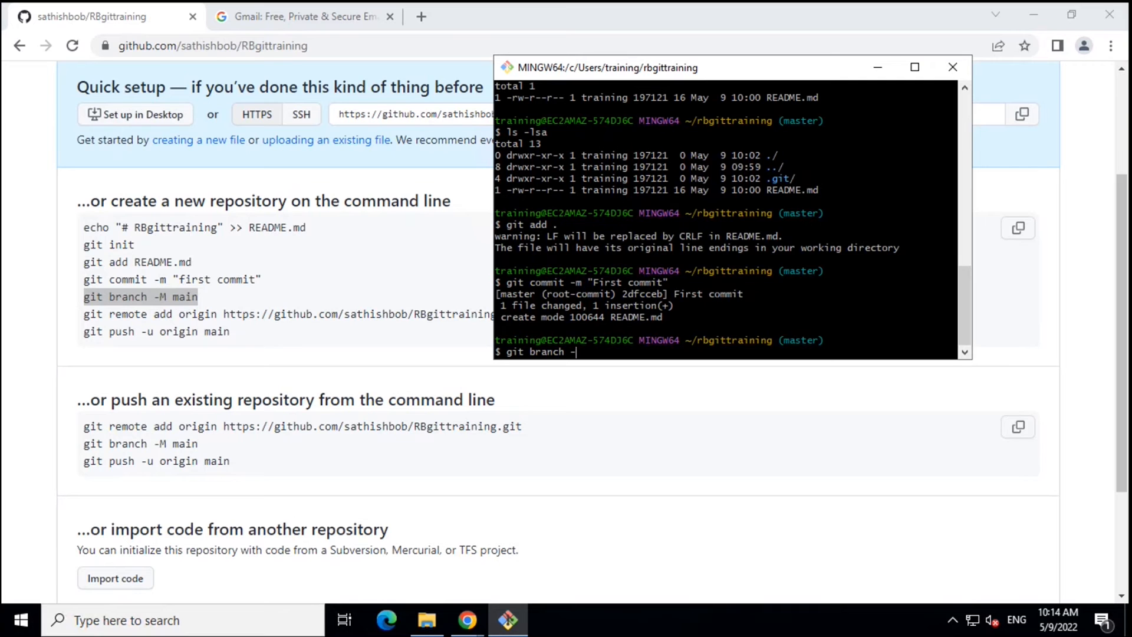
pyautogui.write('M')
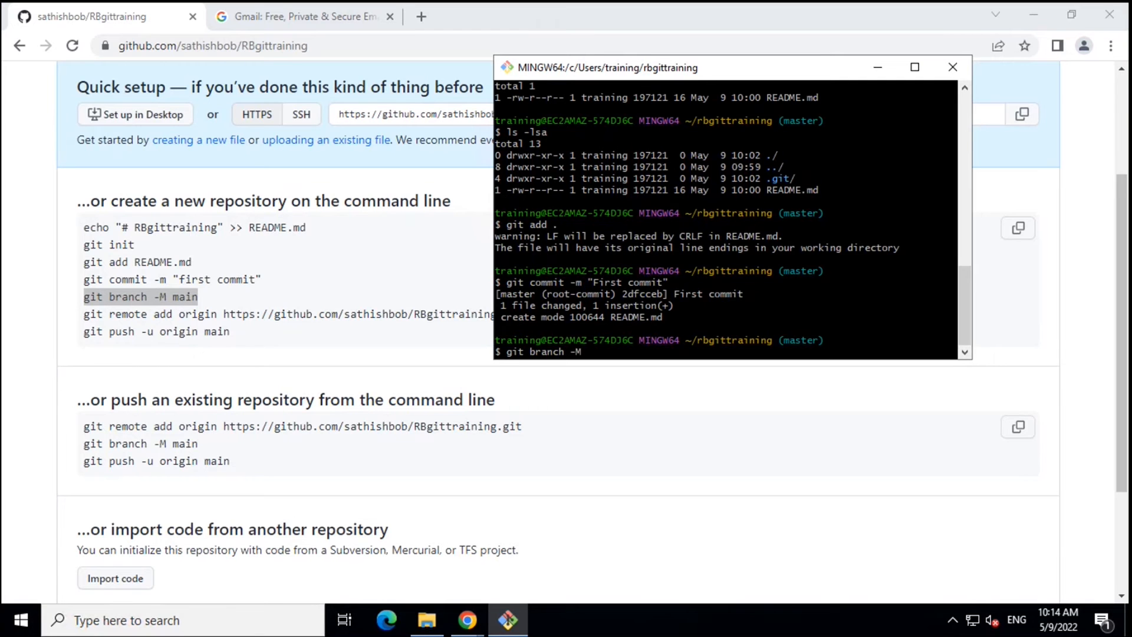
pyautogui.write('main')
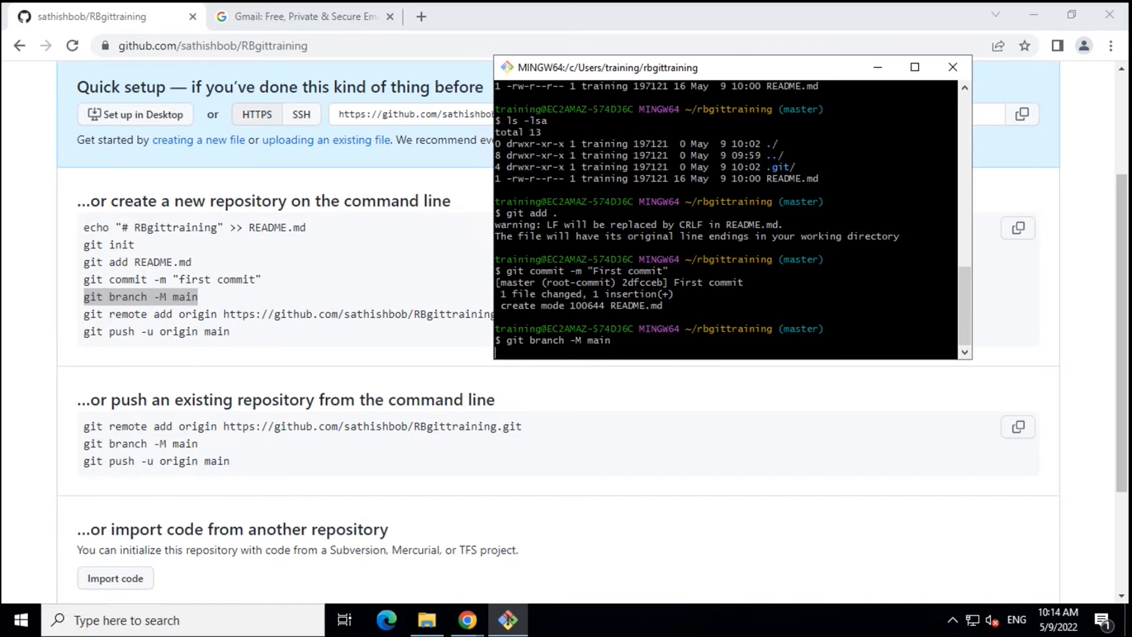
pyautogui.press('Return')
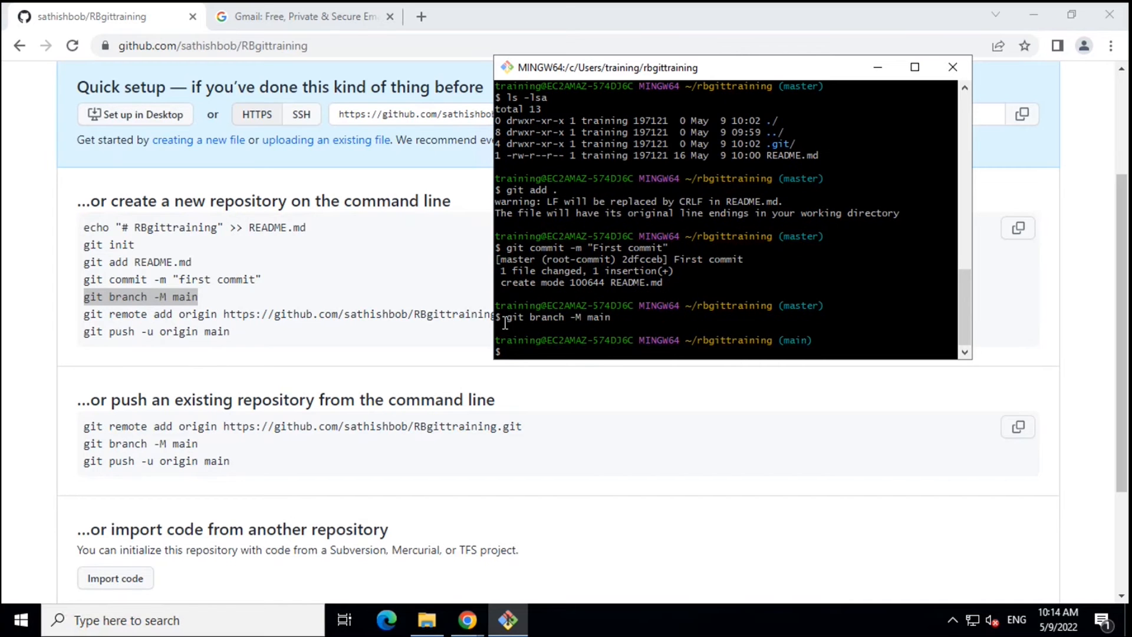
pyautogui.doubleClick(554, 317)
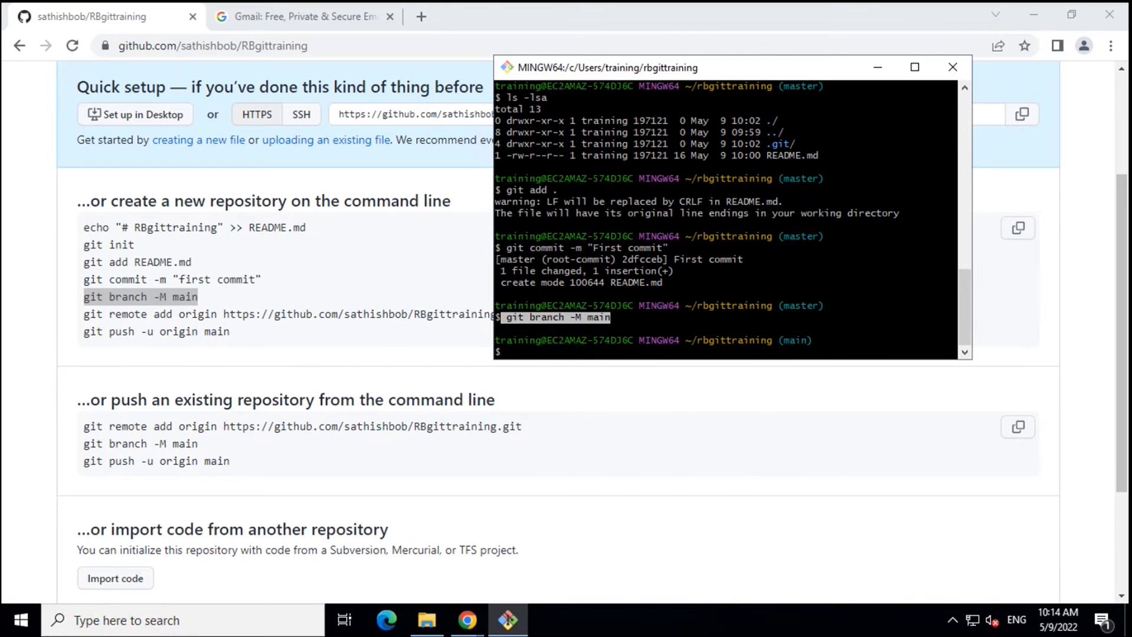
pyautogui.moveTo(91, 15)
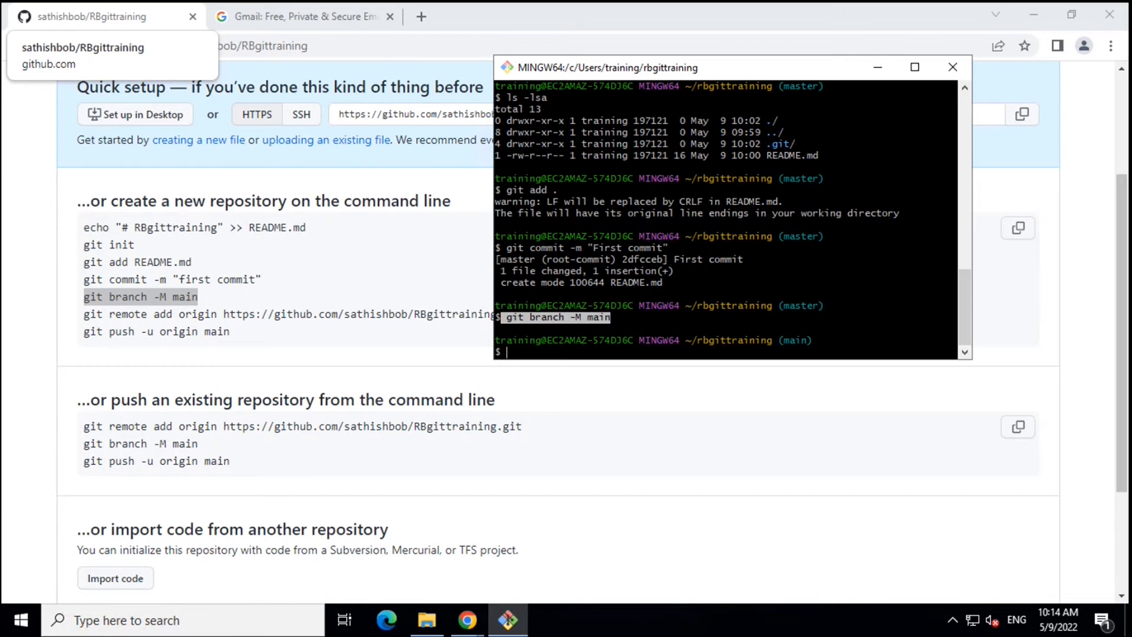
# Refresh logs\refs\heads in File Explorer to show the branch log now named main
pyautogui.click(425, 619)
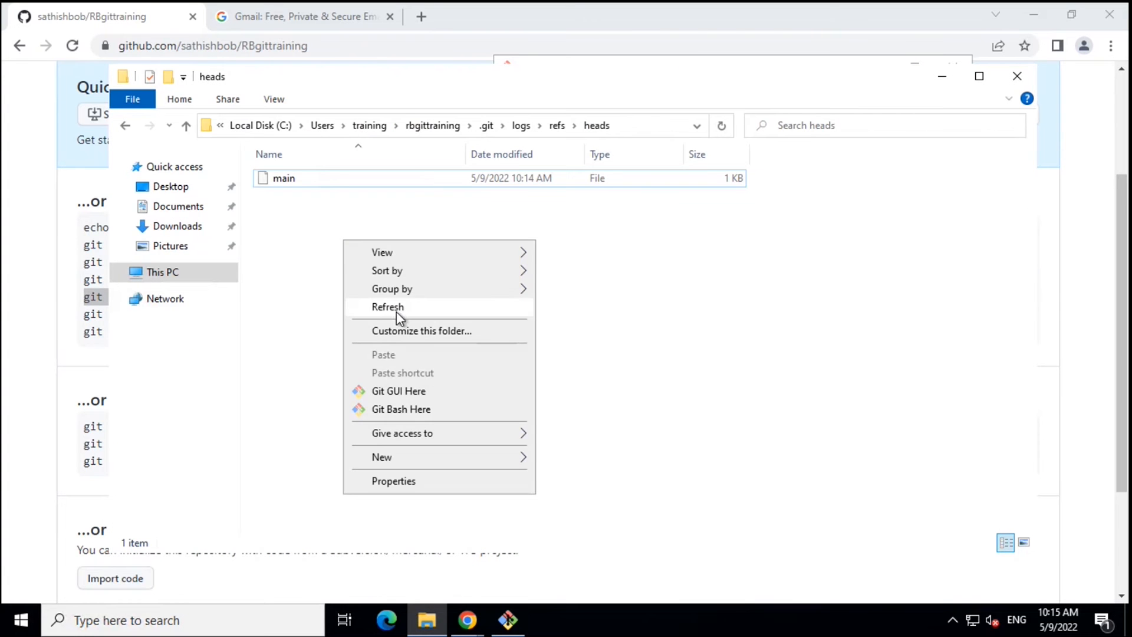
pyautogui.click(283, 178)
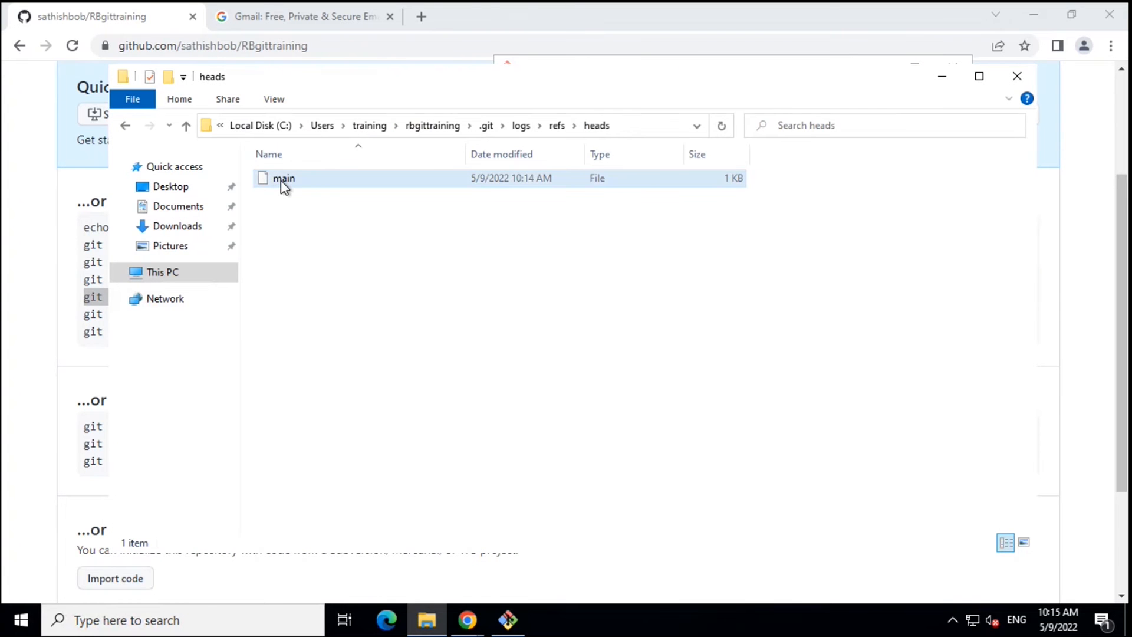
pyautogui.moveTo(284, 184)
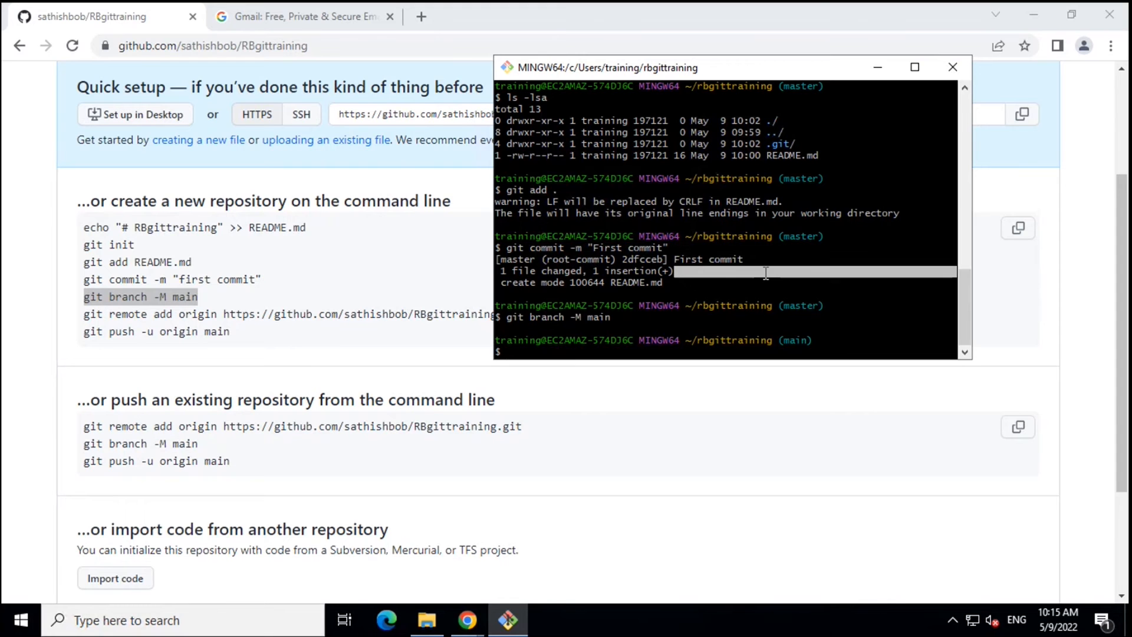
pyautogui.moveTo(803, 290)
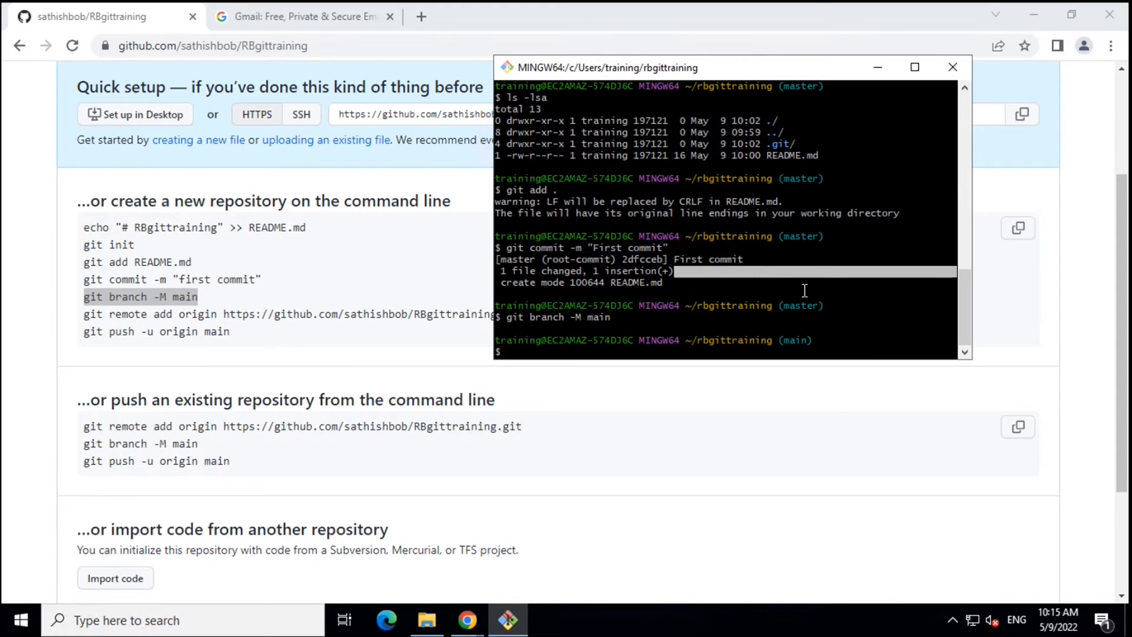
# Begin typing git remote add origin at the prompt, leaving the URL to add
pyautogui.write('git remo')
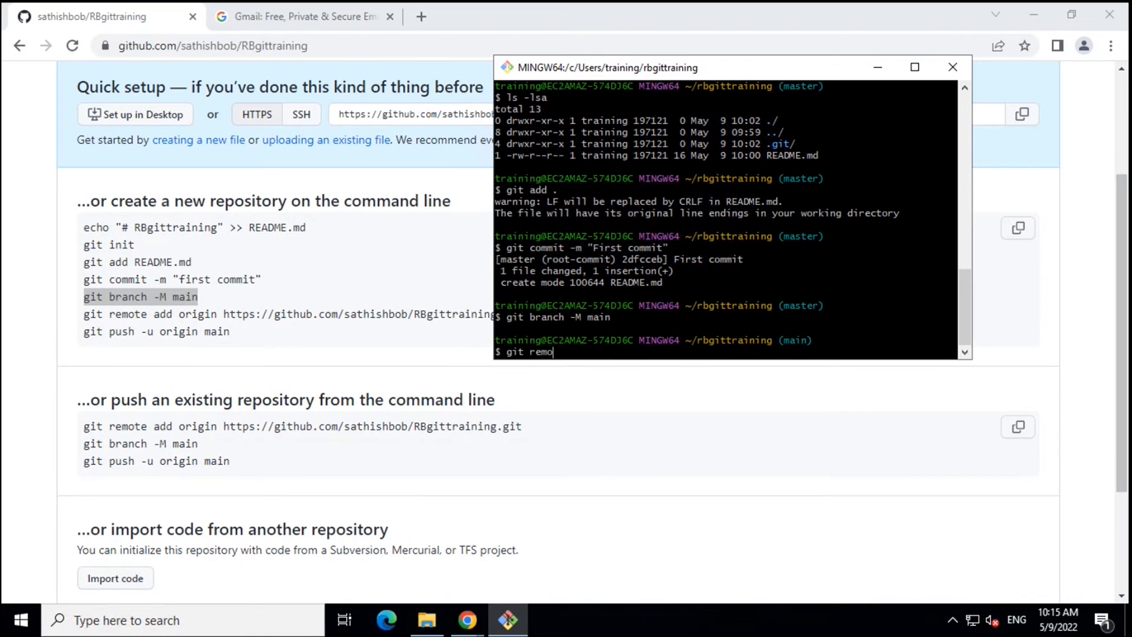
pyautogui.write('te')
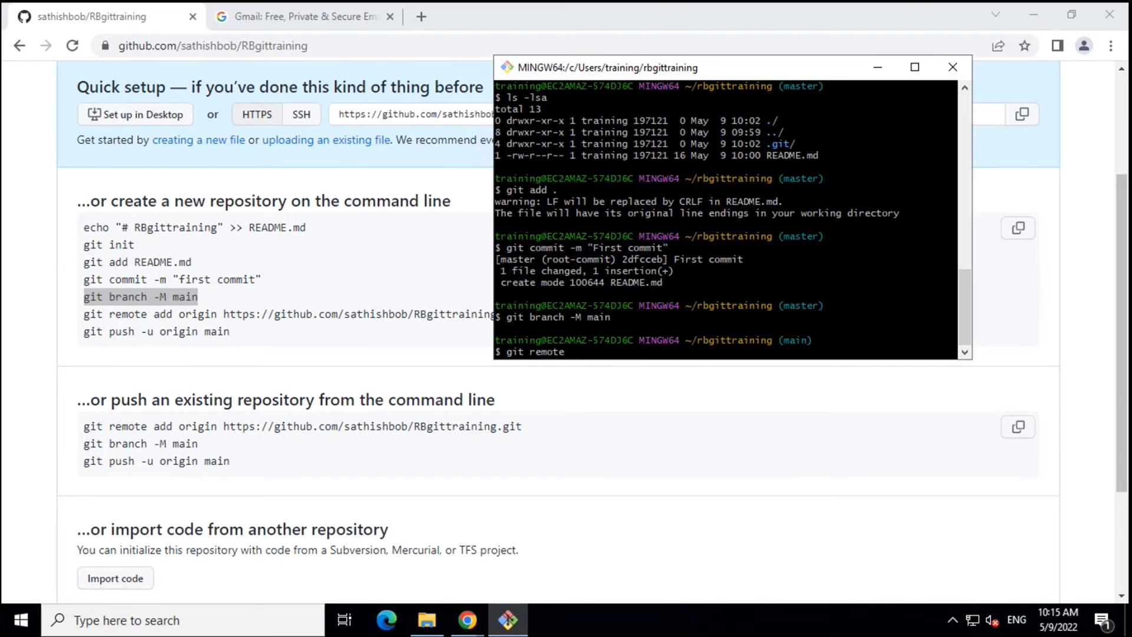
pyautogui.write('add')
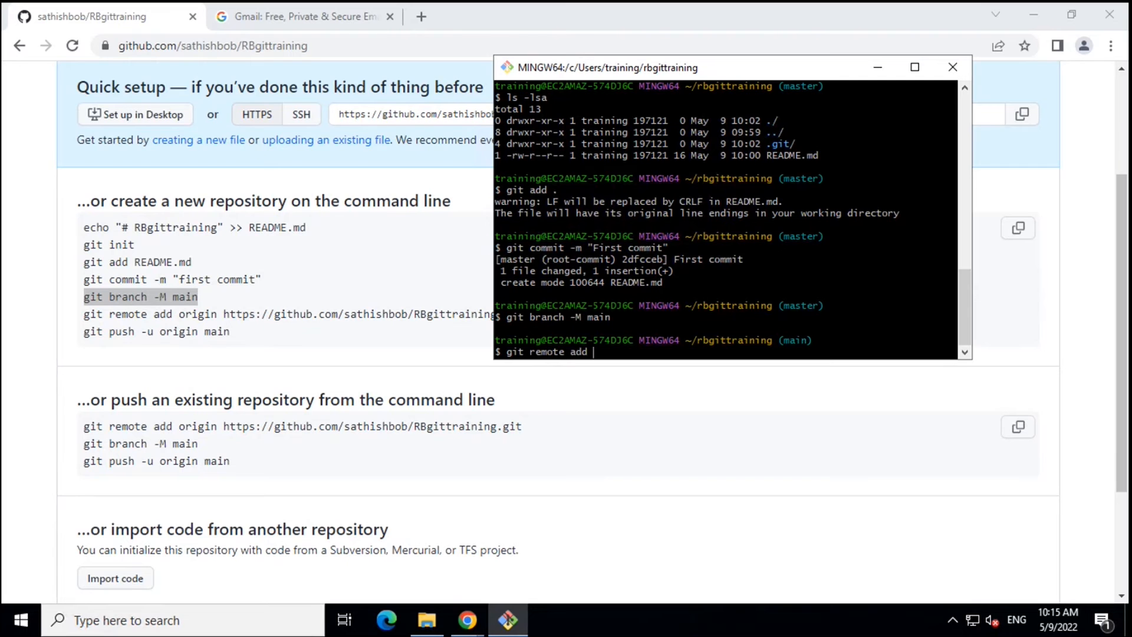
pyautogui.write('ori')
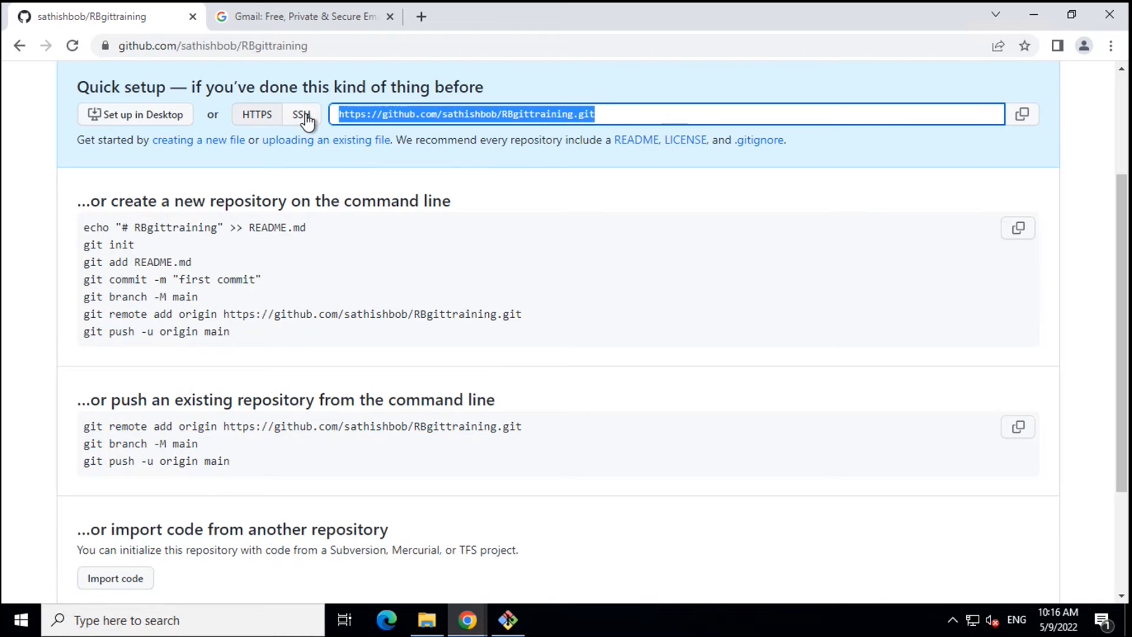
# View the SSH address in Quick setup, then switch back to the HTTPS clone URL
pyautogui.click(302, 115)
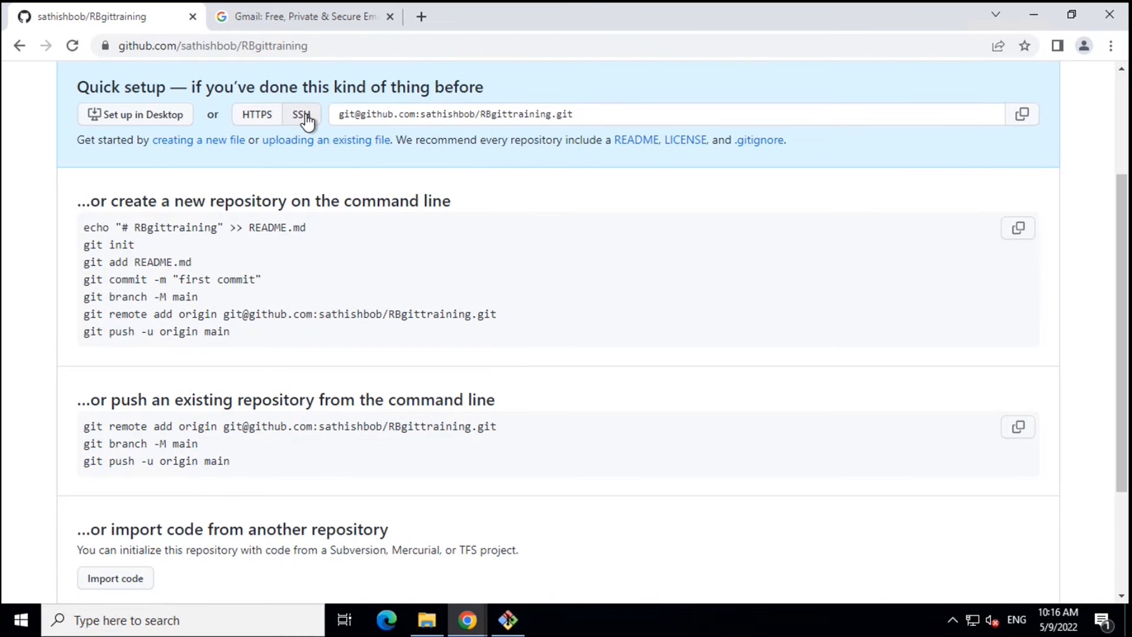
pyautogui.click(256, 114)
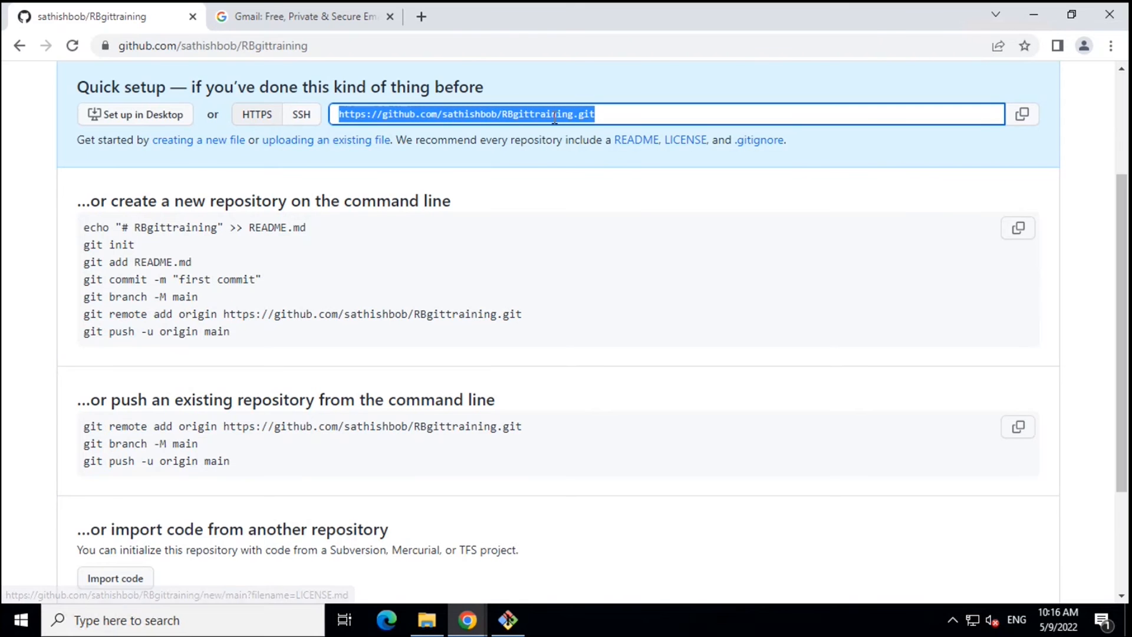
pyautogui.moveTo(596, 135)
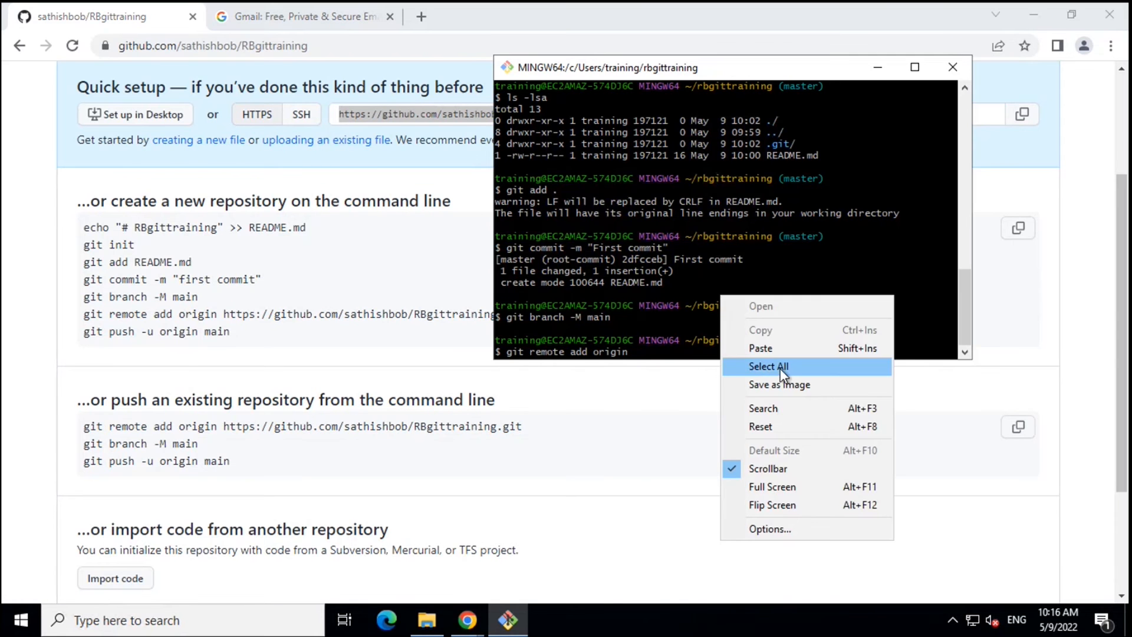
# Run git remote add origin with the pasted RBgittraining HTTPS URL, then copy the command
pyautogui.click(761, 348)
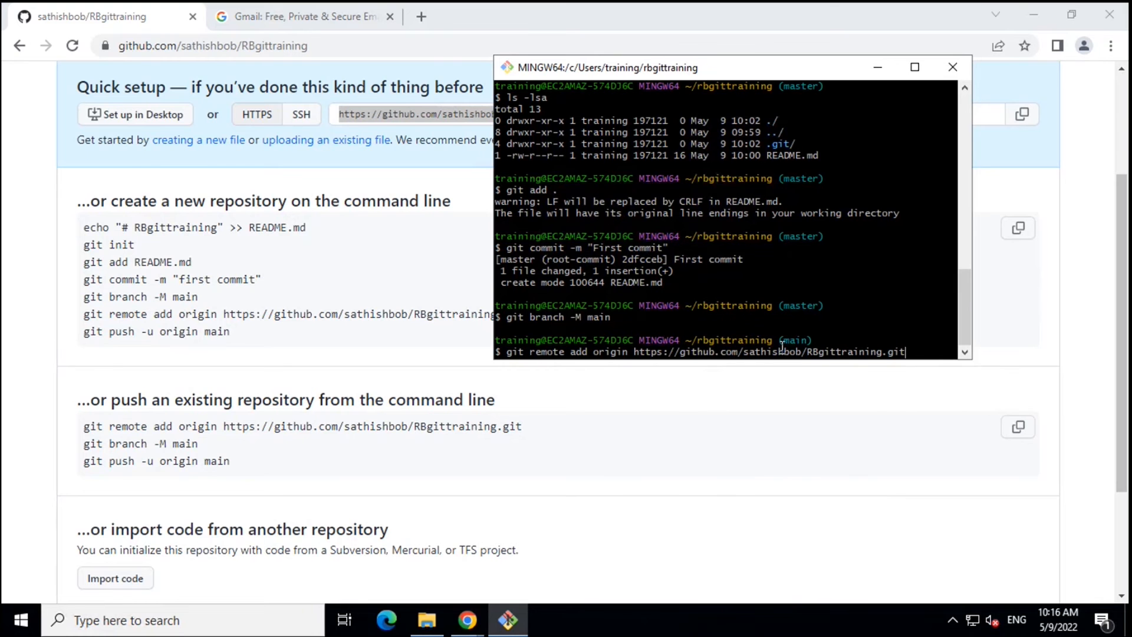
pyautogui.press('Return')
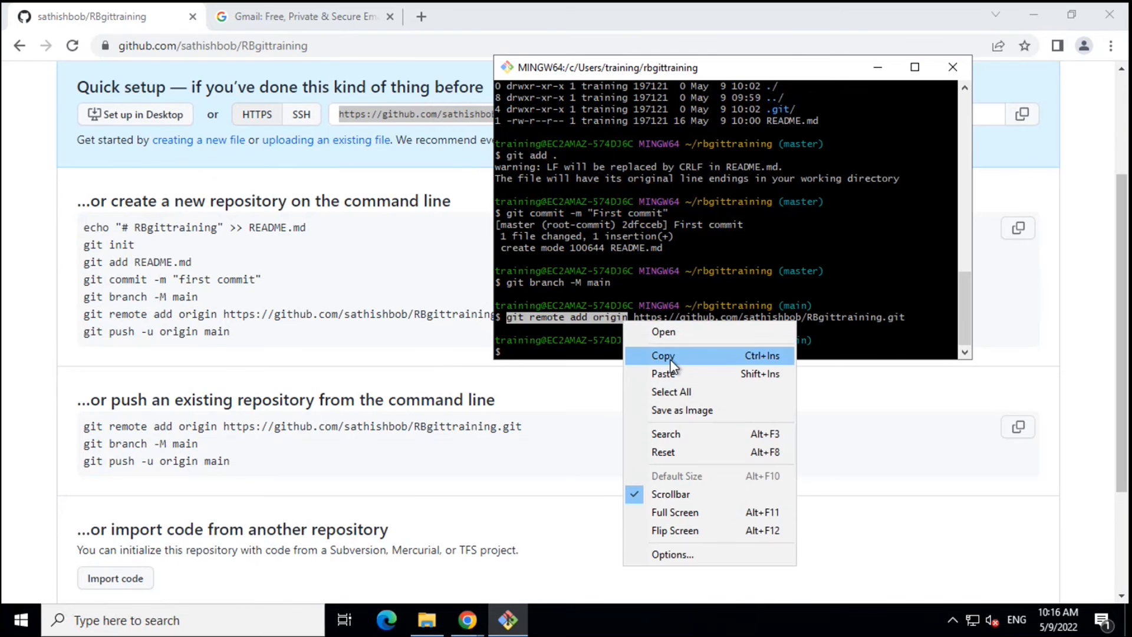
pyautogui.click(661, 355)
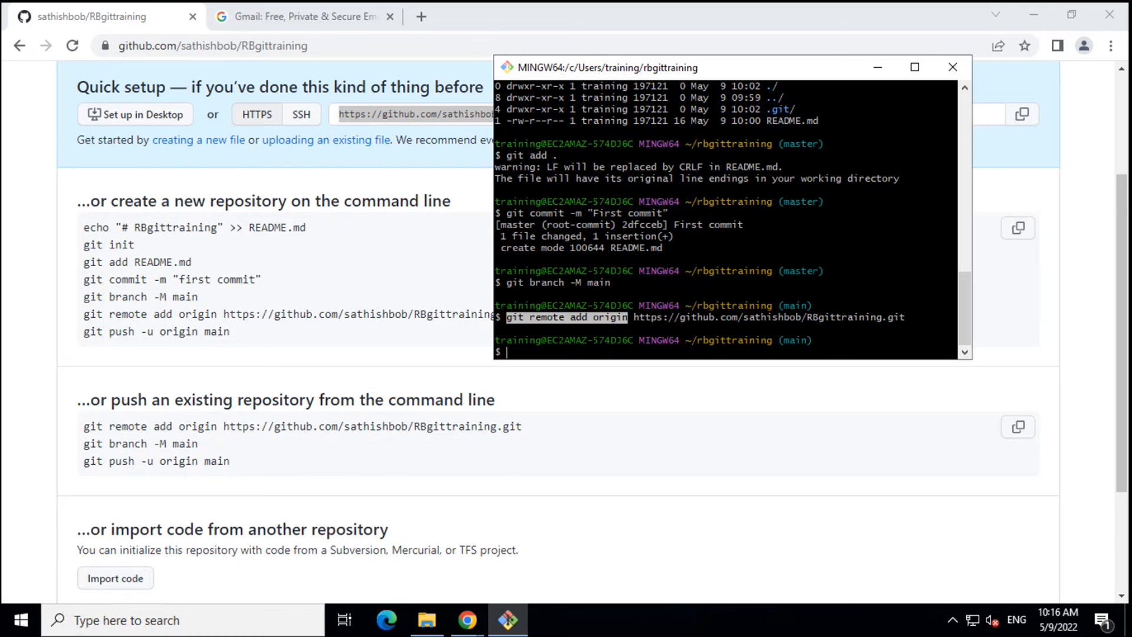
pyautogui.scroll(-3)
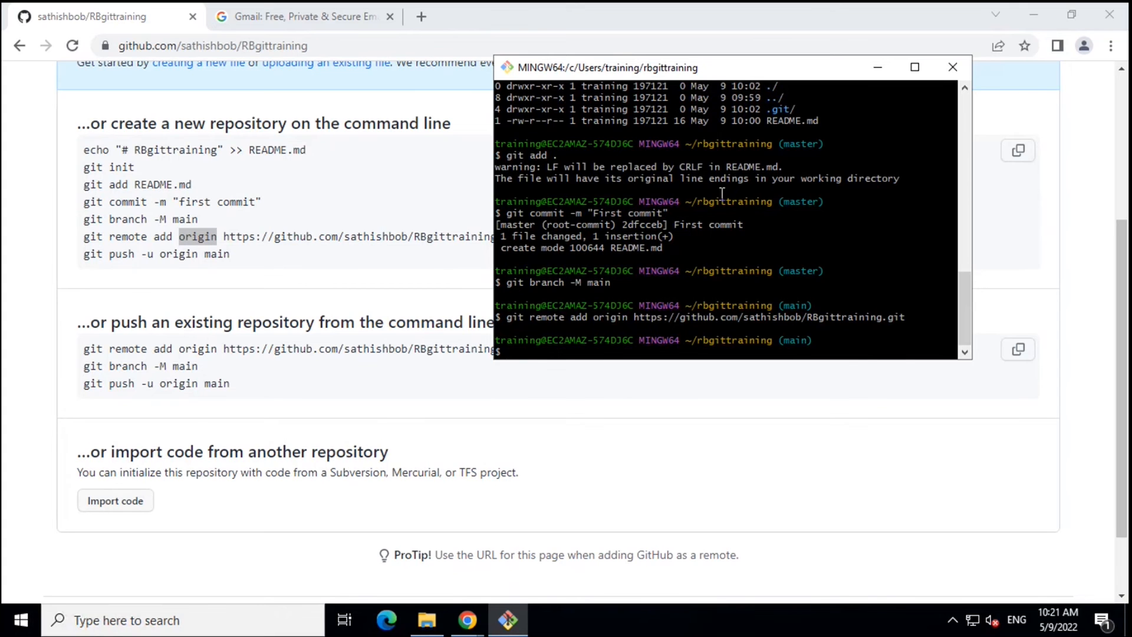
pyautogui.moveTo(503, 326)
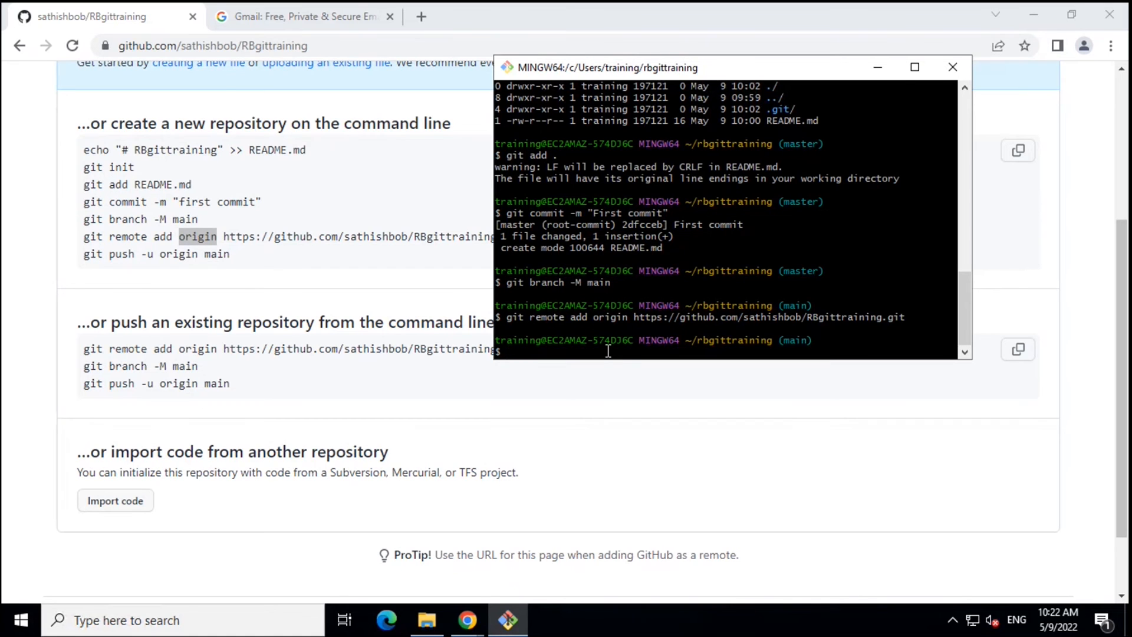
# Run git remote -v to confirm origin lists the RBgittraining URL for fetch and push
pyautogui.write('g')
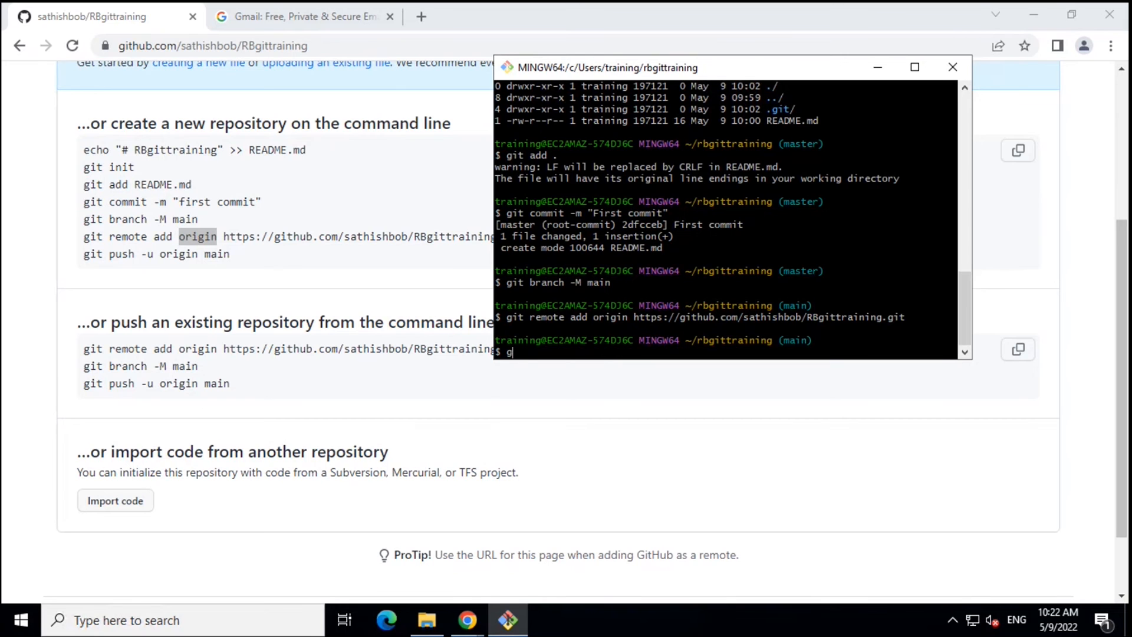
pyautogui.write('it remo')
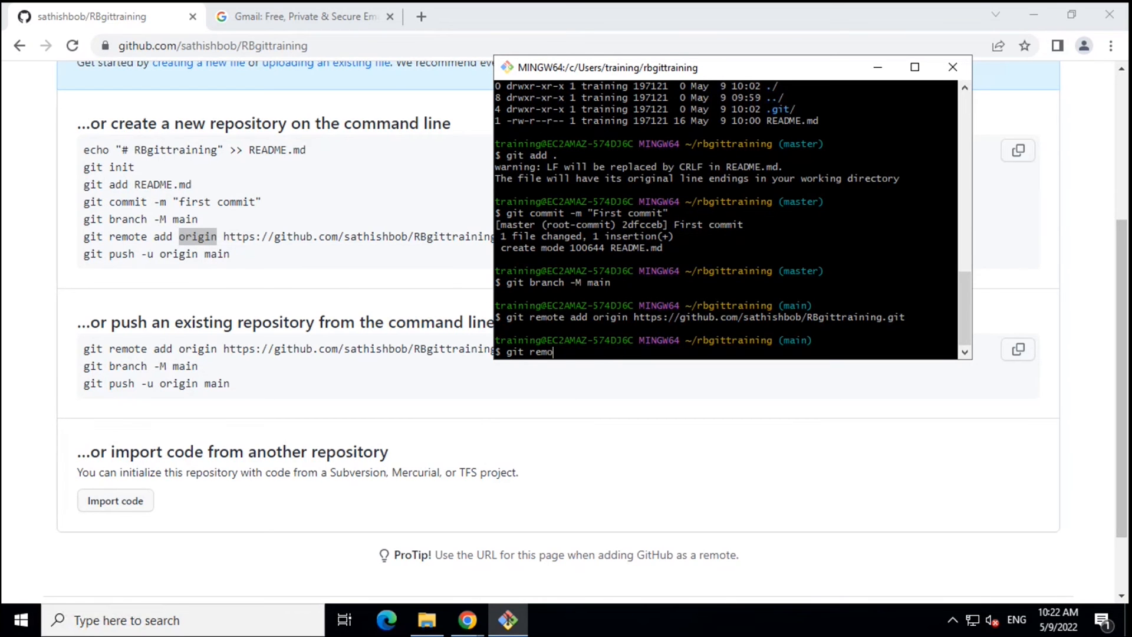
pyautogui.press('Return')
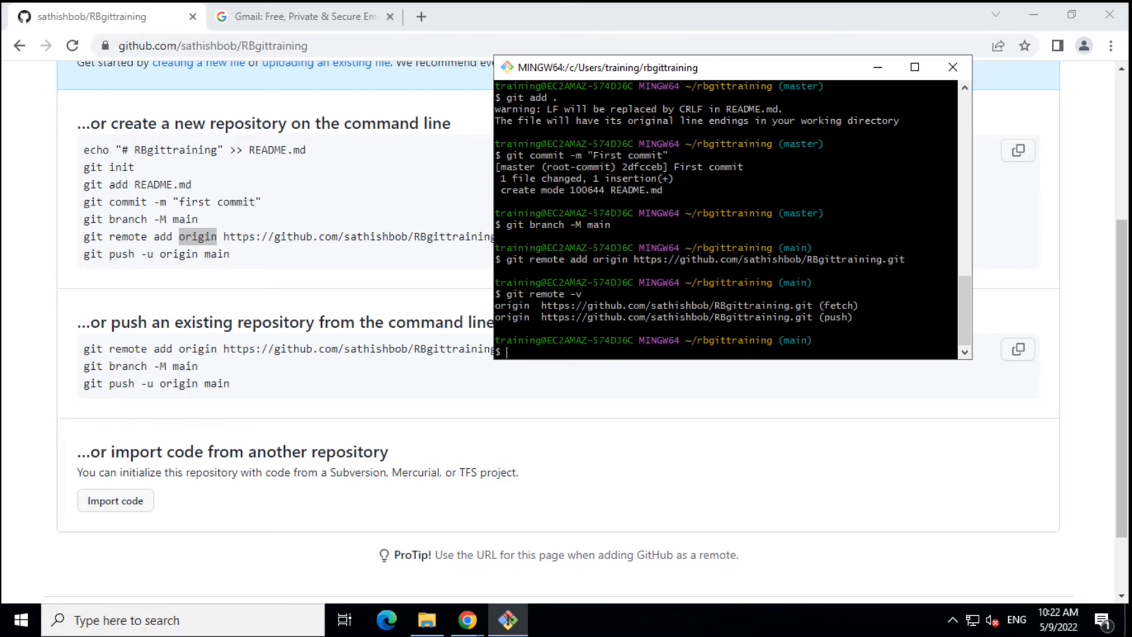
pyautogui.moveTo(673, 322)
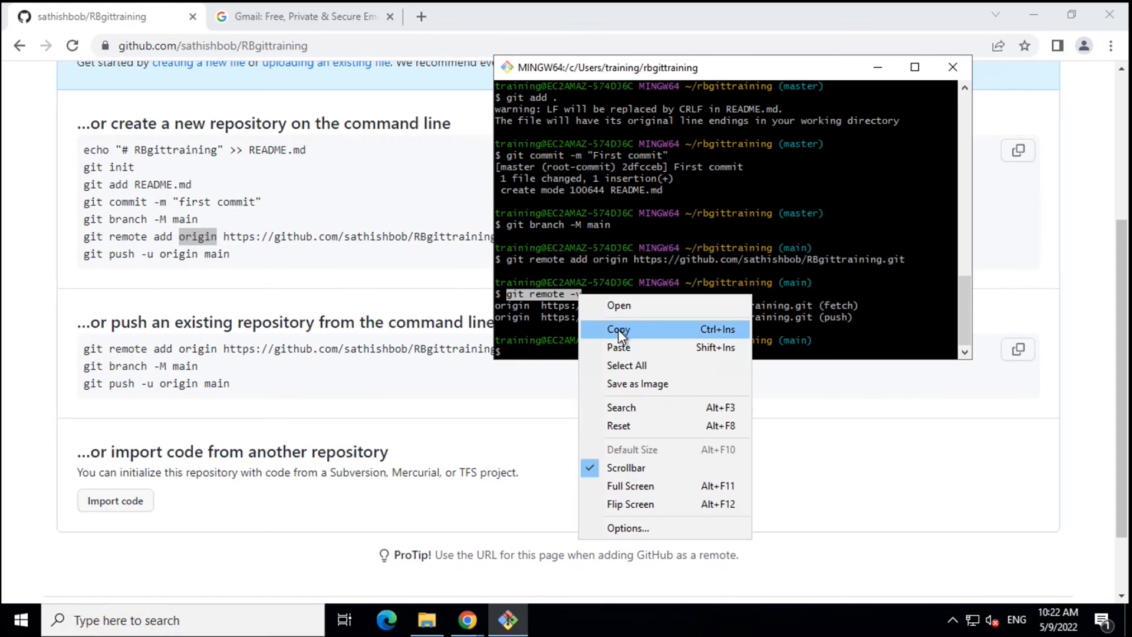
pyautogui.click(617, 329)
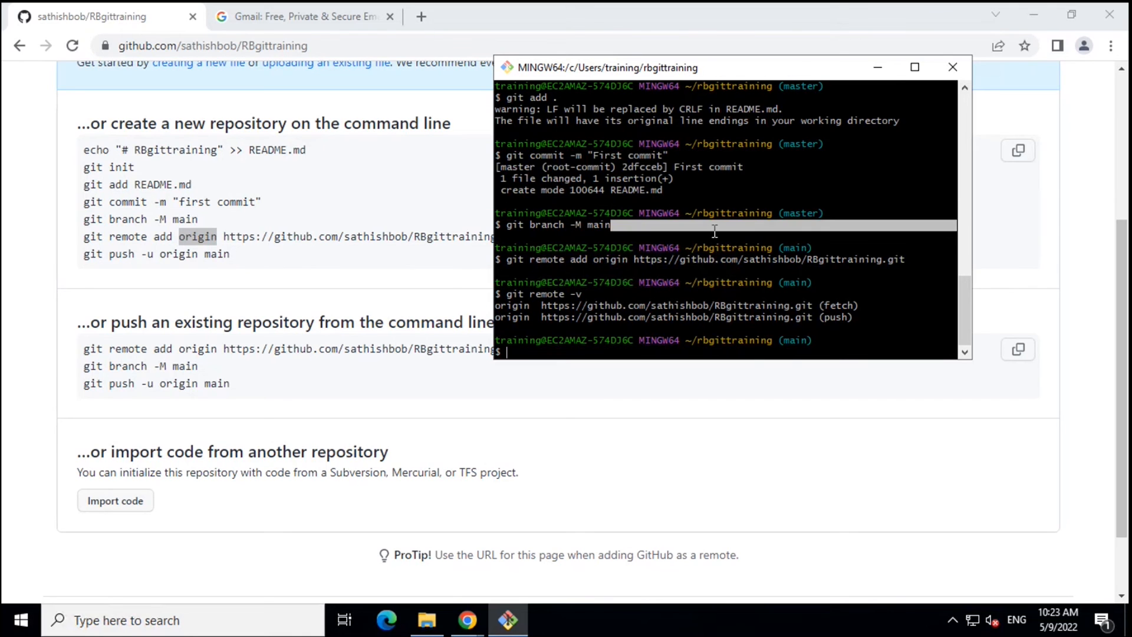
# Enter git push -u origin main to push the main branch, raising the GitHub sign-in prompt
pyautogui.write('g')
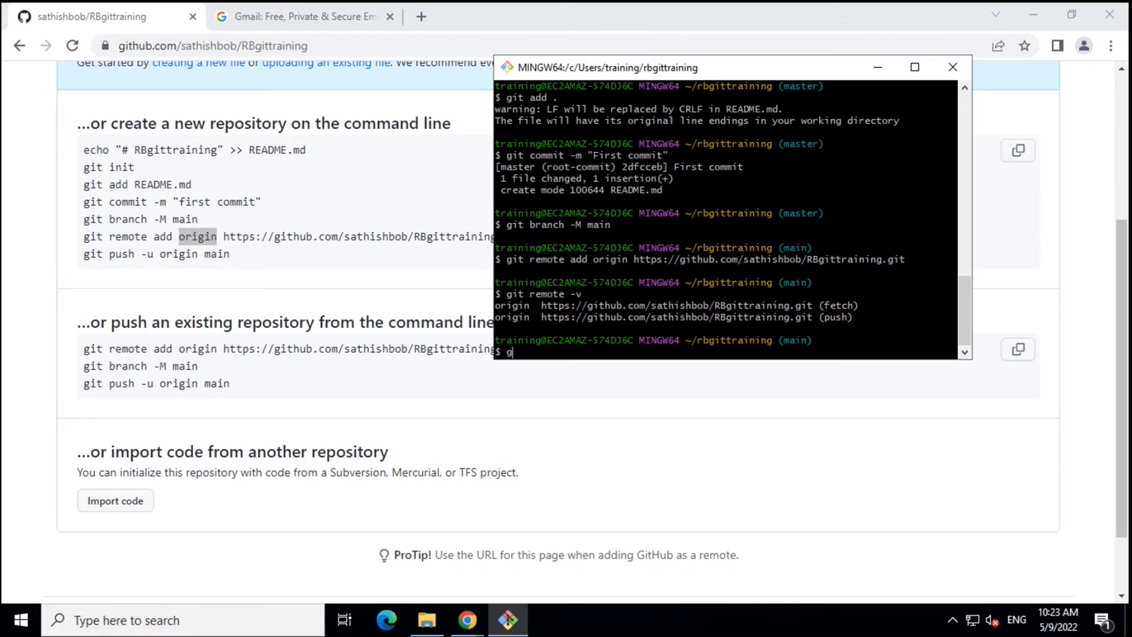
pyautogui.write('it p')
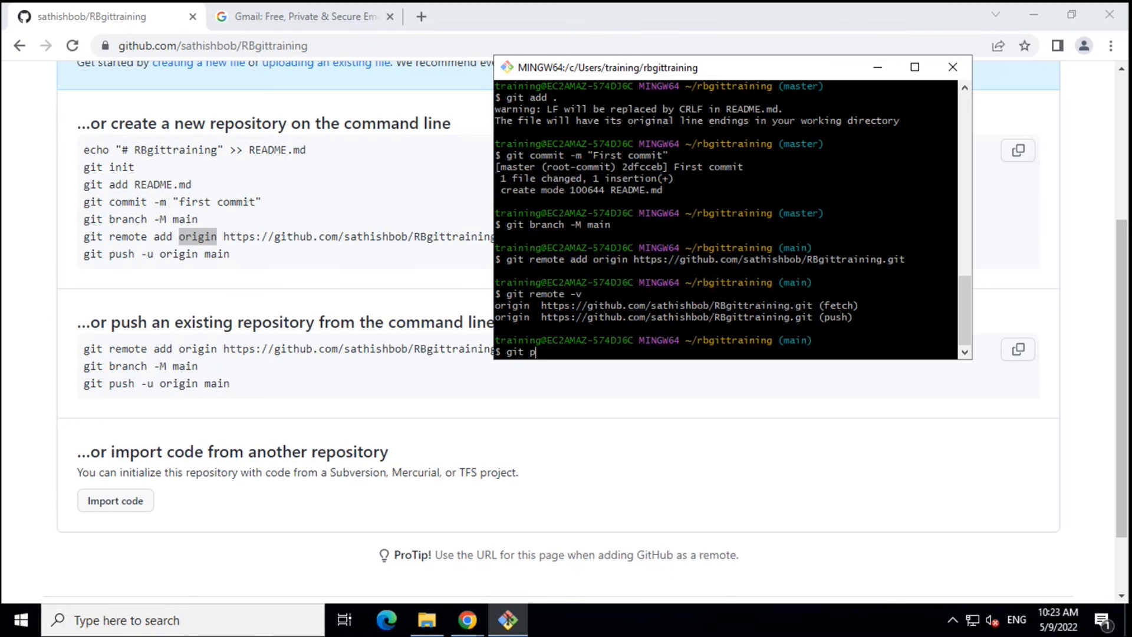
pyautogui.write('ush')
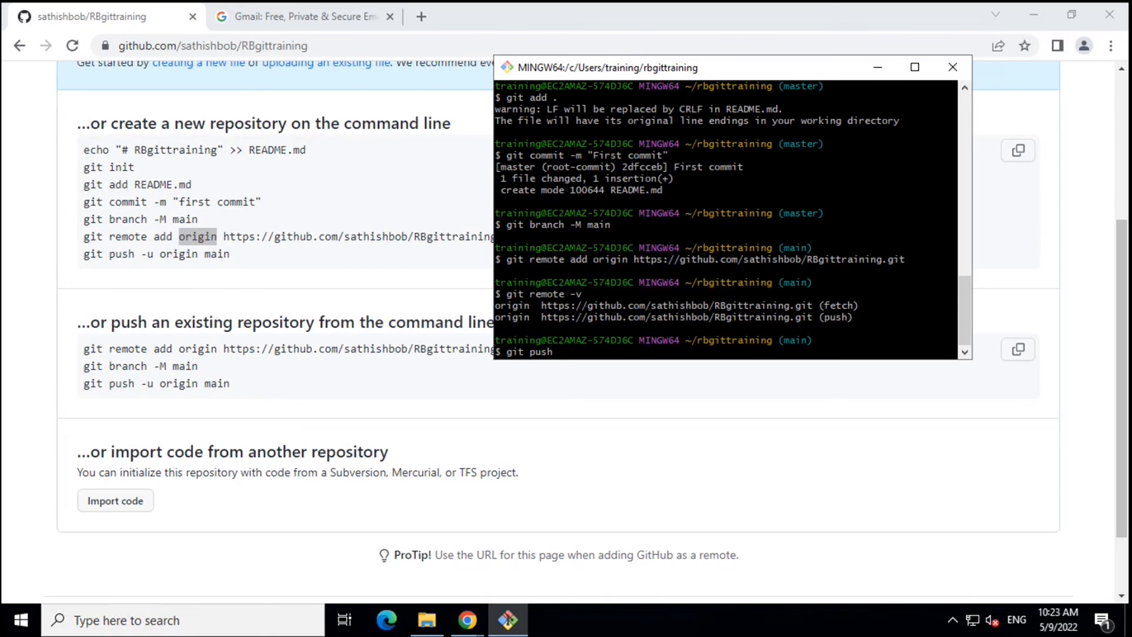
pyautogui.write('-u')
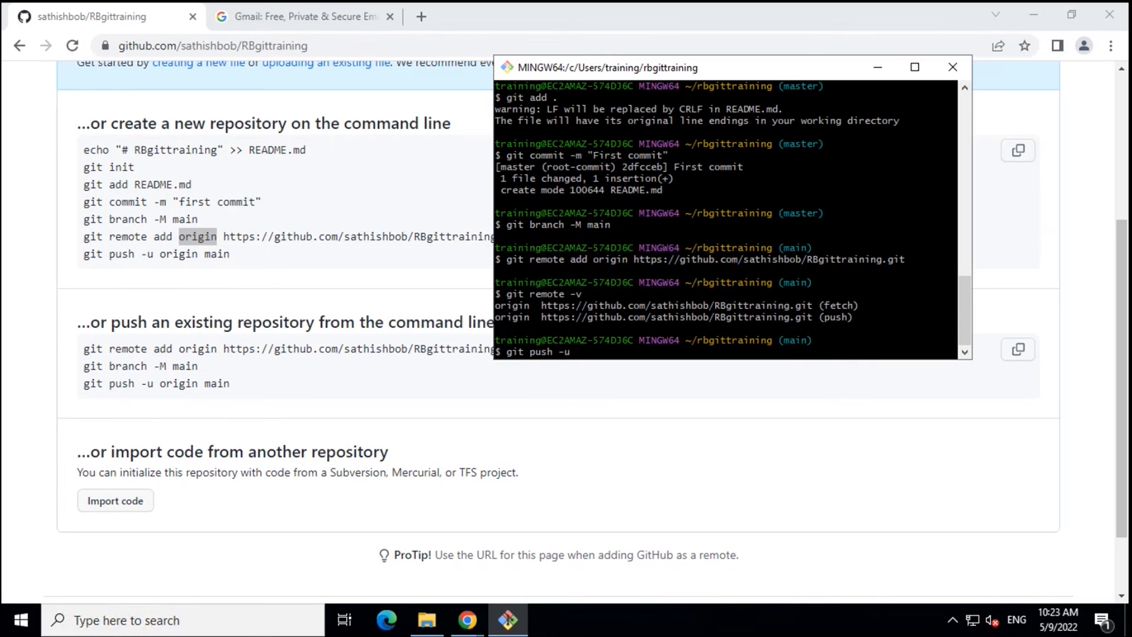
pyautogui.write('or')
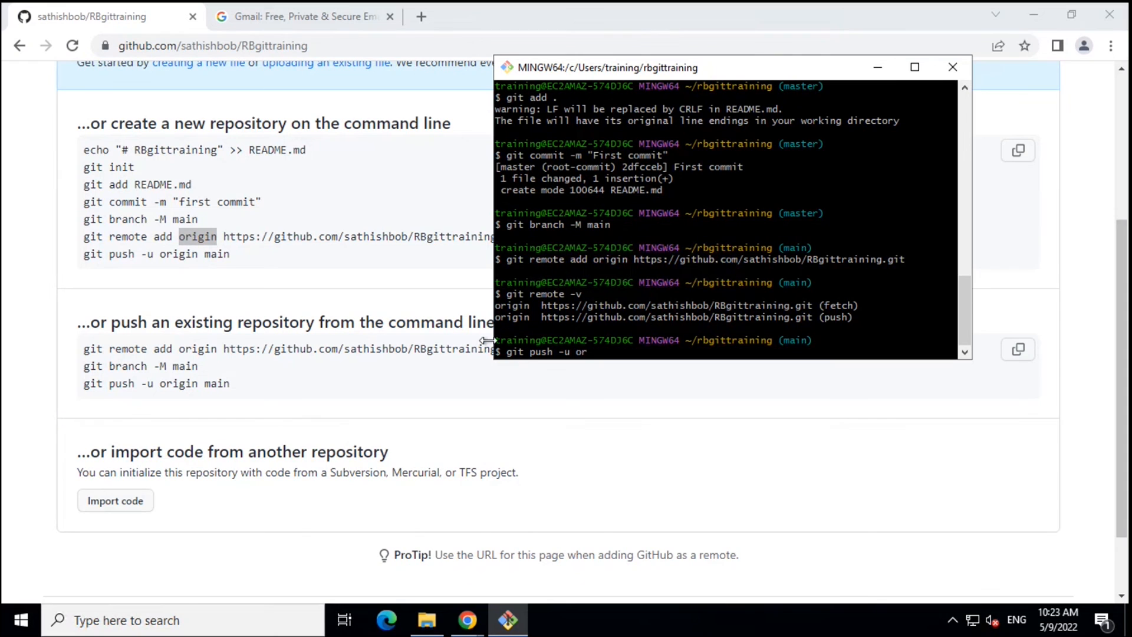
pyautogui.doubleClick(512, 304)
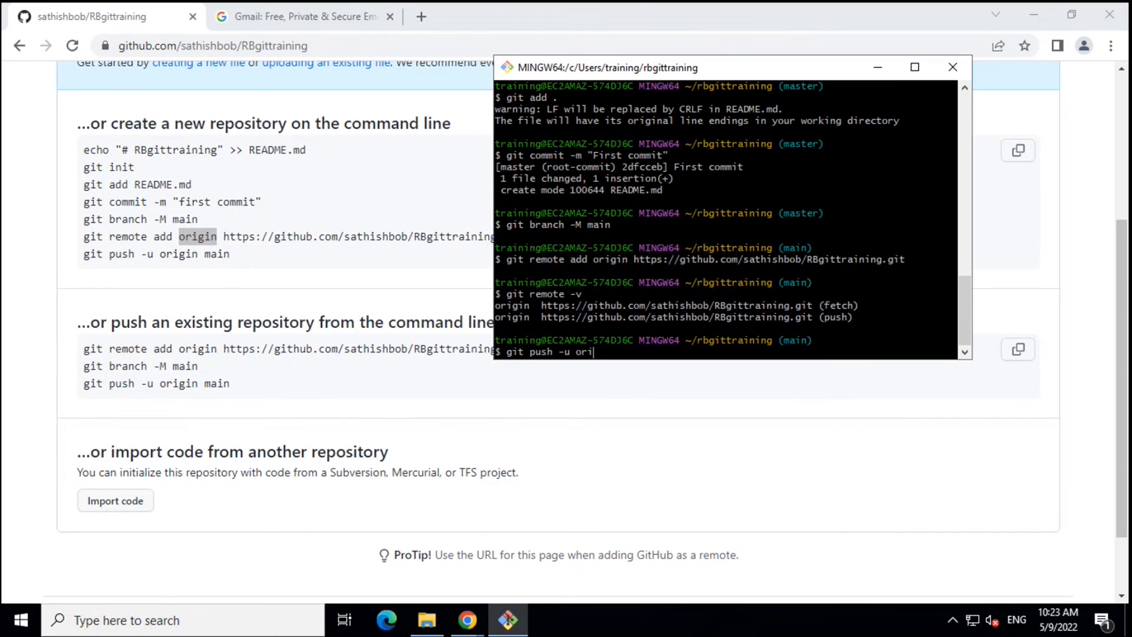
pyautogui.write('gin')
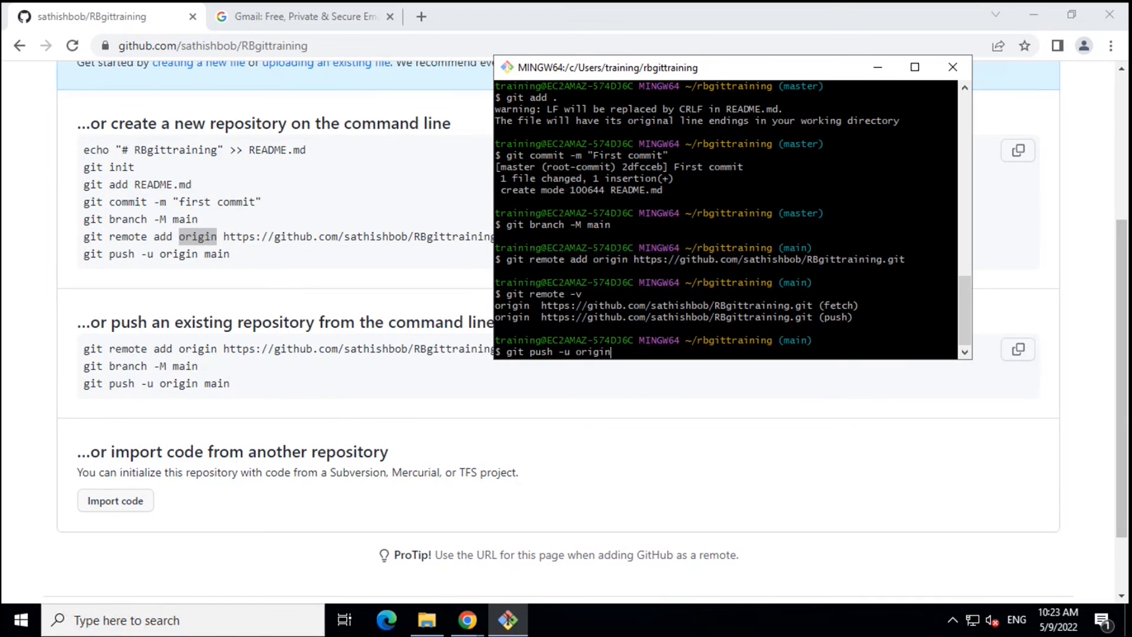
pyautogui.write('main')
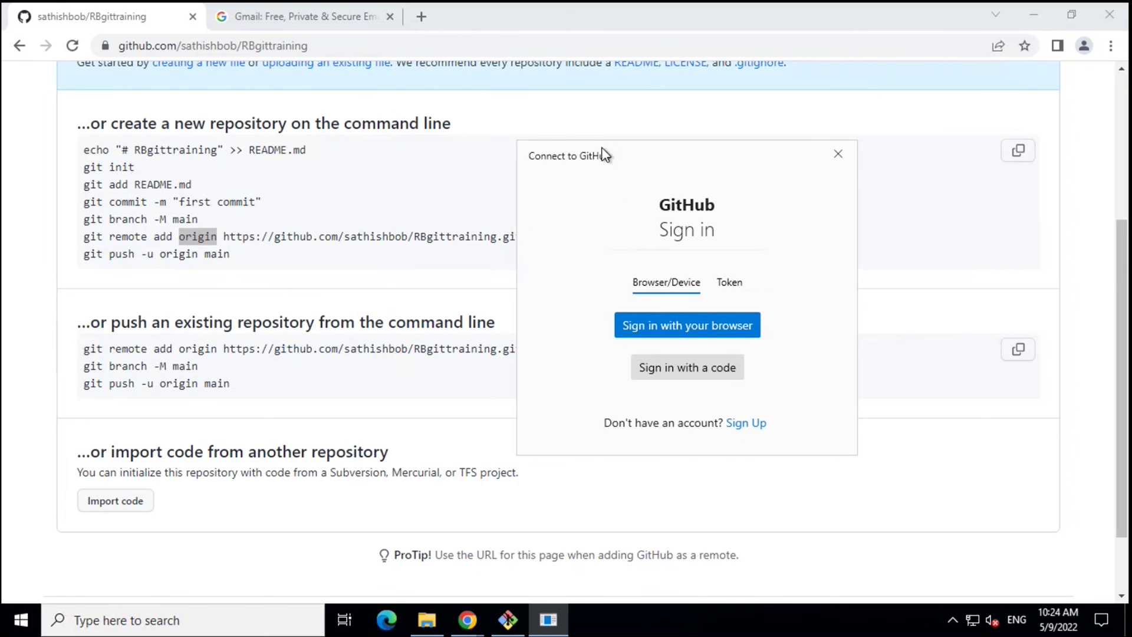
# Cycle through the terminal, Gmail and Git download windows, then close File Explorer
pyautogui.click(507, 619)
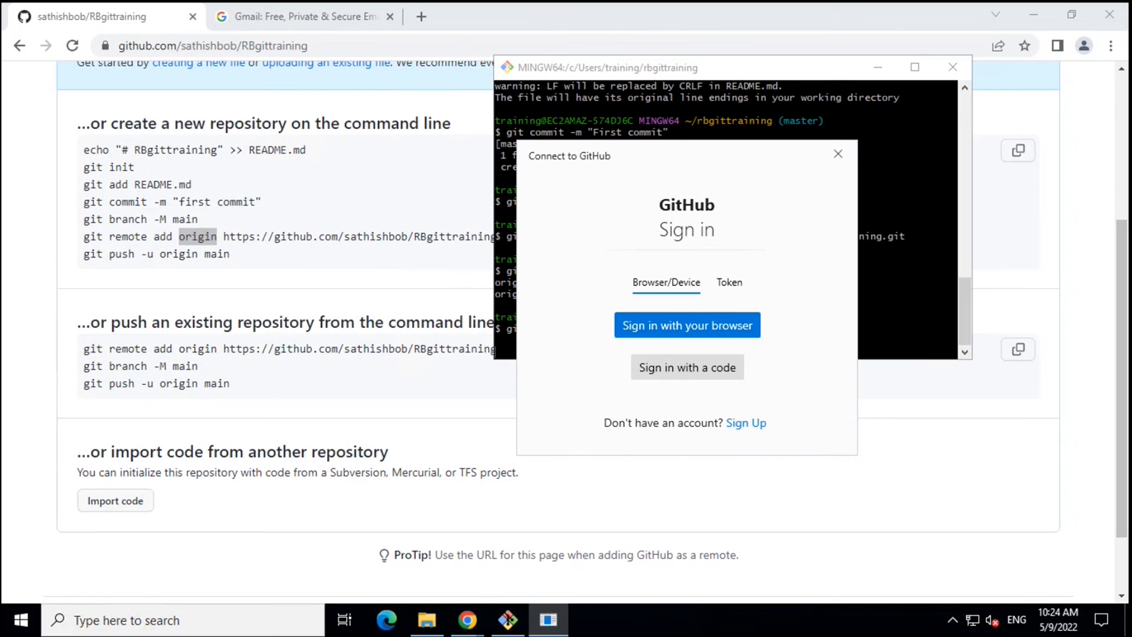
pyautogui.moveTo(644, 251)
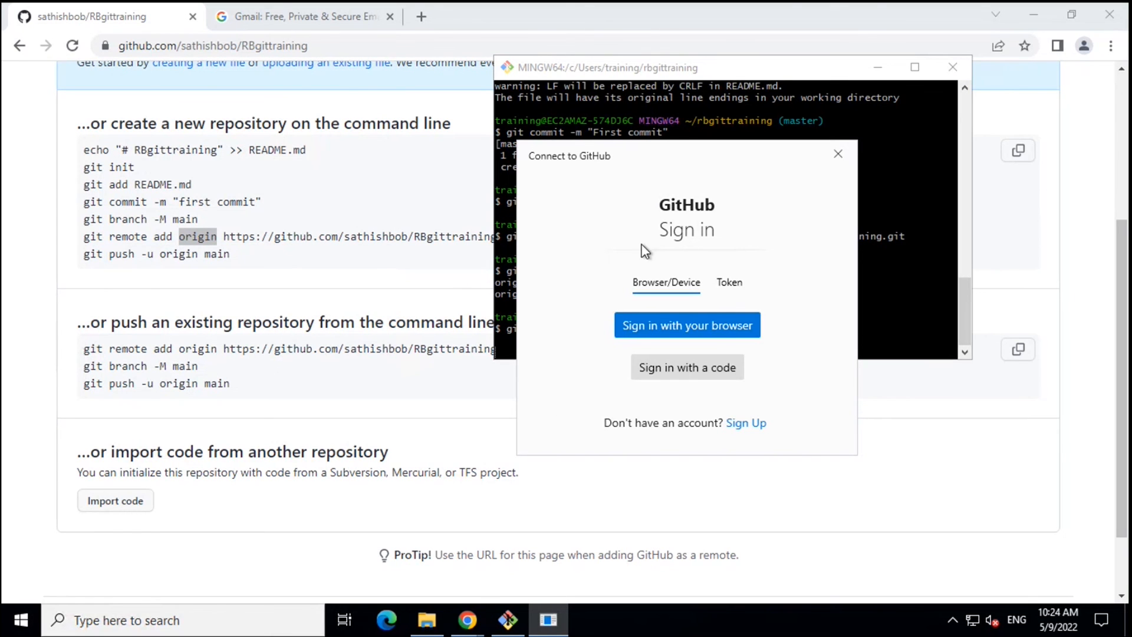
pyautogui.moveTo(686, 325)
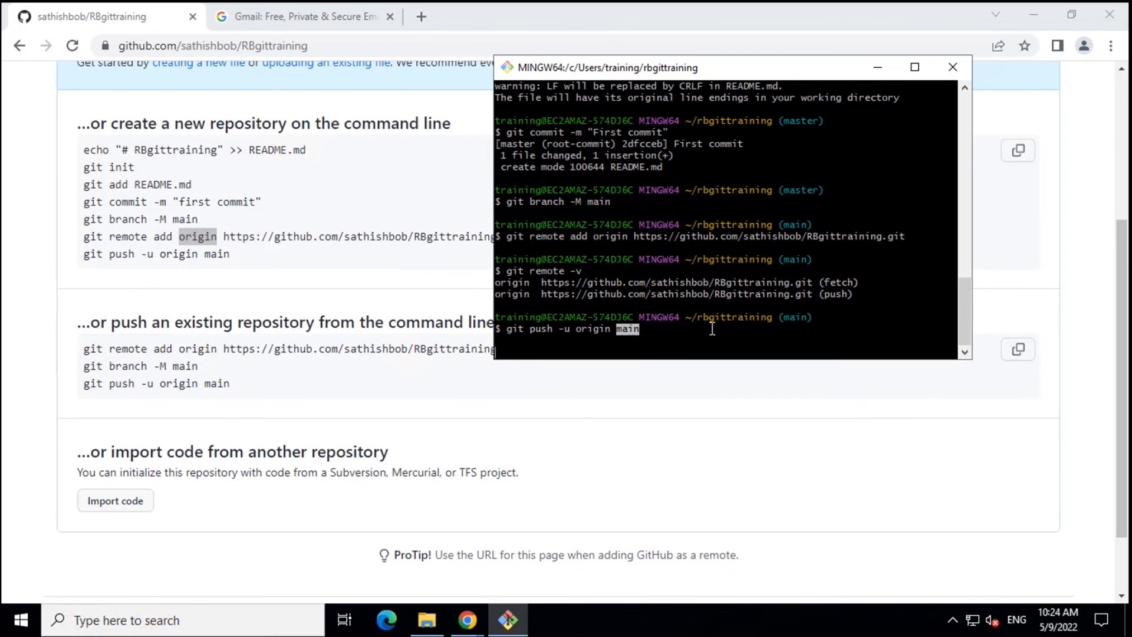
pyautogui.moveTo(509, 619)
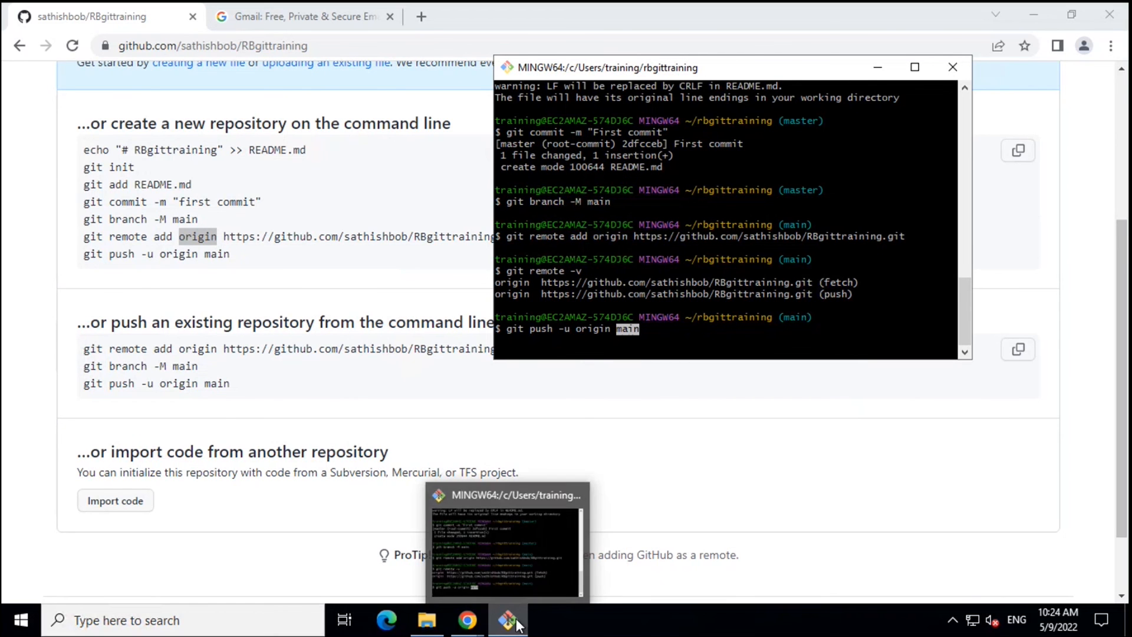
pyautogui.moveTo(542, 610)
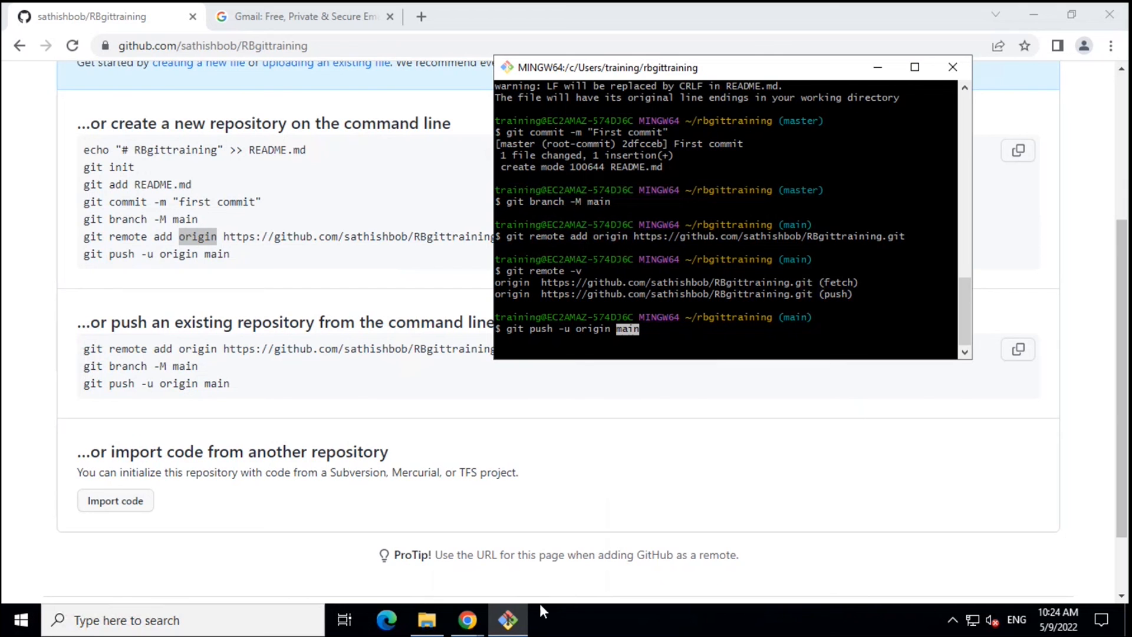
pyautogui.moveTo(507, 619)
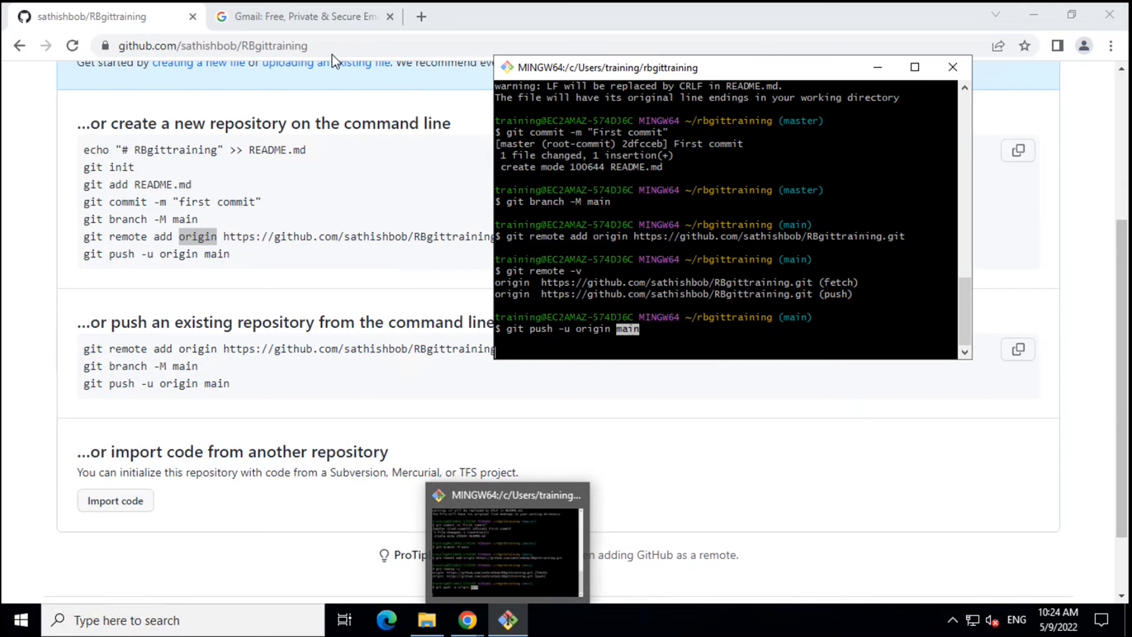
pyautogui.click(303, 15)
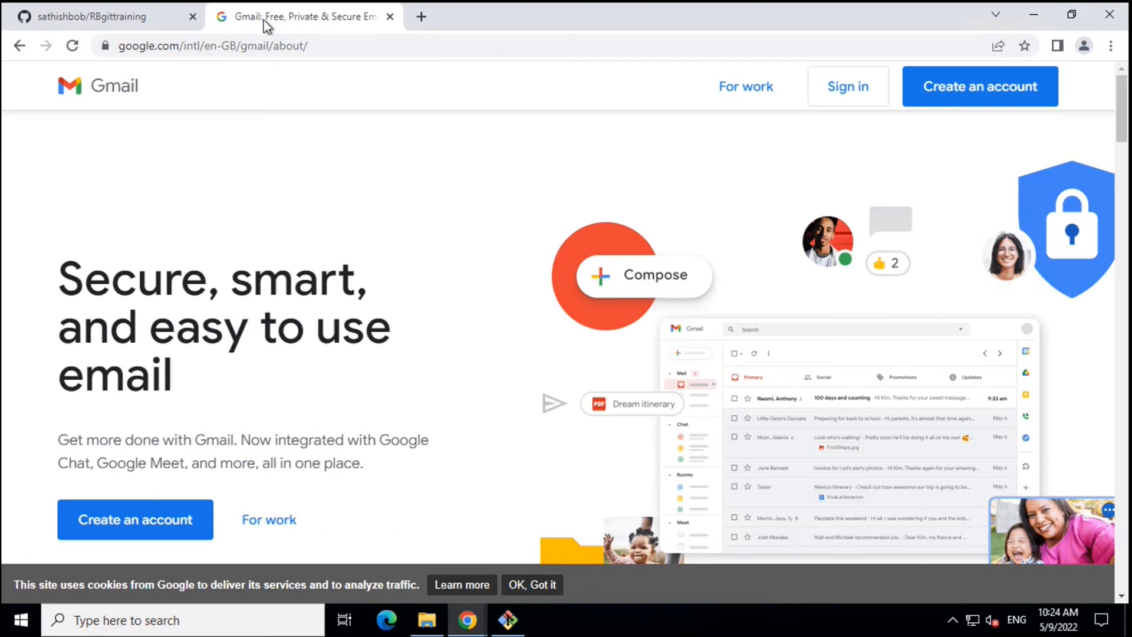
pyautogui.moveTo(390, 16)
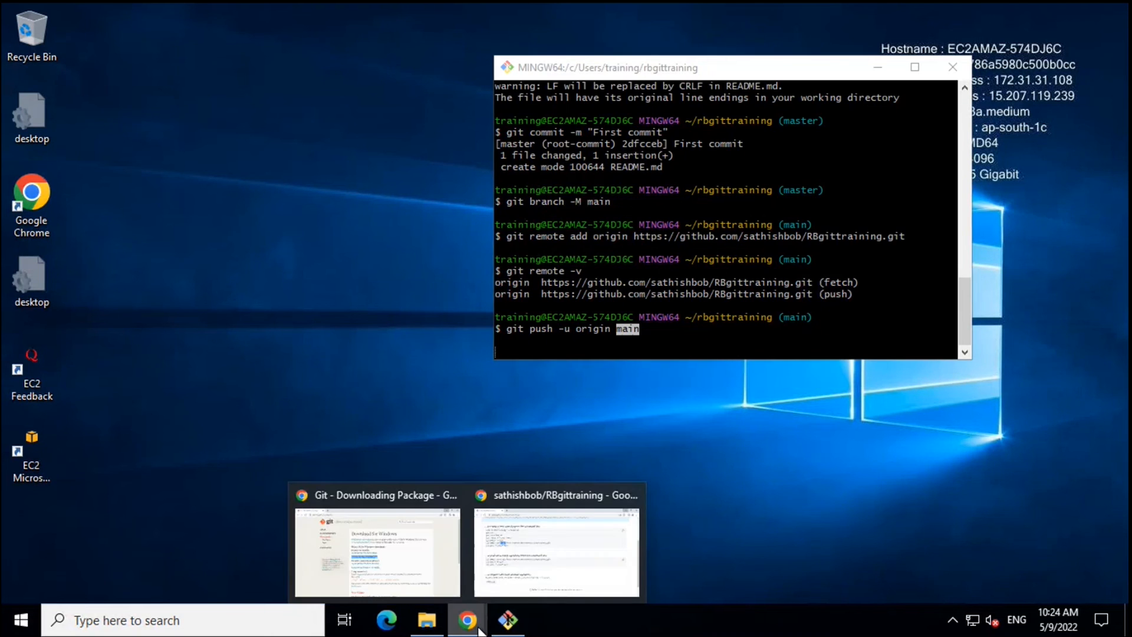
pyautogui.click(555, 552)
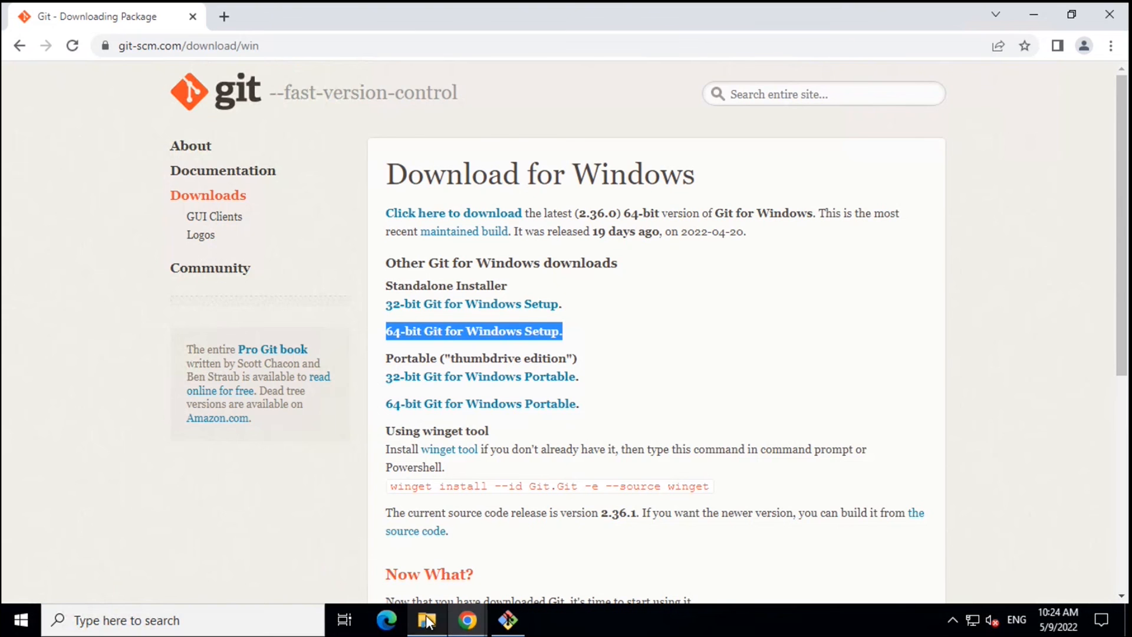
pyautogui.click(426, 619)
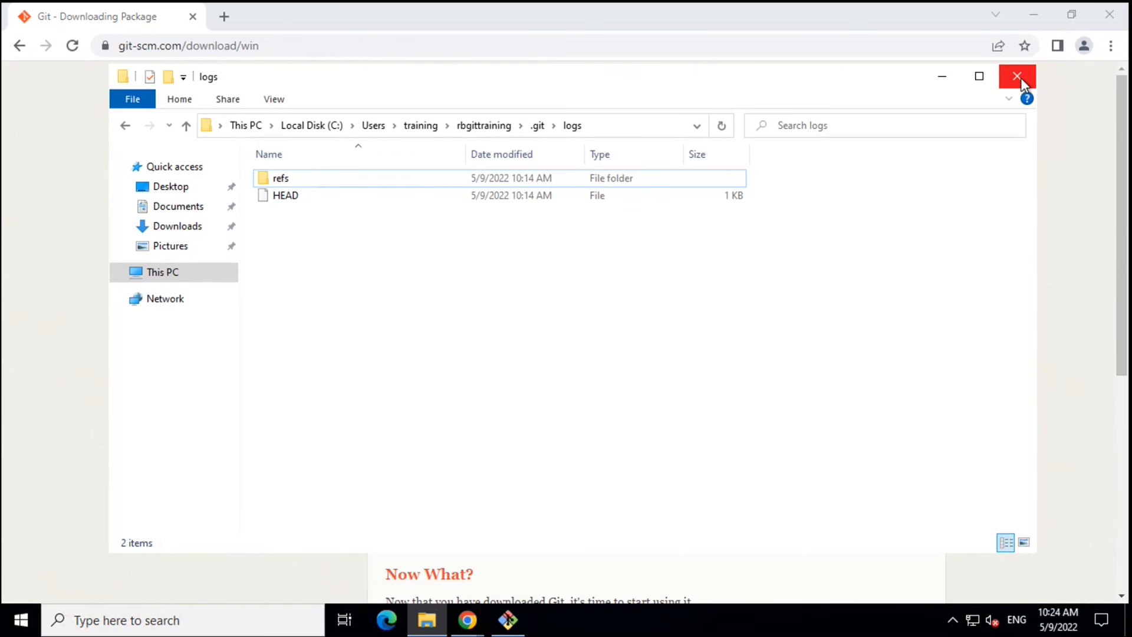
pyautogui.click(1018, 75)
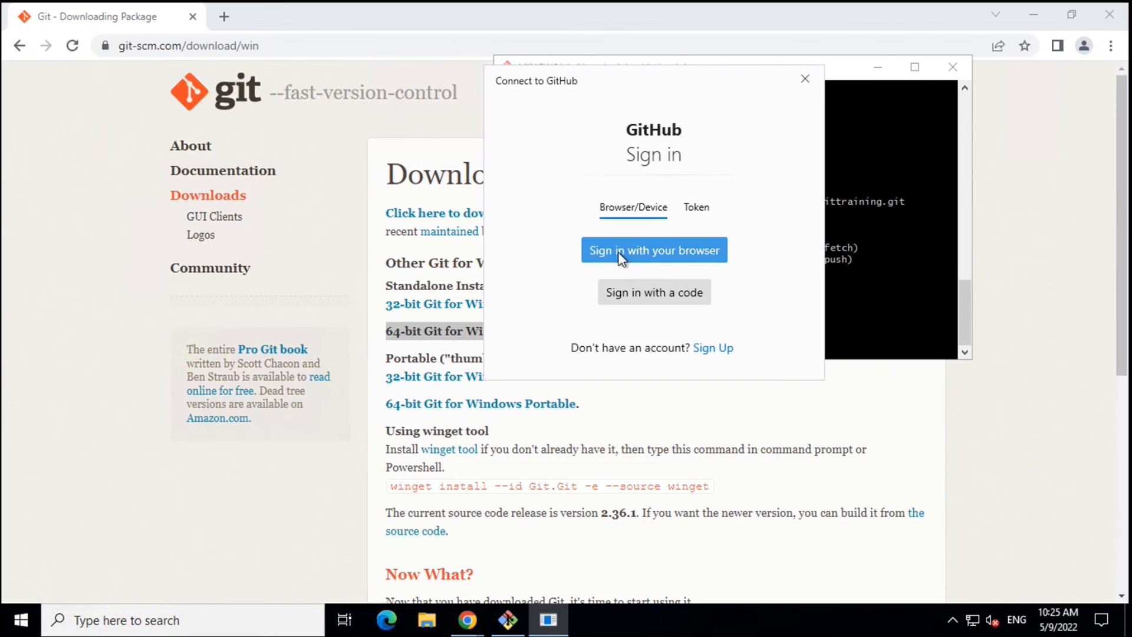
# Sign in via Google Chrome and authorize Git Credential Manager for the sathishbob account
pyautogui.click(653, 250)
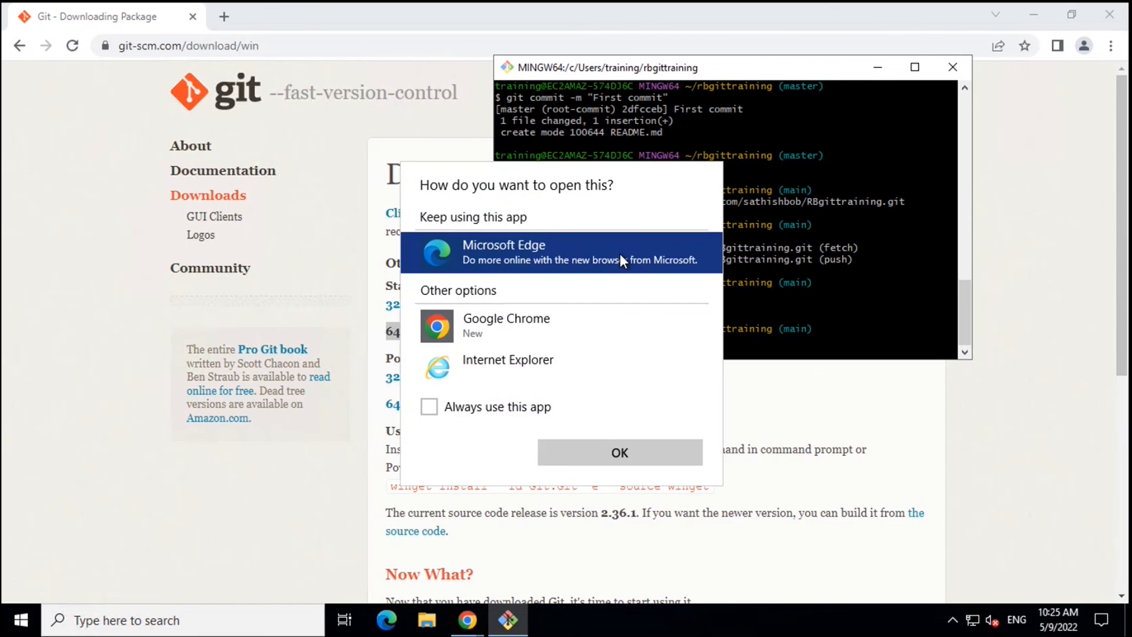
pyautogui.moveTo(490, 325)
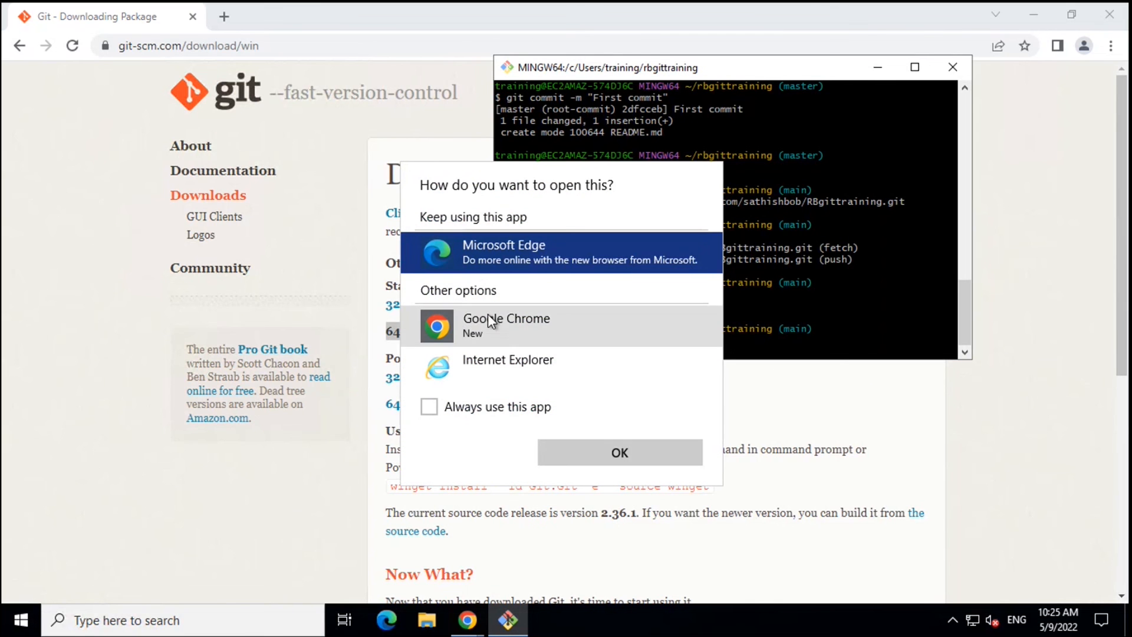
pyautogui.click(506, 325)
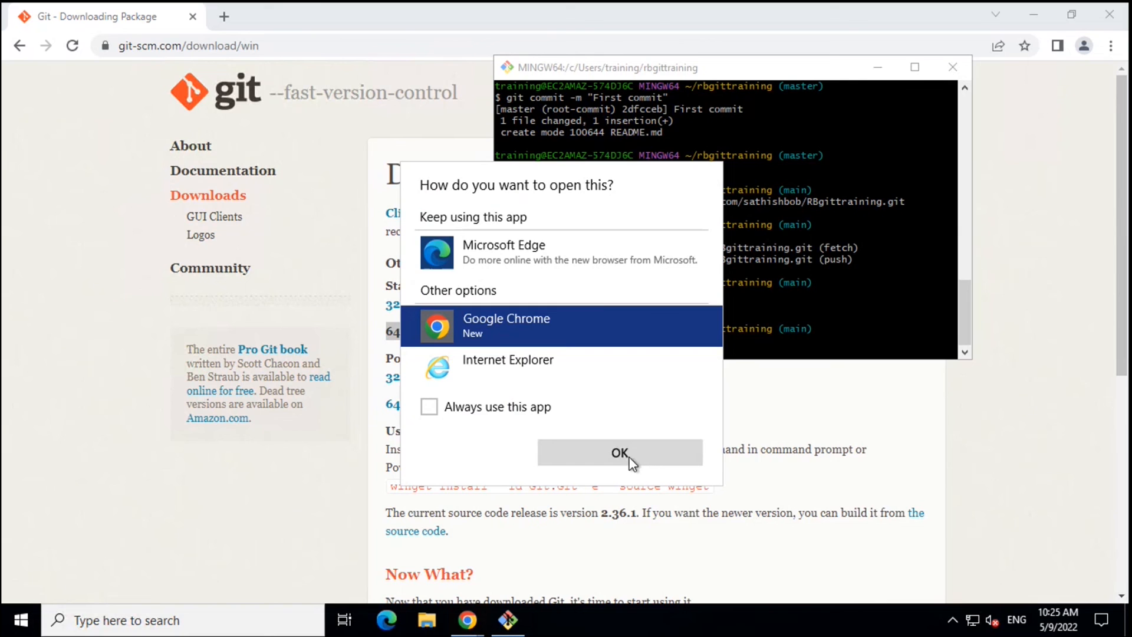
pyautogui.click(619, 453)
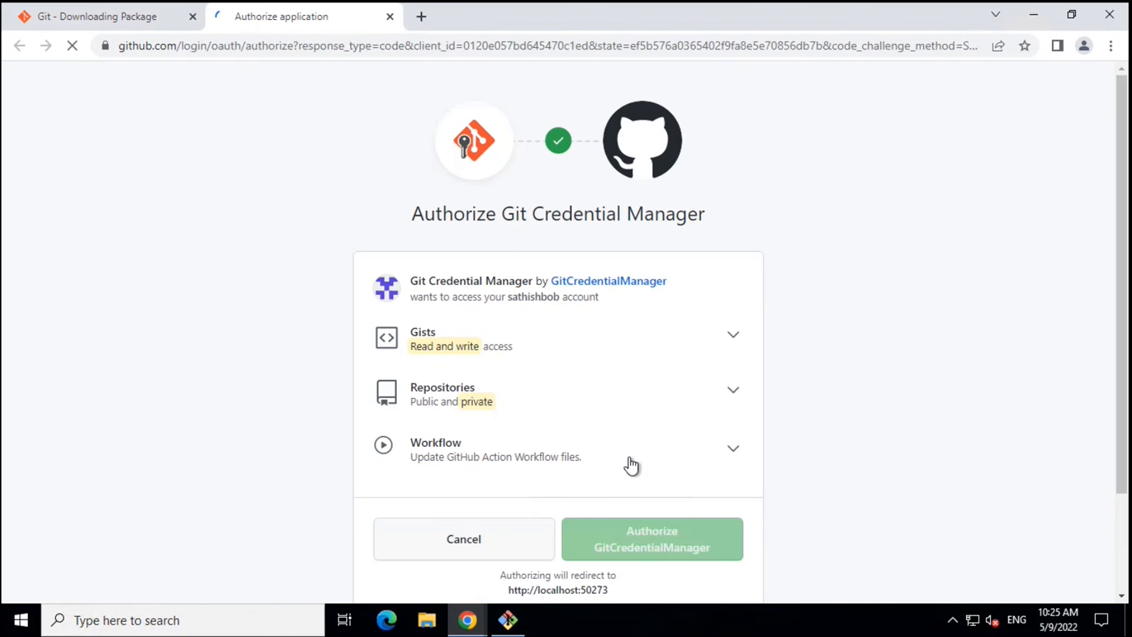
pyautogui.scroll(-3)
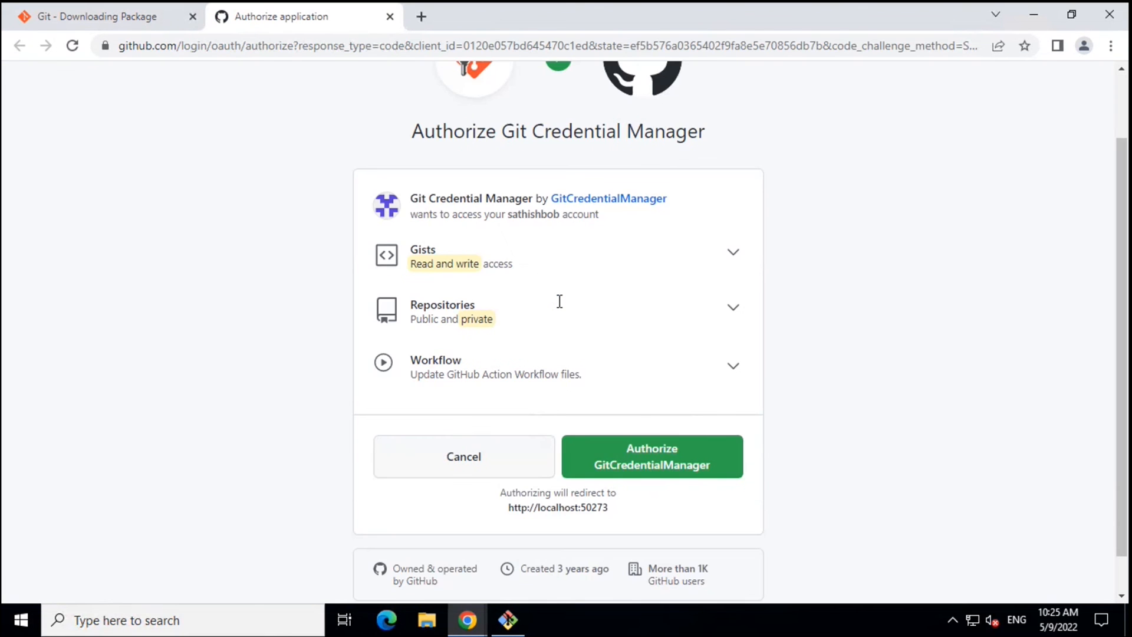
pyautogui.moveTo(562, 306)
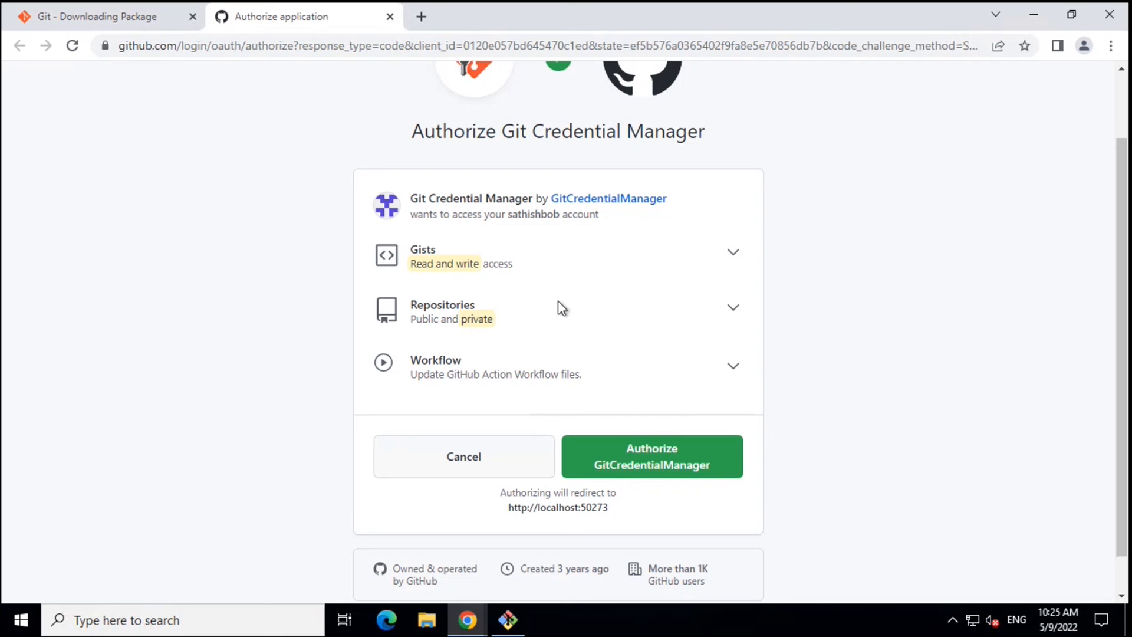
pyautogui.click(650, 456)
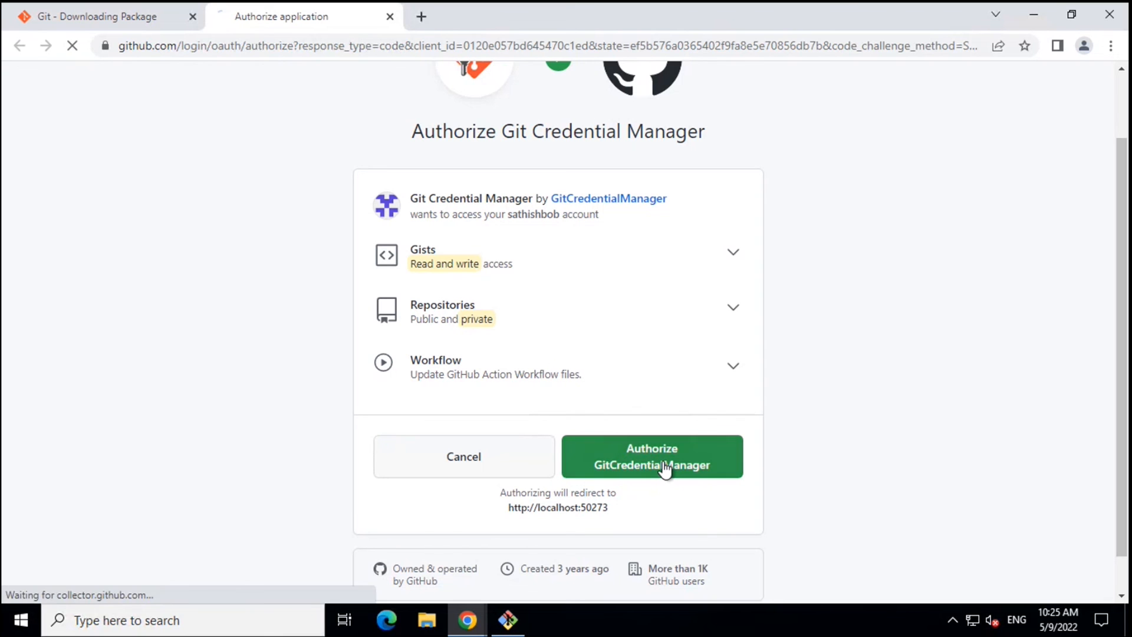
# Return to the terminal after authentication and close the Authentication Succeeded tab
pyautogui.click(651, 455)
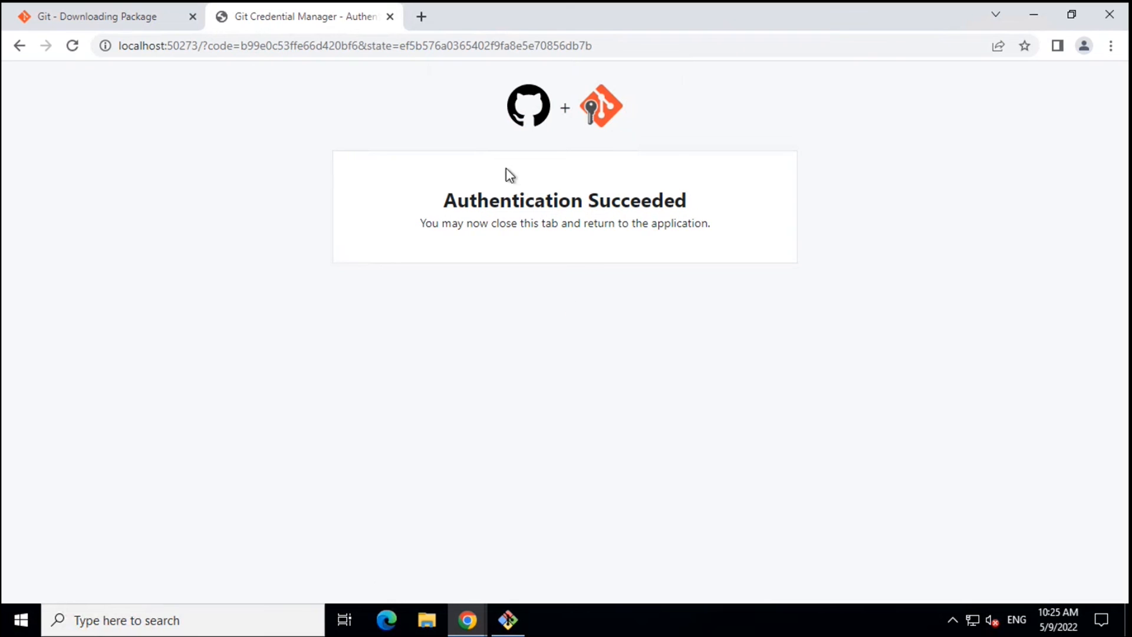
pyautogui.moveTo(509, 619)
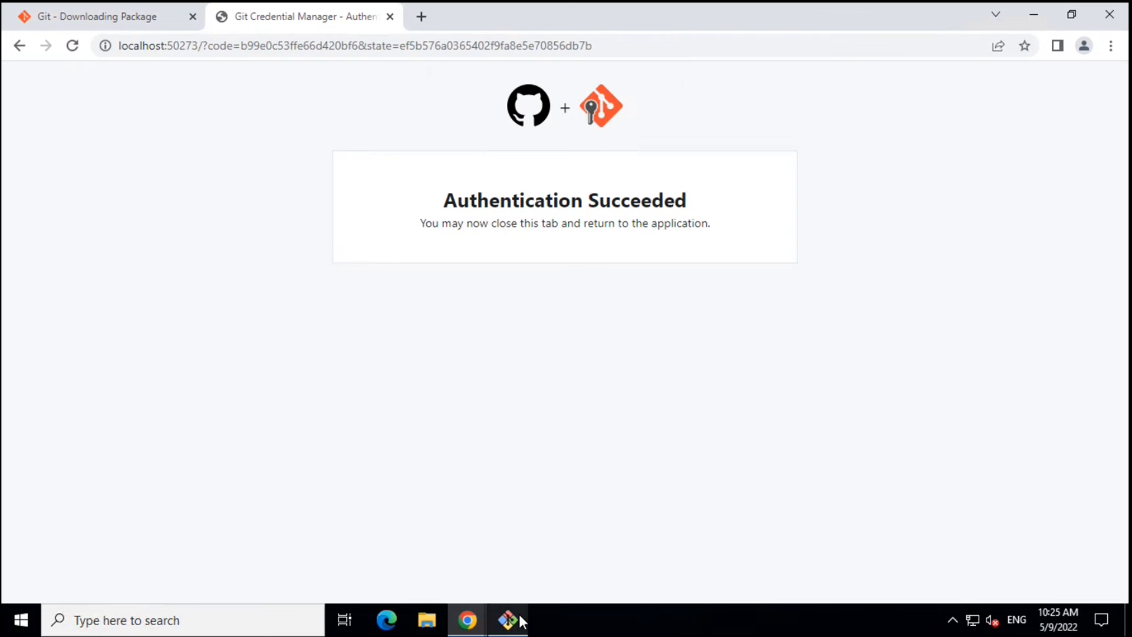
pyautogui.click(506, 619)
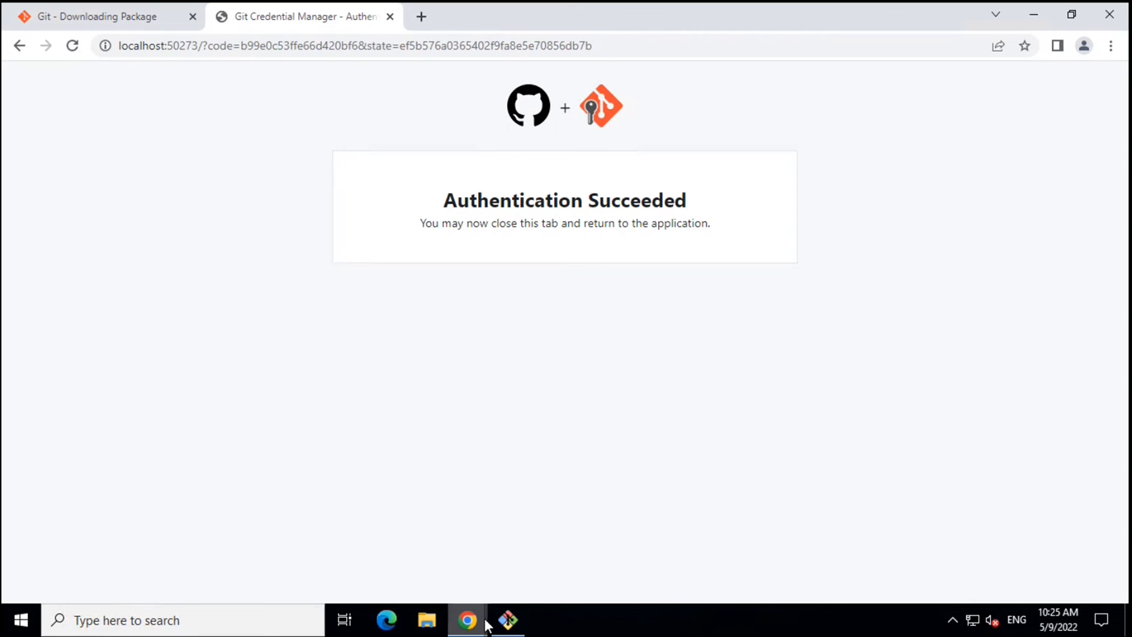
pyautogui.moveTo(390, 16)
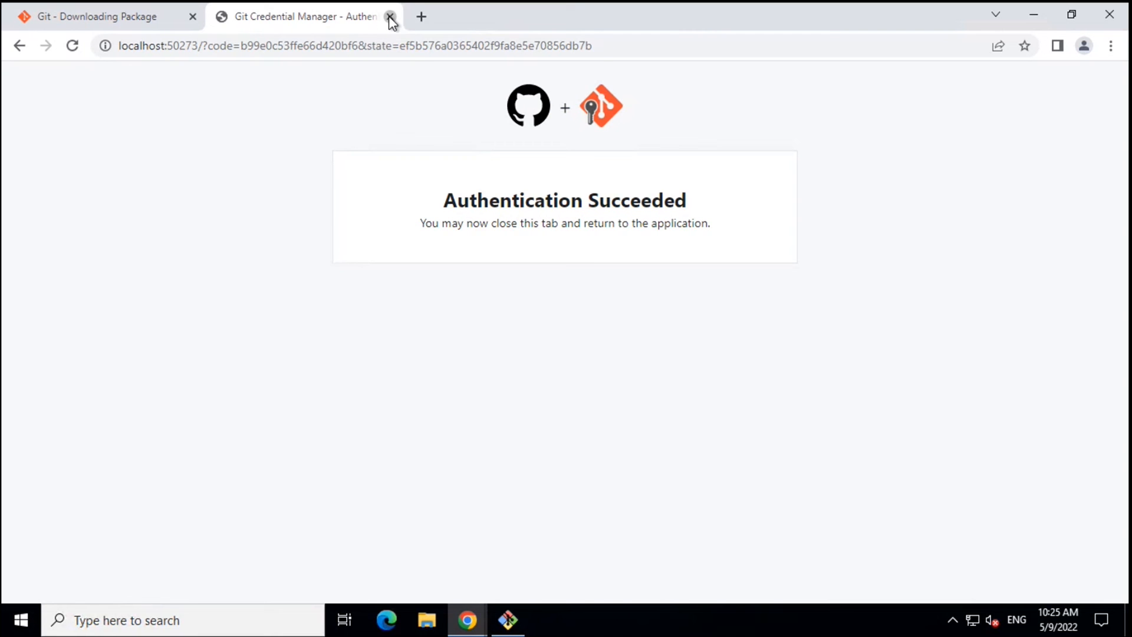
pyautogui.click(390, 15)
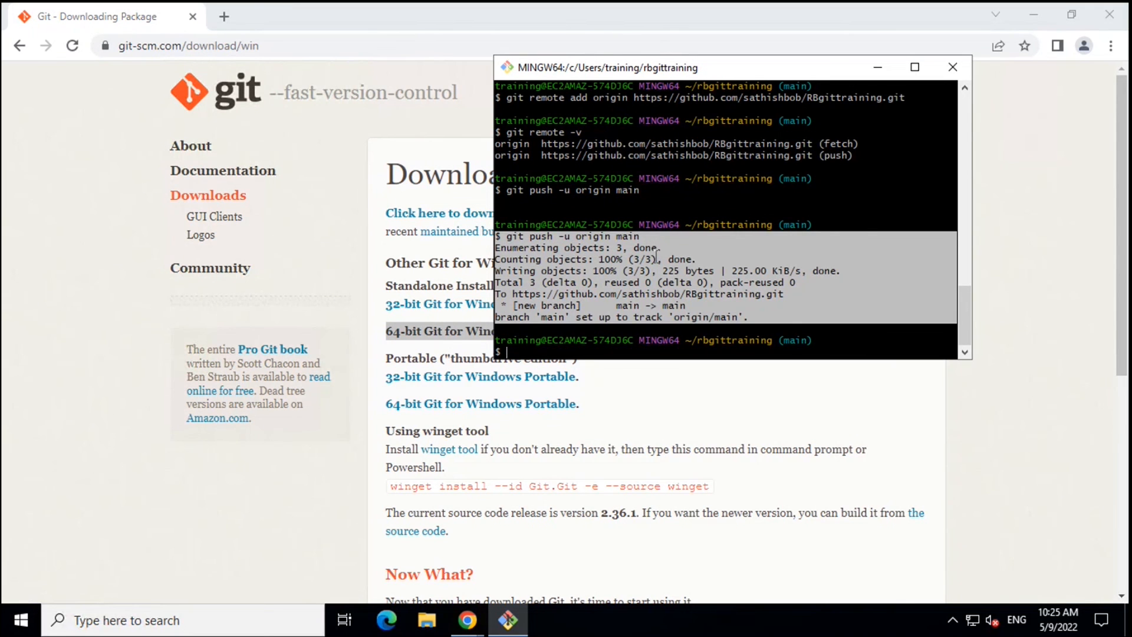
pyautogui.moveTo(408, 619)
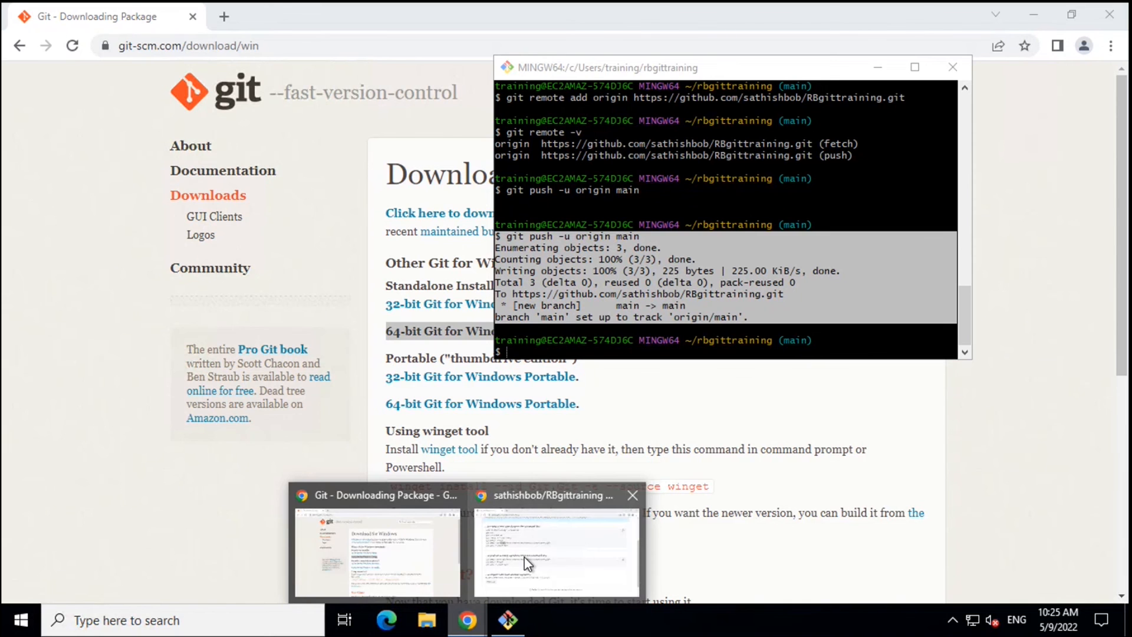
# Switch to the RBgittraining repository page showing README.md with First commit on main
pyautogui.click(555, 549)
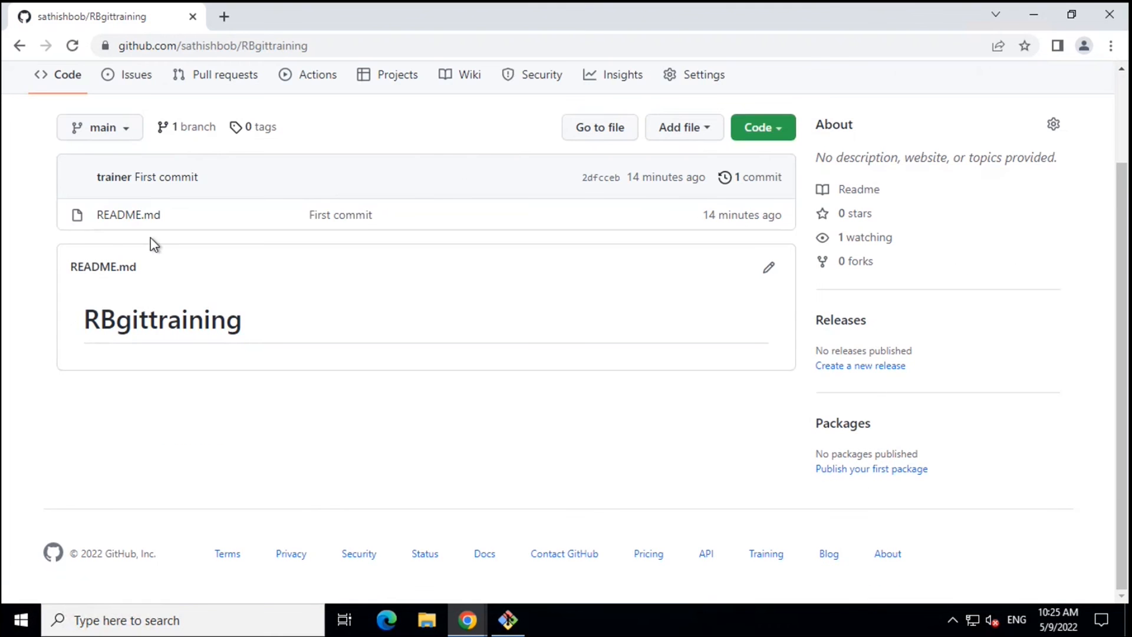
pyautogui.moveTo(303, 292)
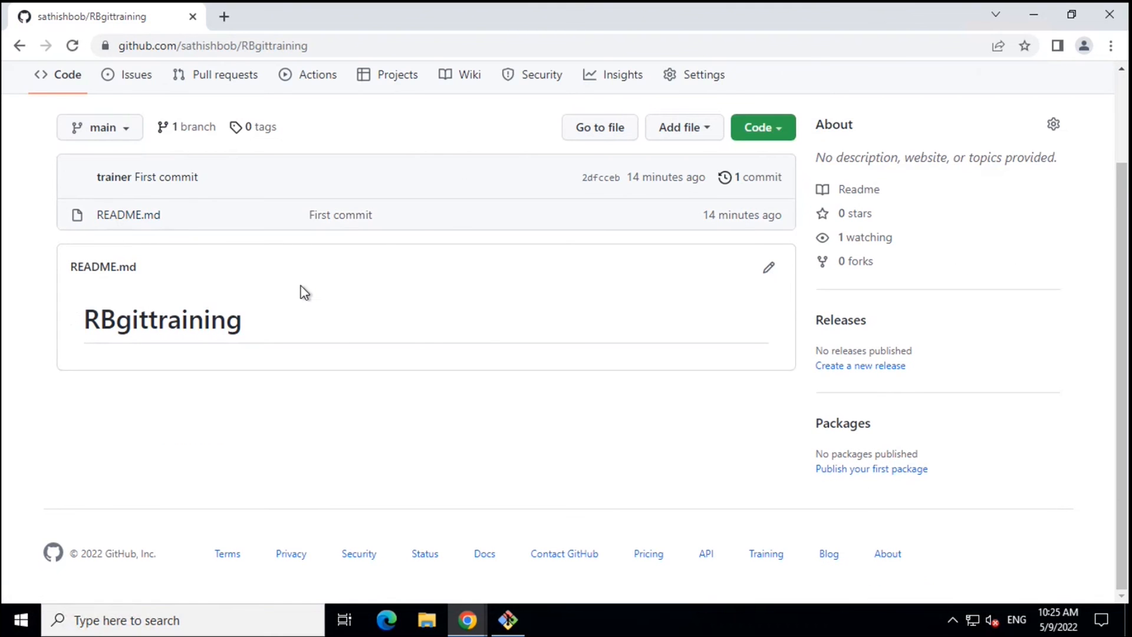